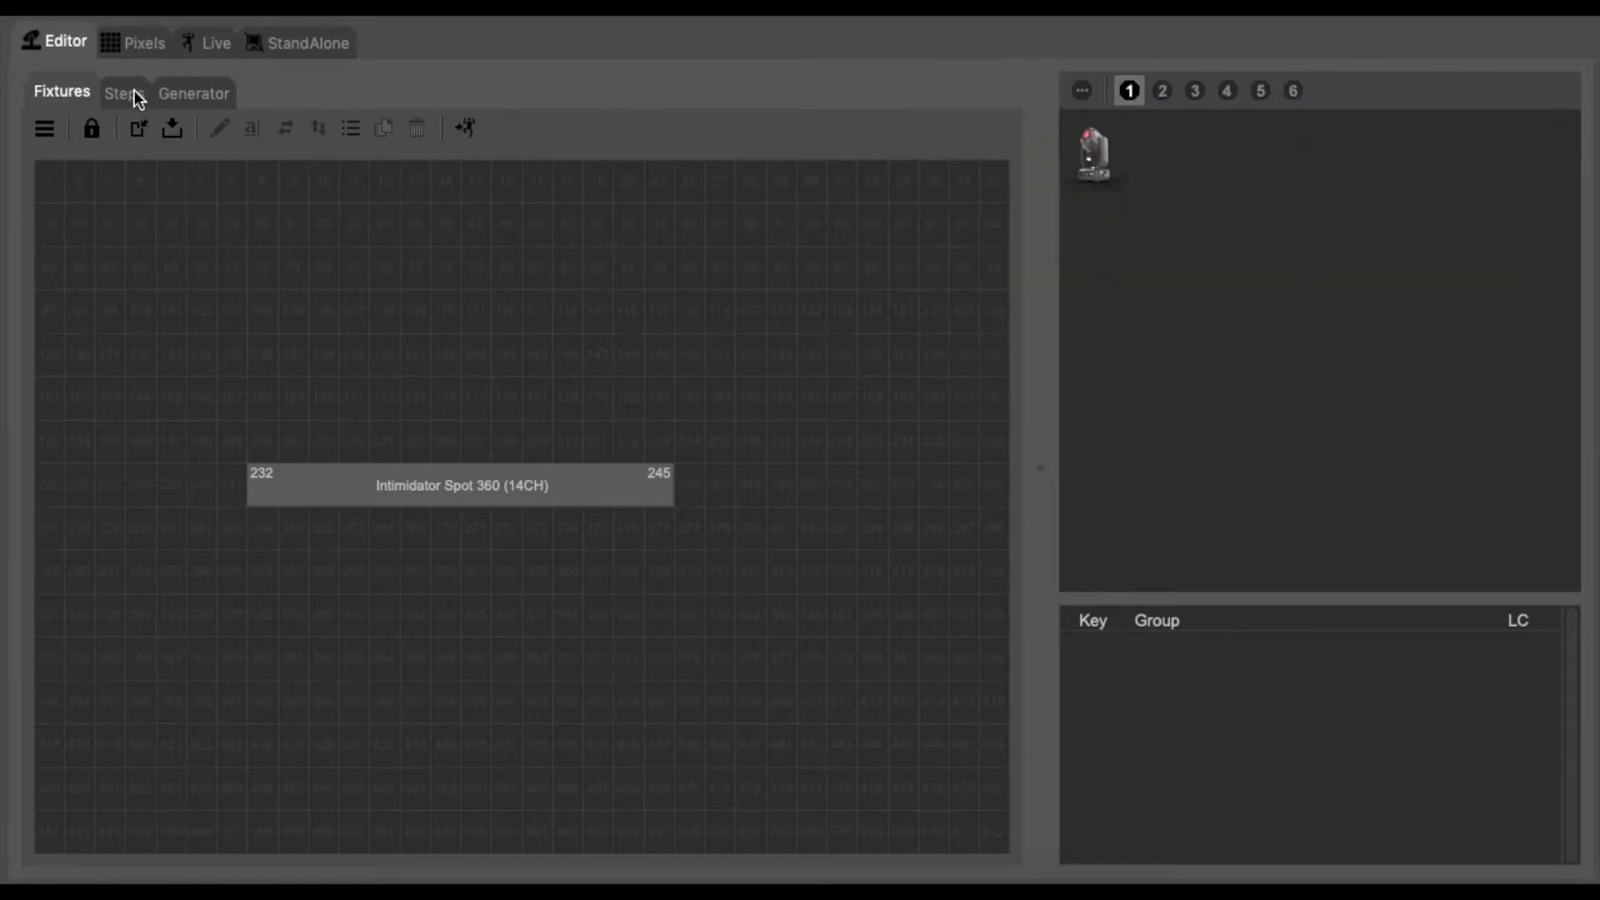
mouse_move(175, 113)
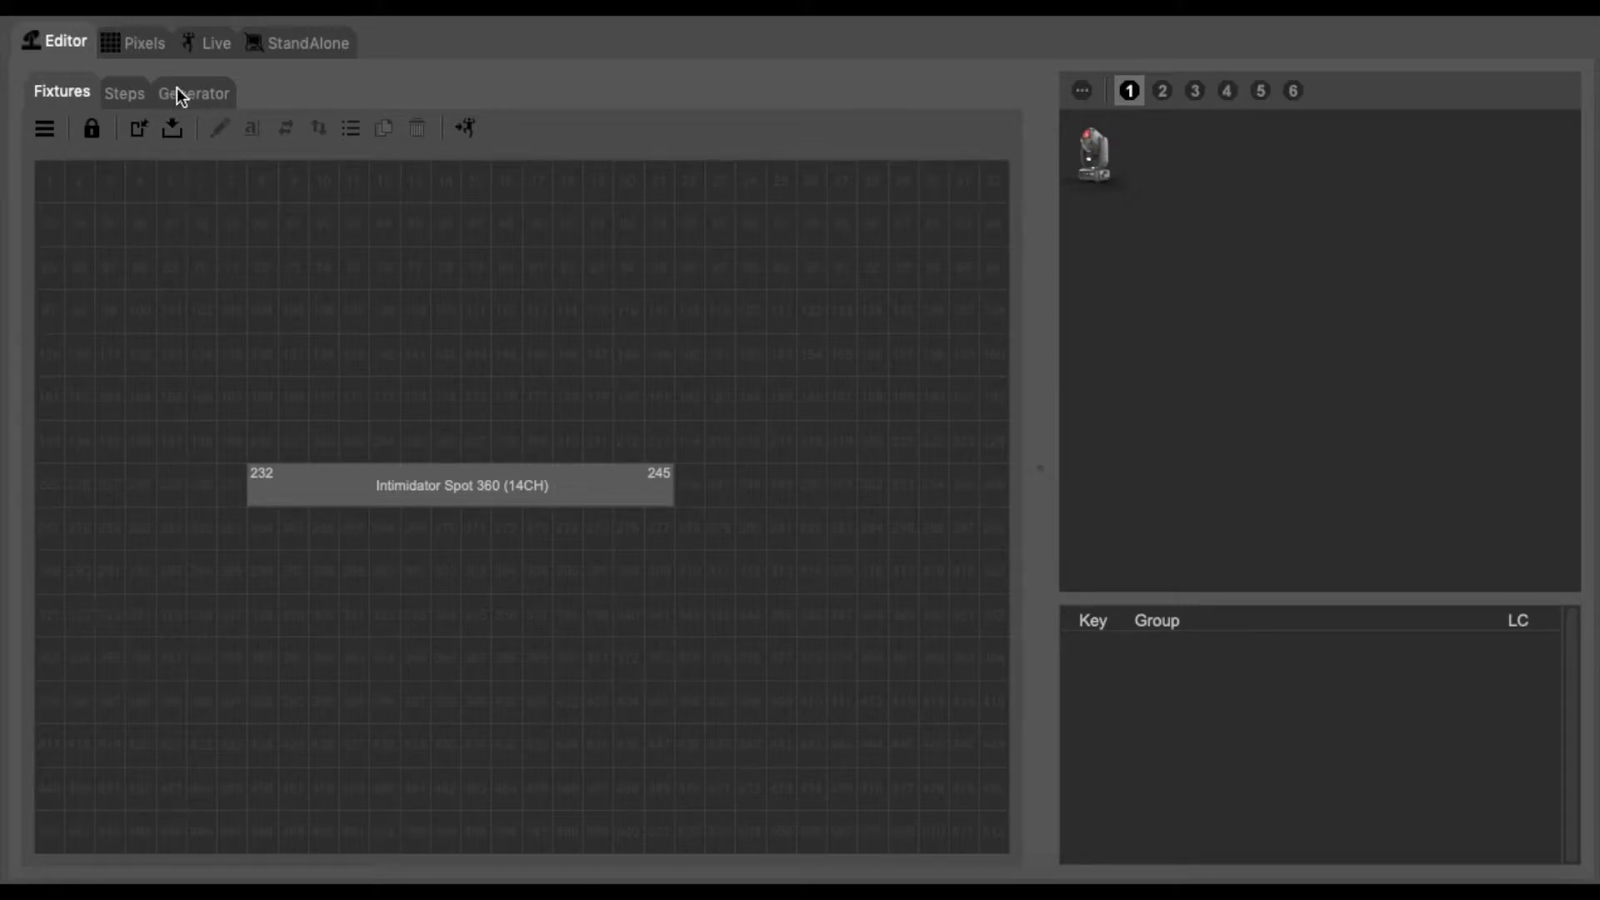
Open the Generator workspace in the Editor.
click(193, 92)
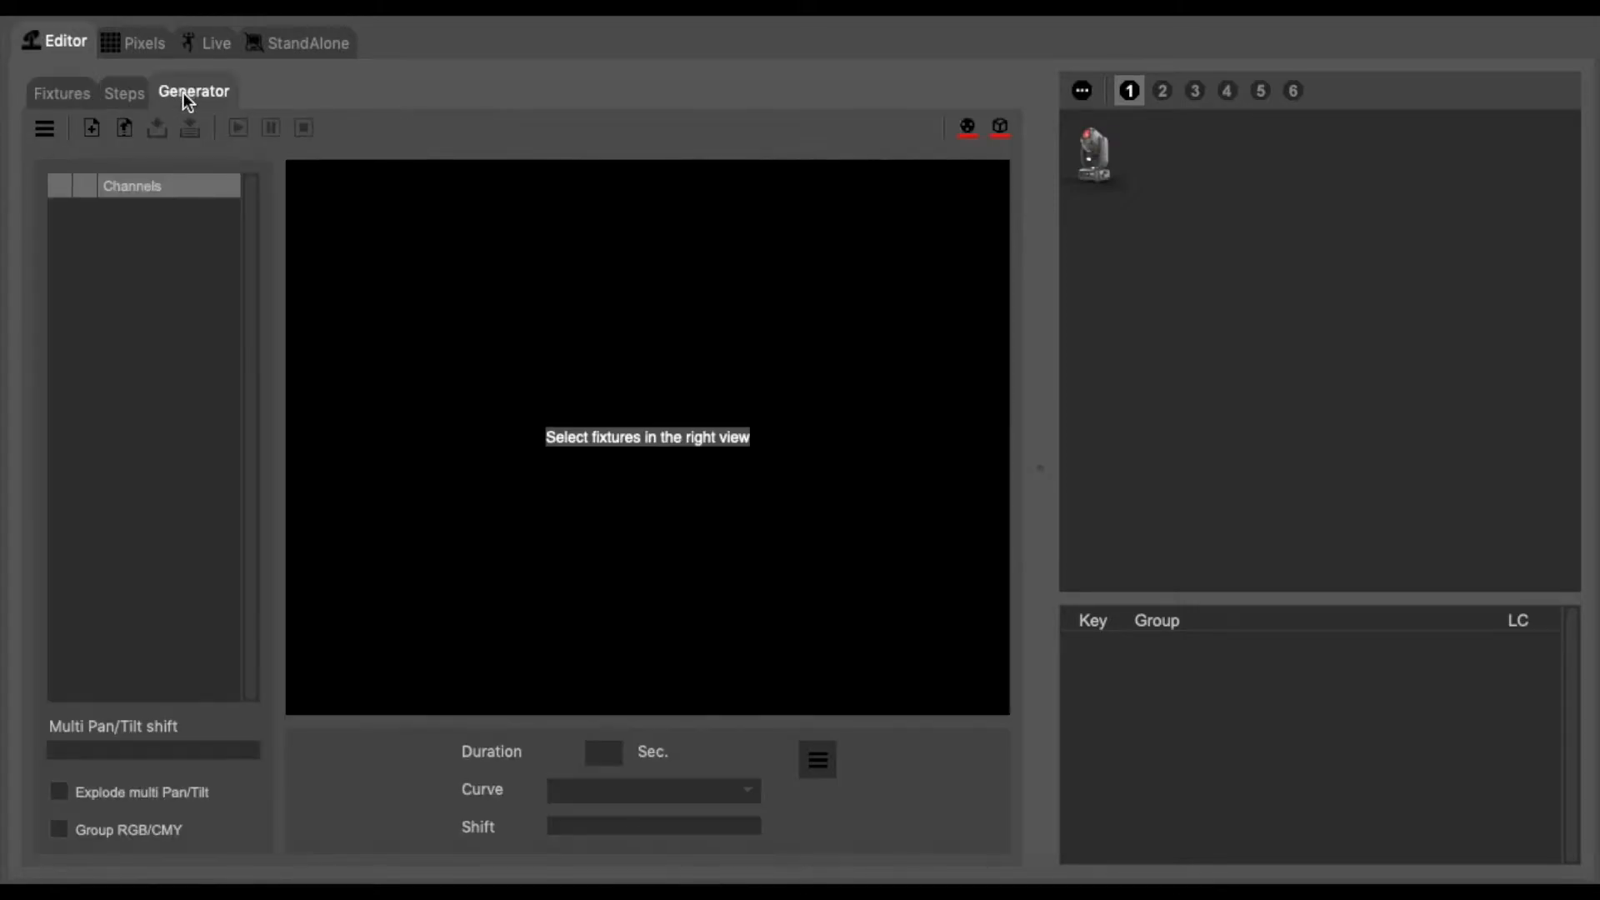
mouse_move(1251, 668)
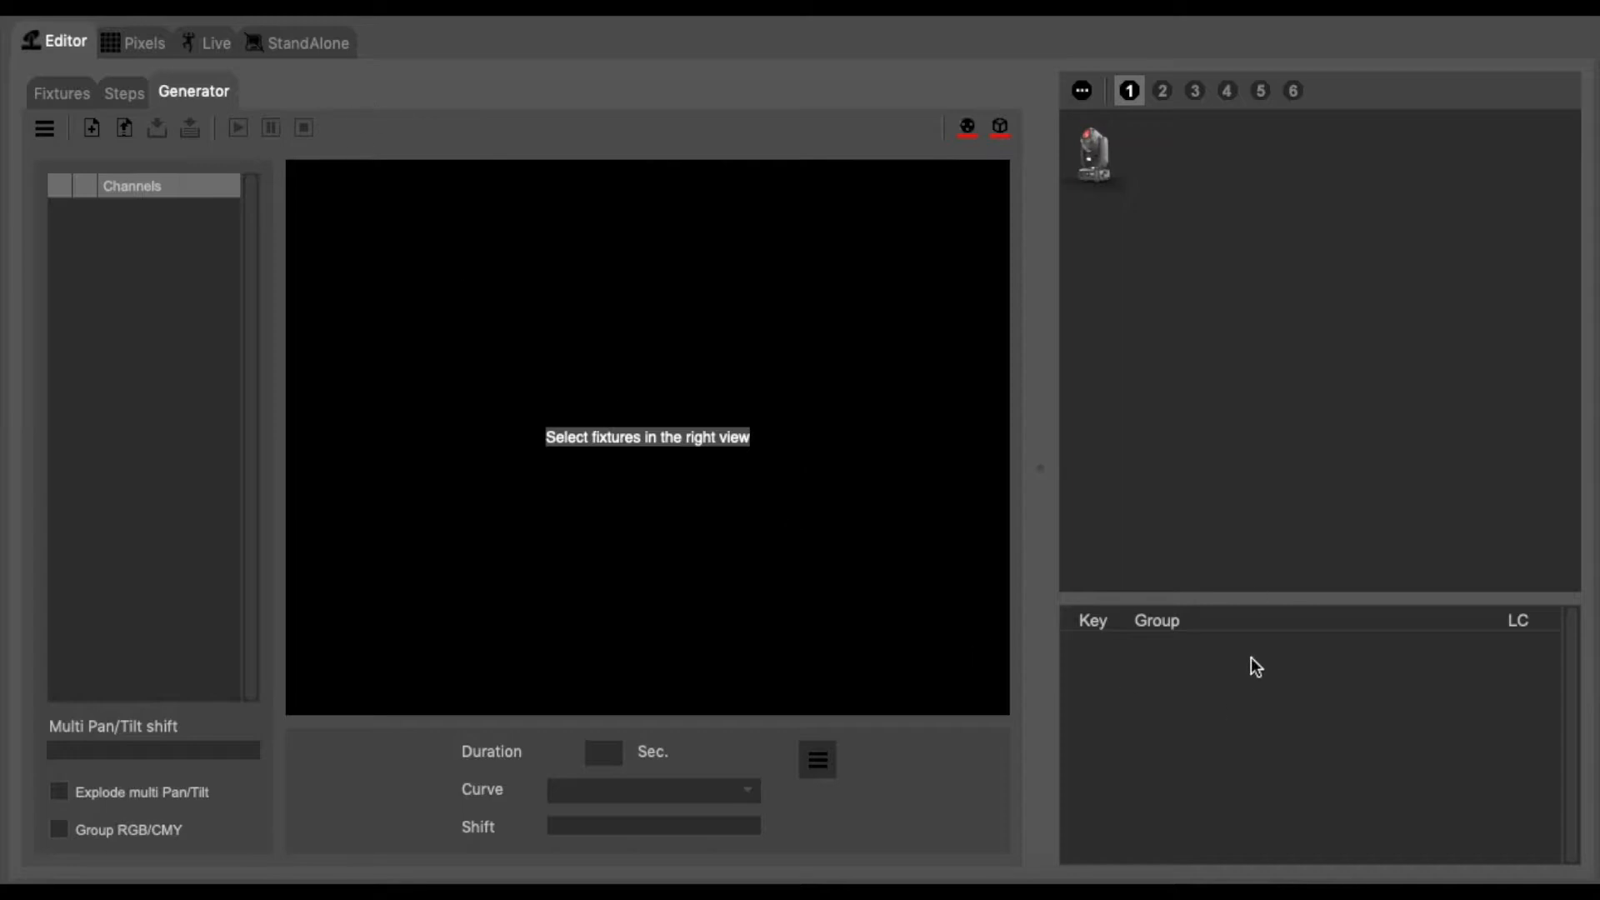
mouse_move(622, 174)
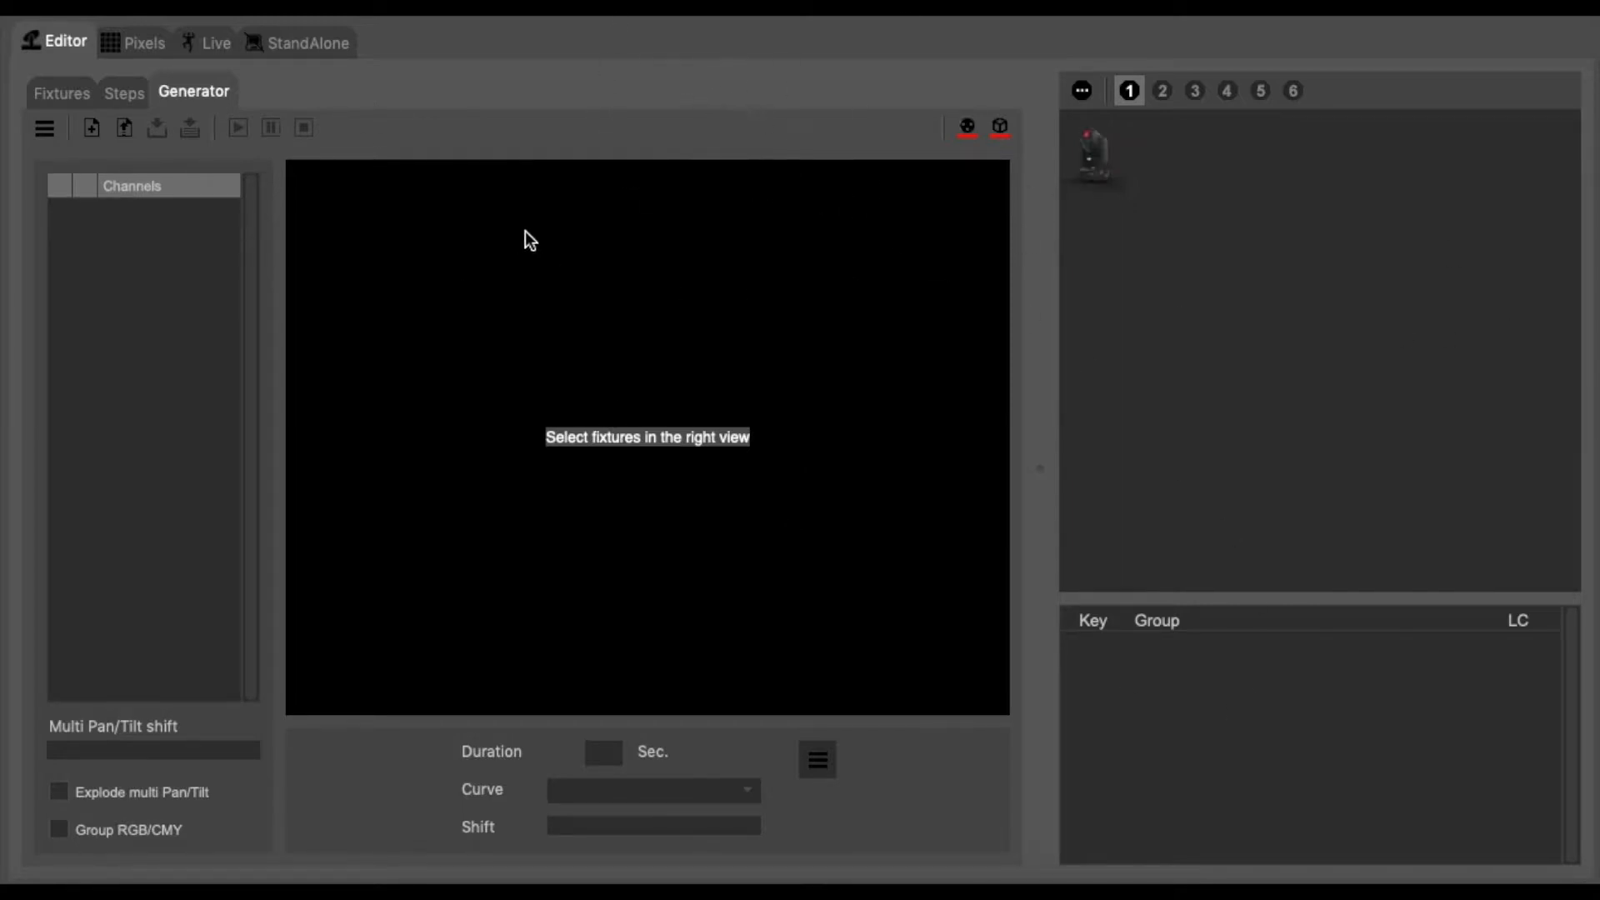
mouse_move(612, 233)
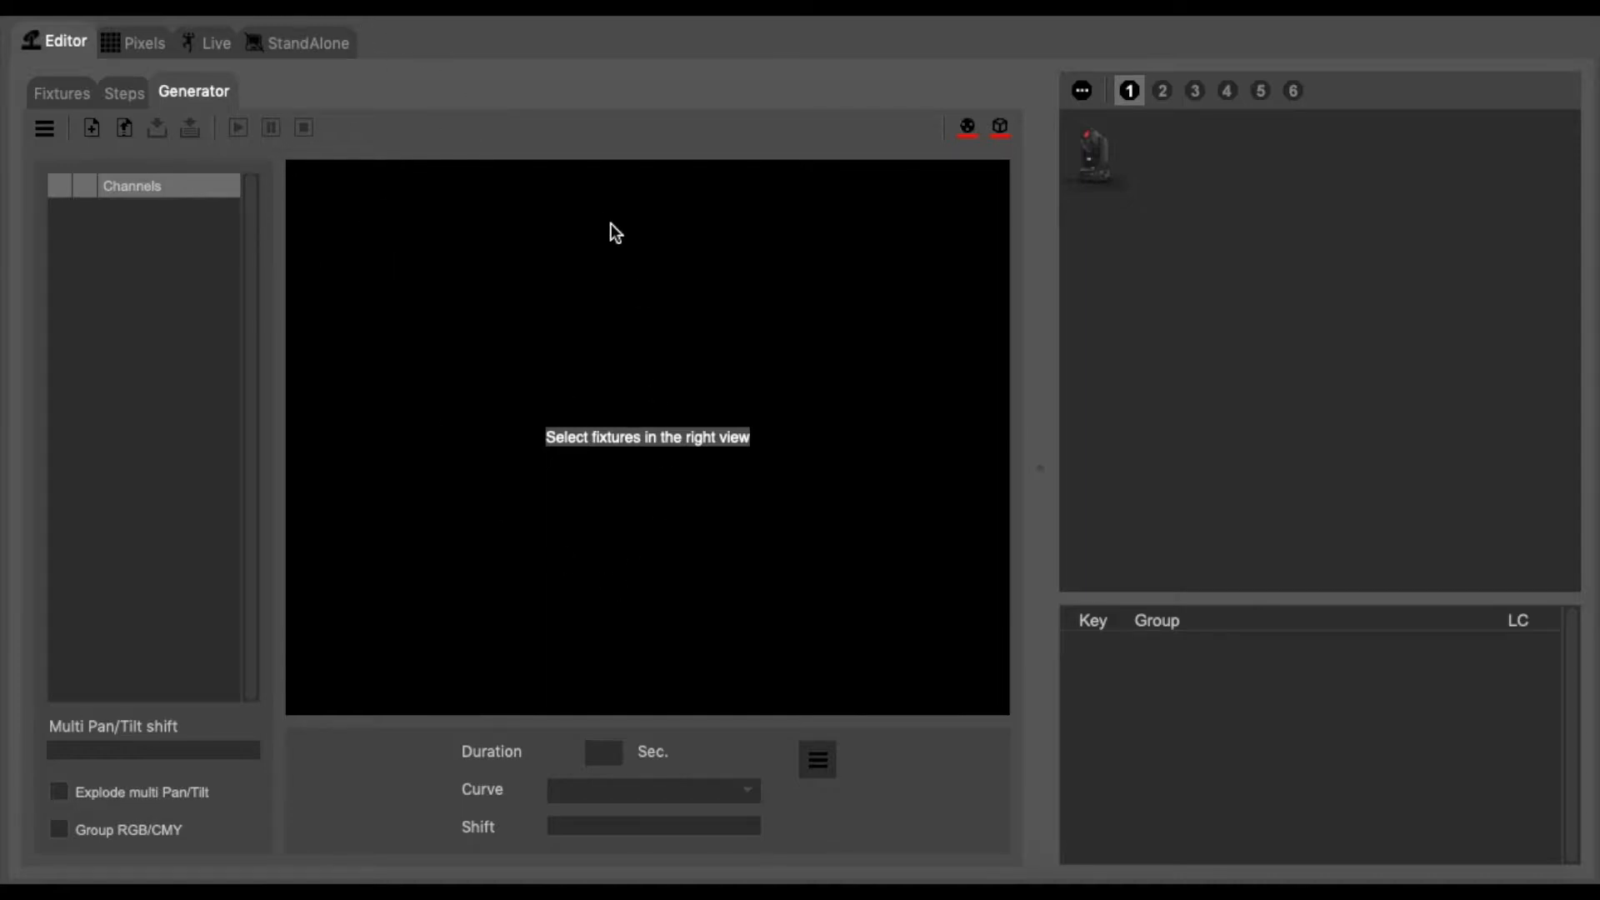
mouse_move(548, 341)
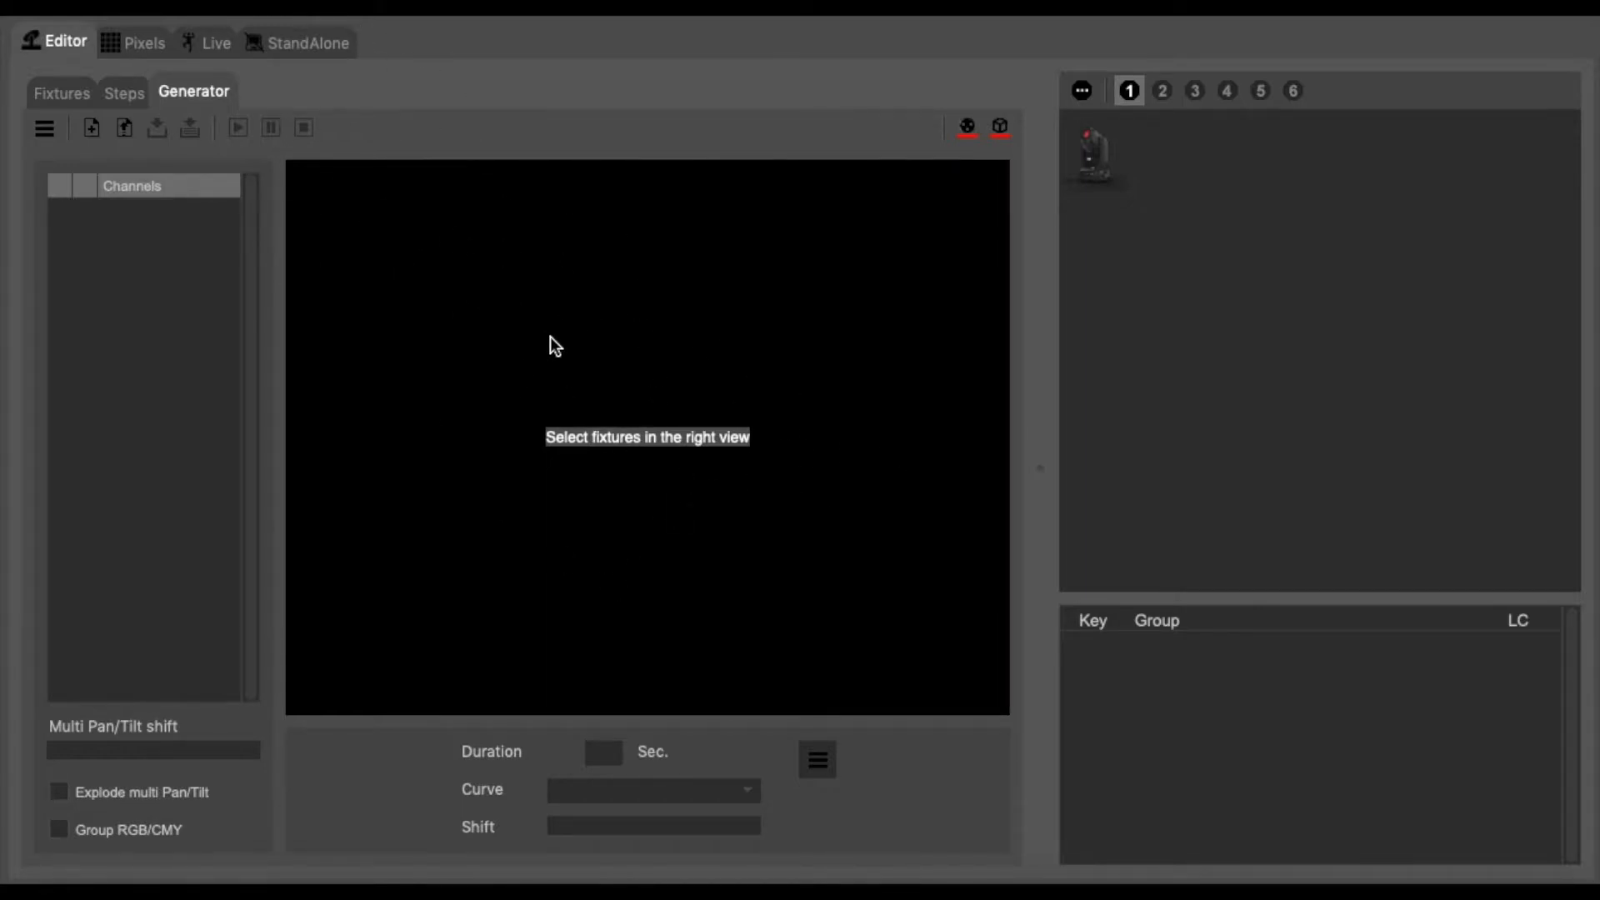
mouse_move(1091, 162)
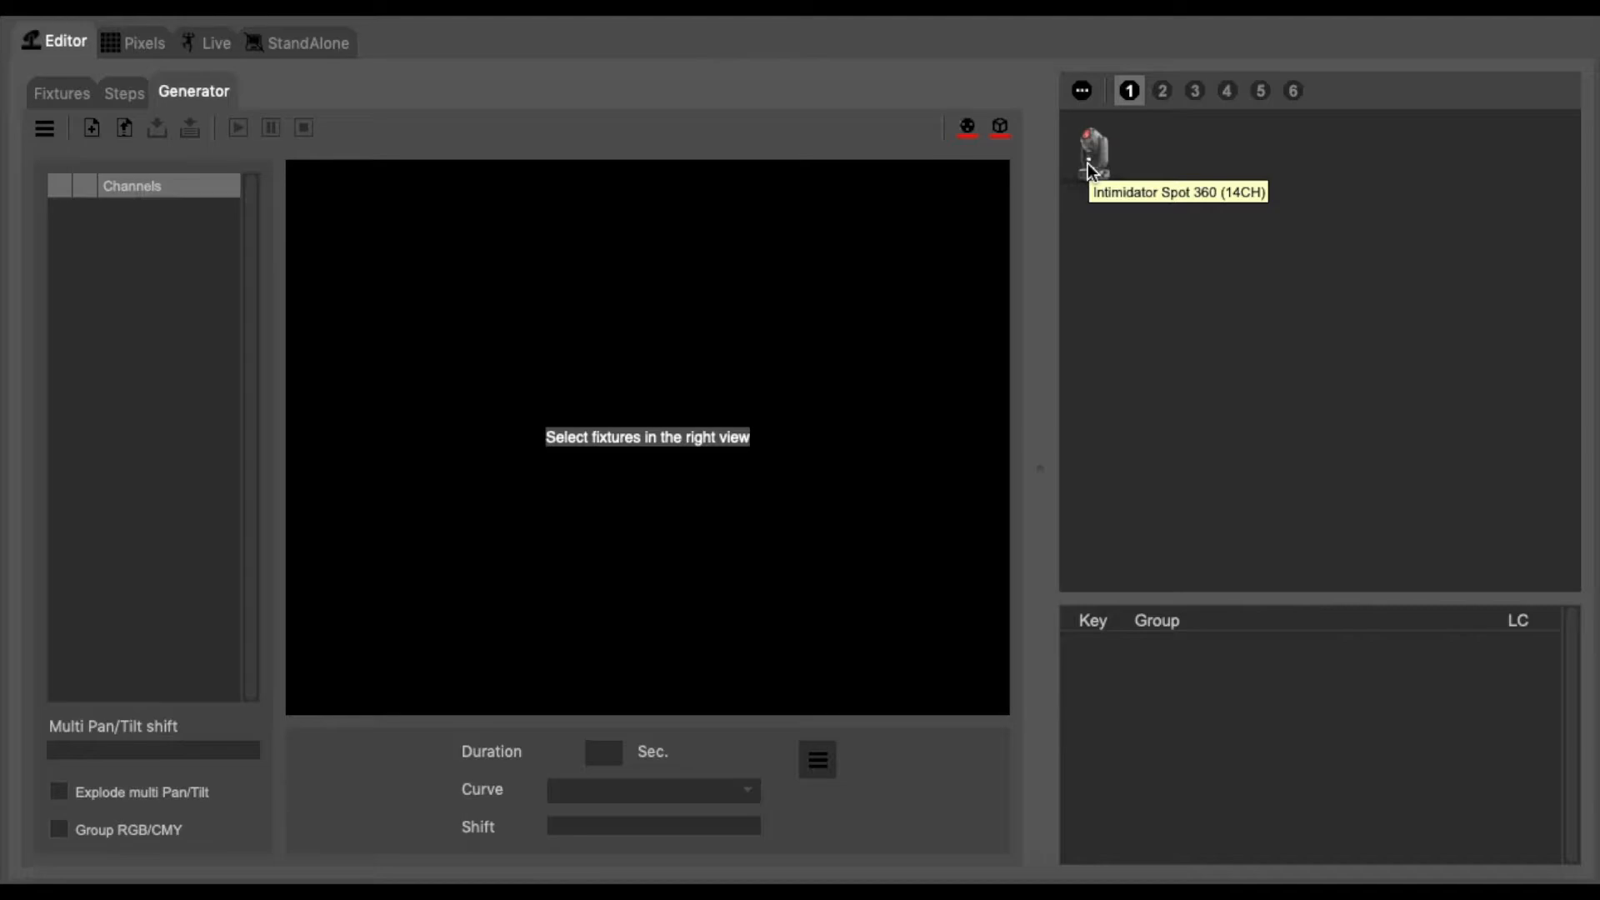
Select the Intimidator Spot 360, enable its Pan/Tilt channel, and switch DMX output on.
click(1094, 150)
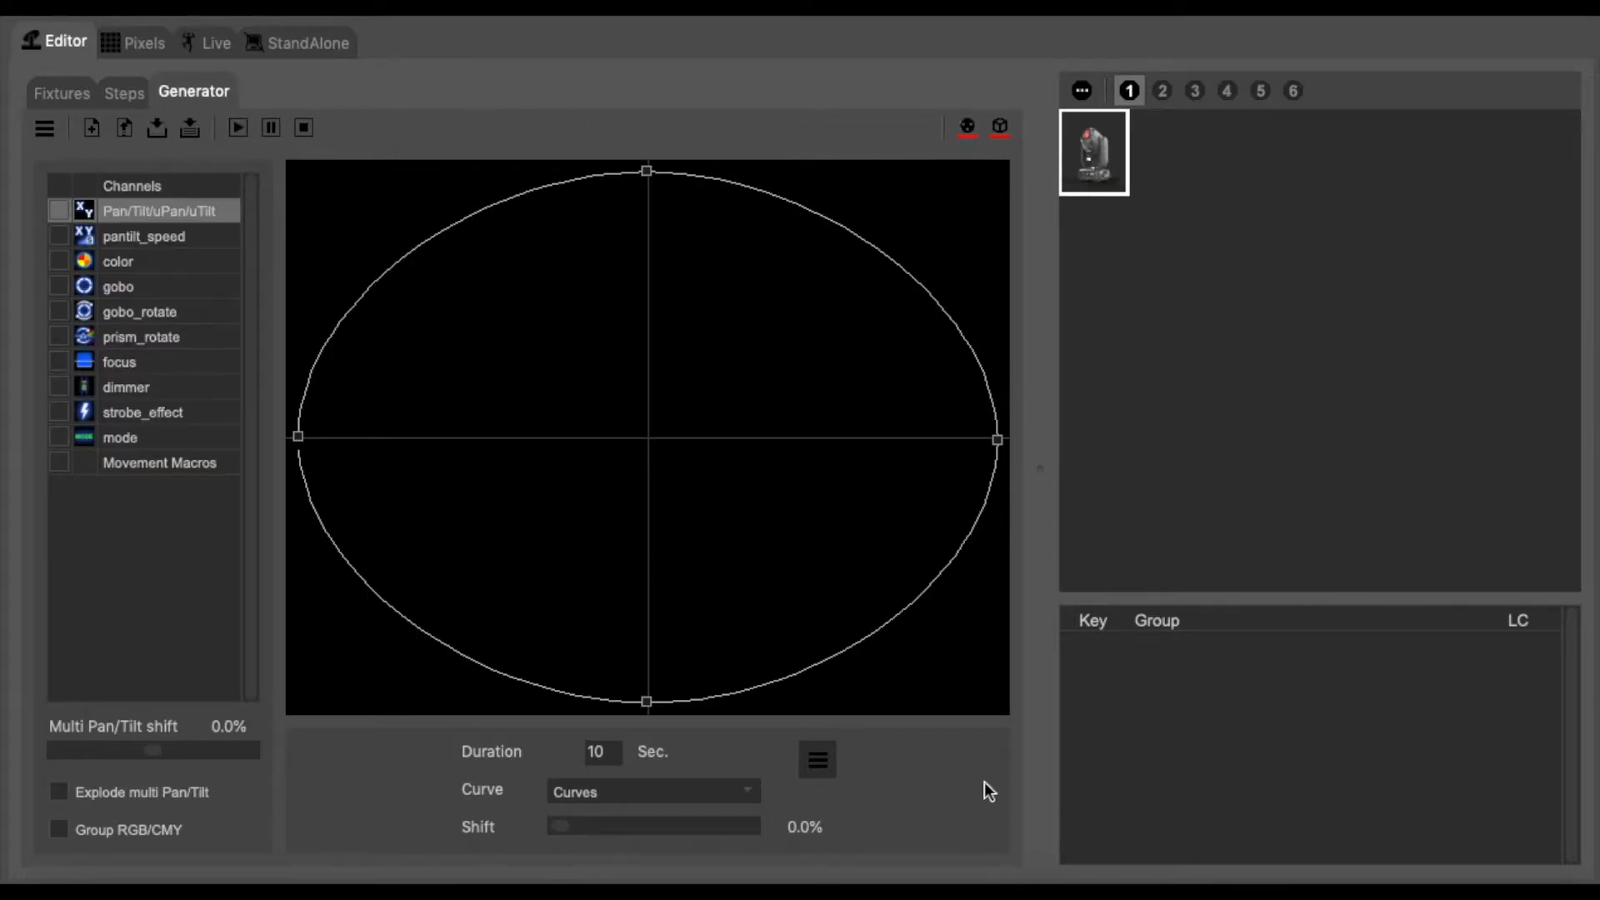
mouse_move(235, 474)
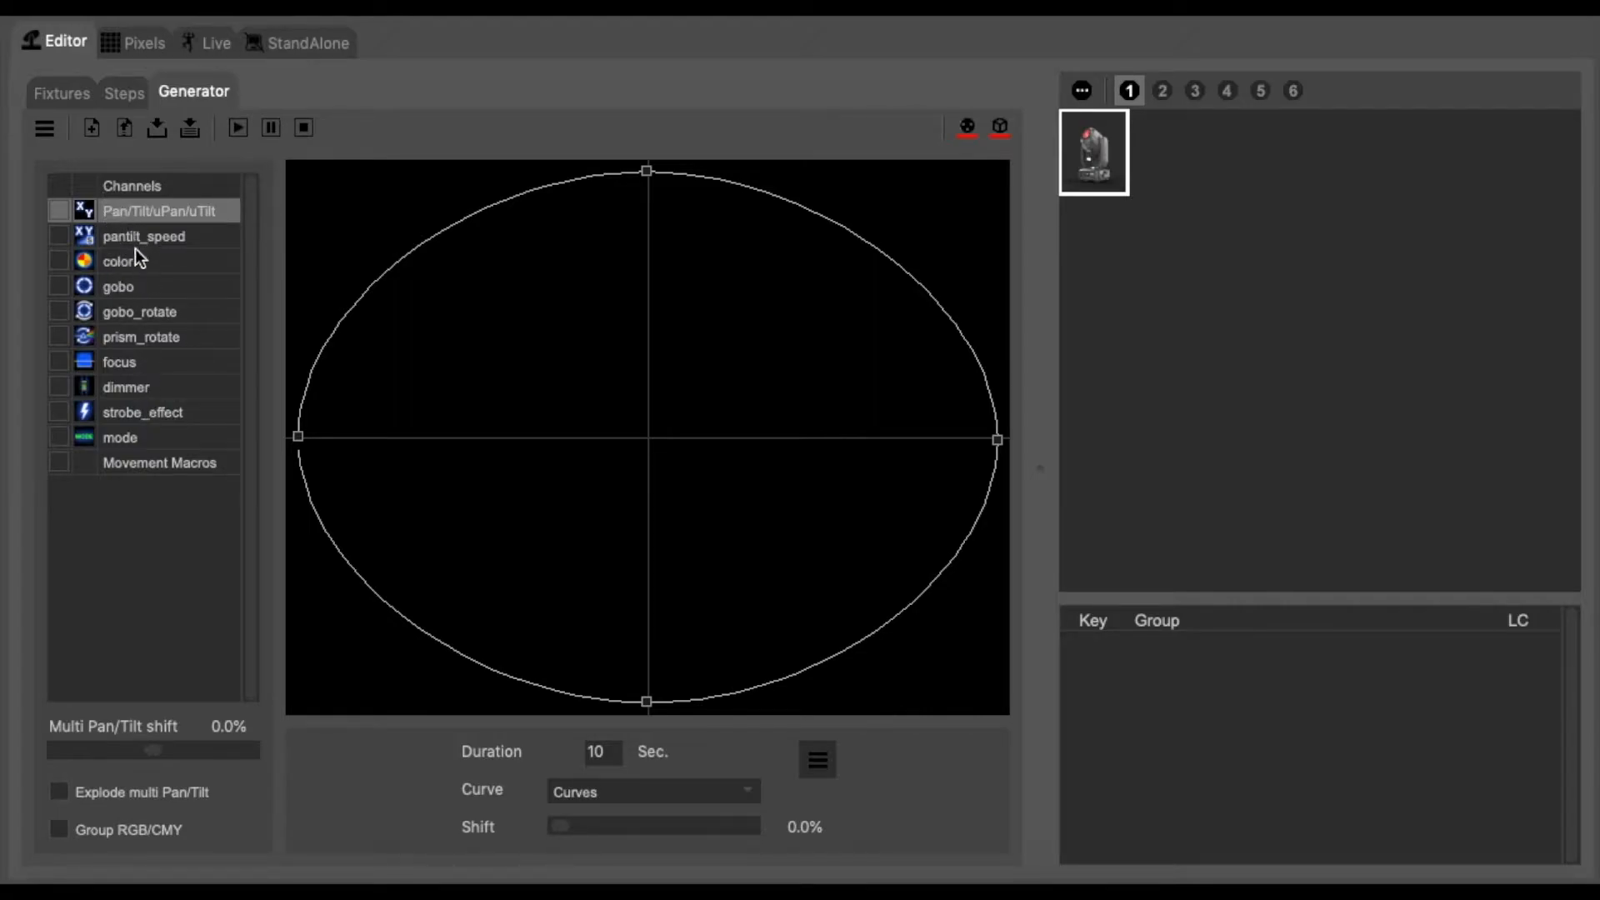
mouse_move(143, 183)
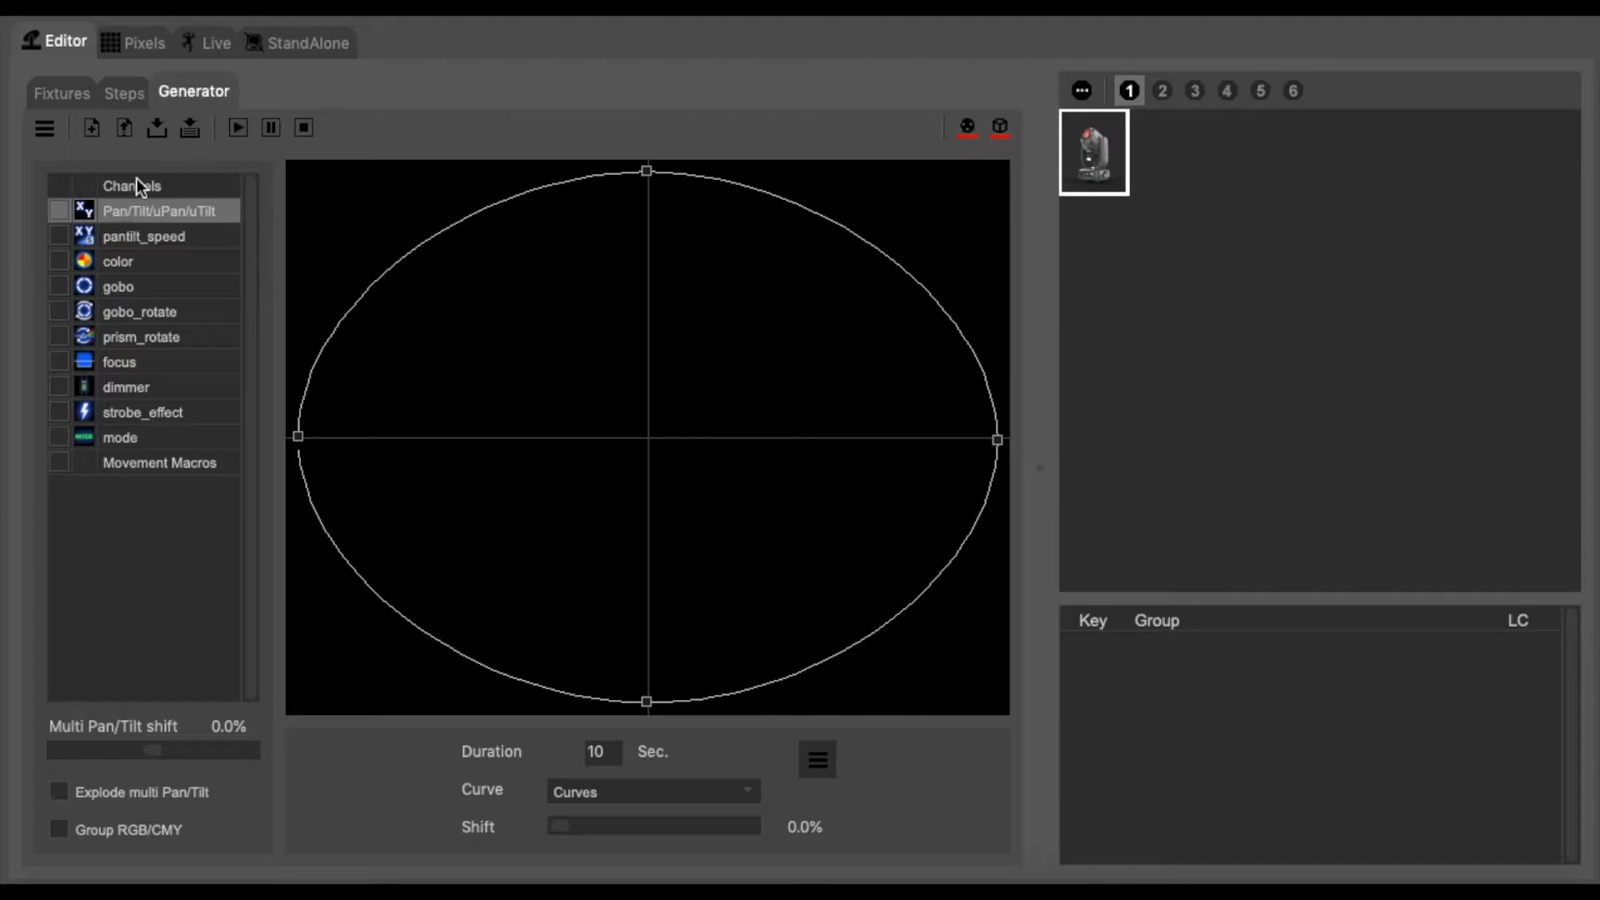
mouse_move(153, 386)
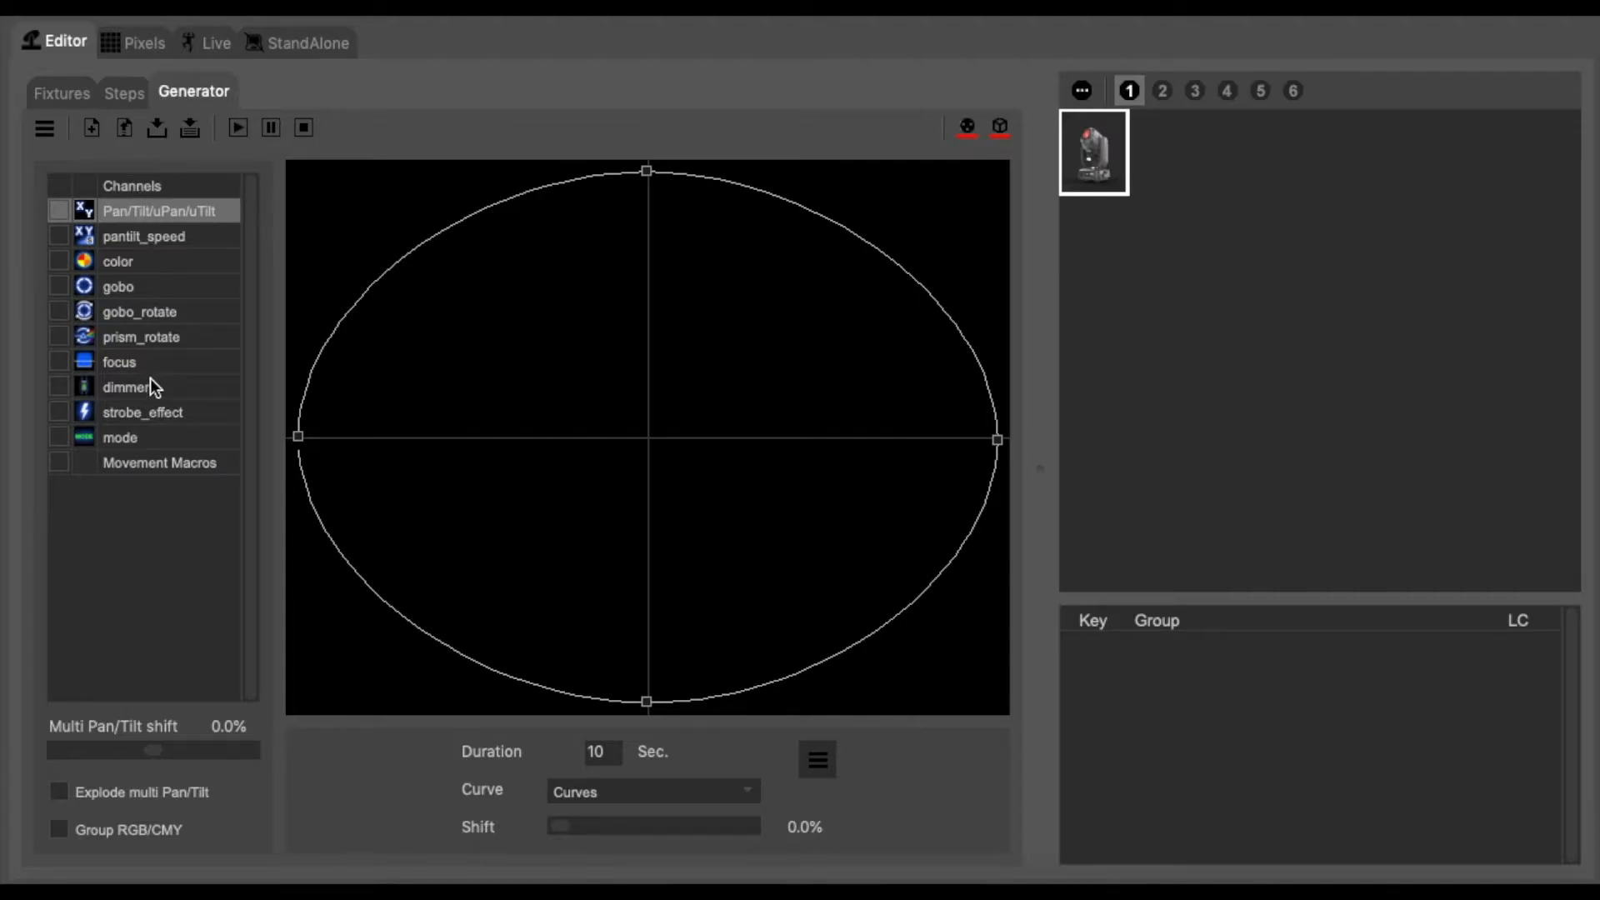
mouse_move(99, 231)
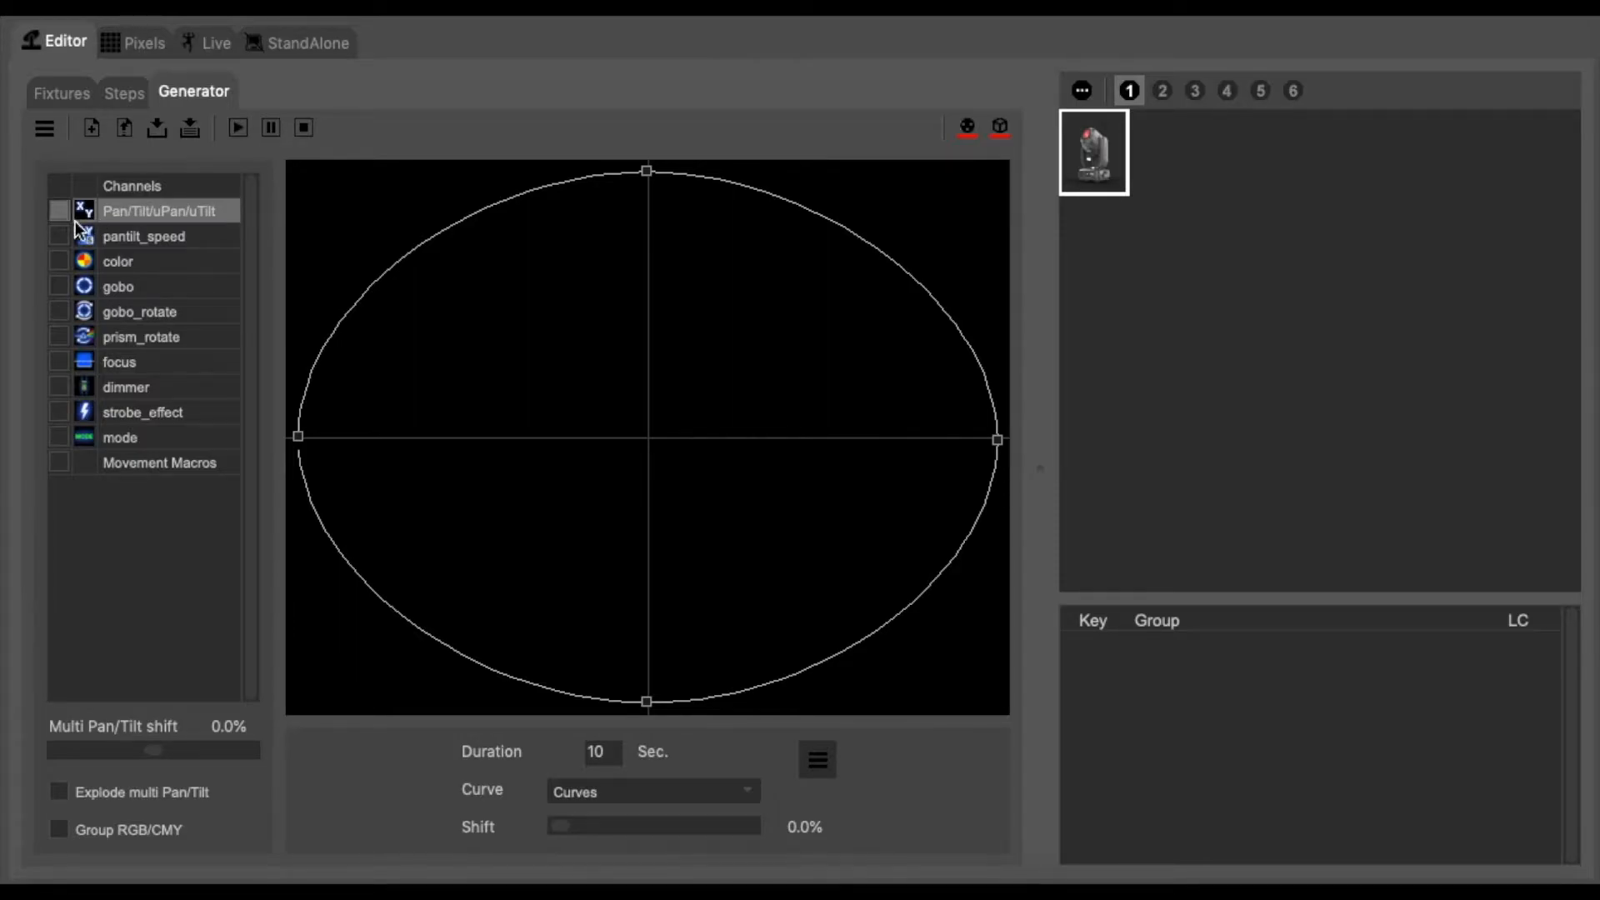
click(56, 211)
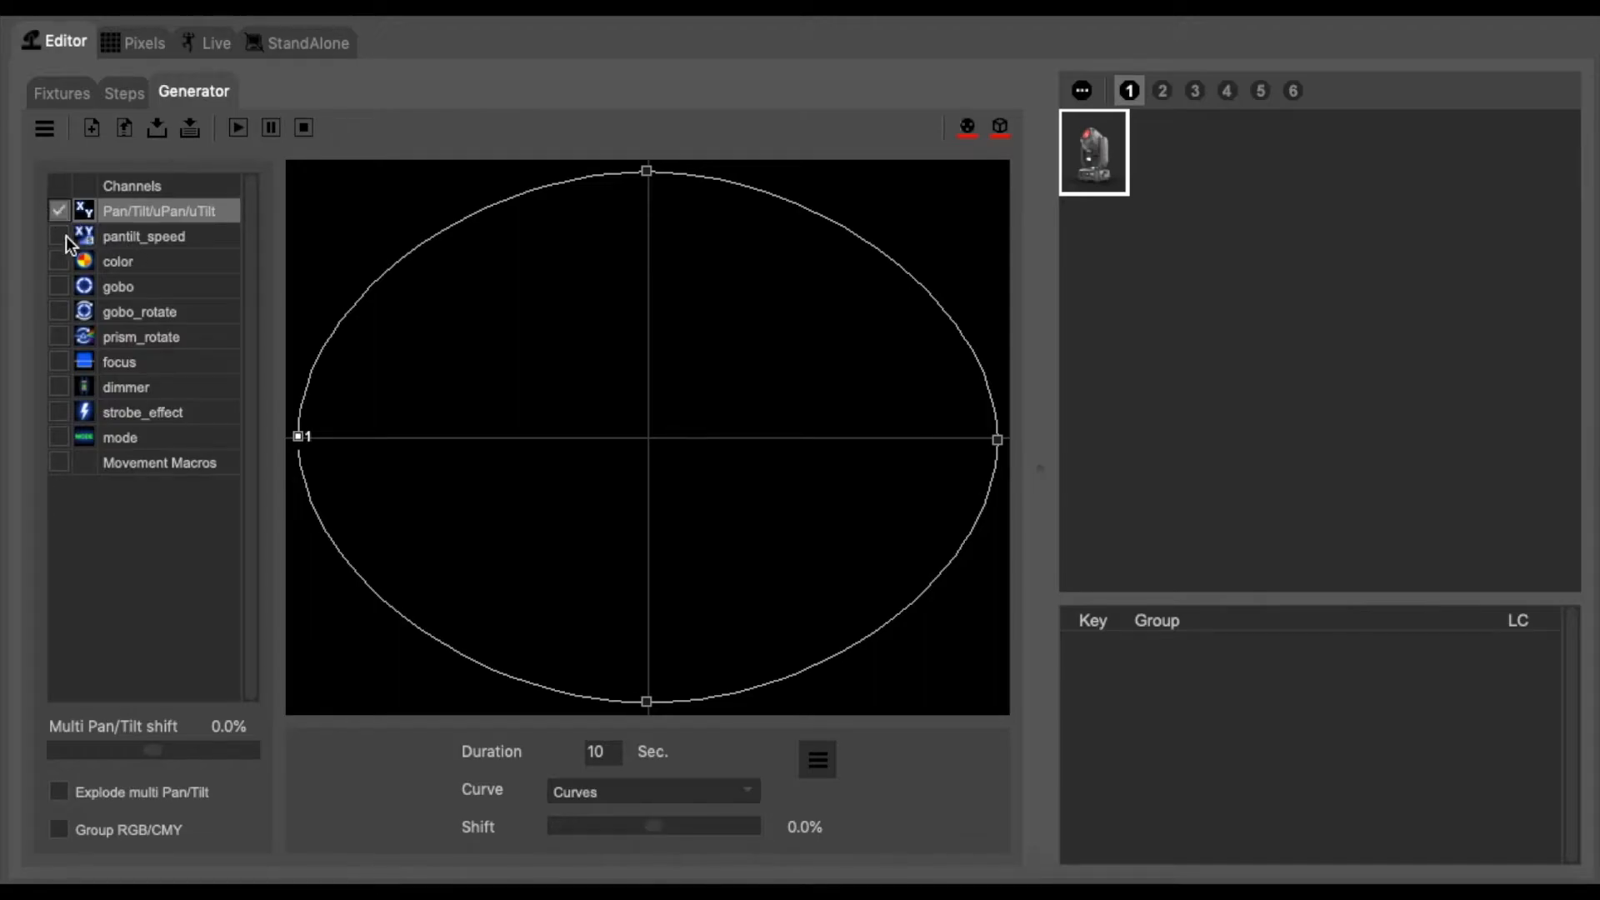
mouse_move(945, 142)
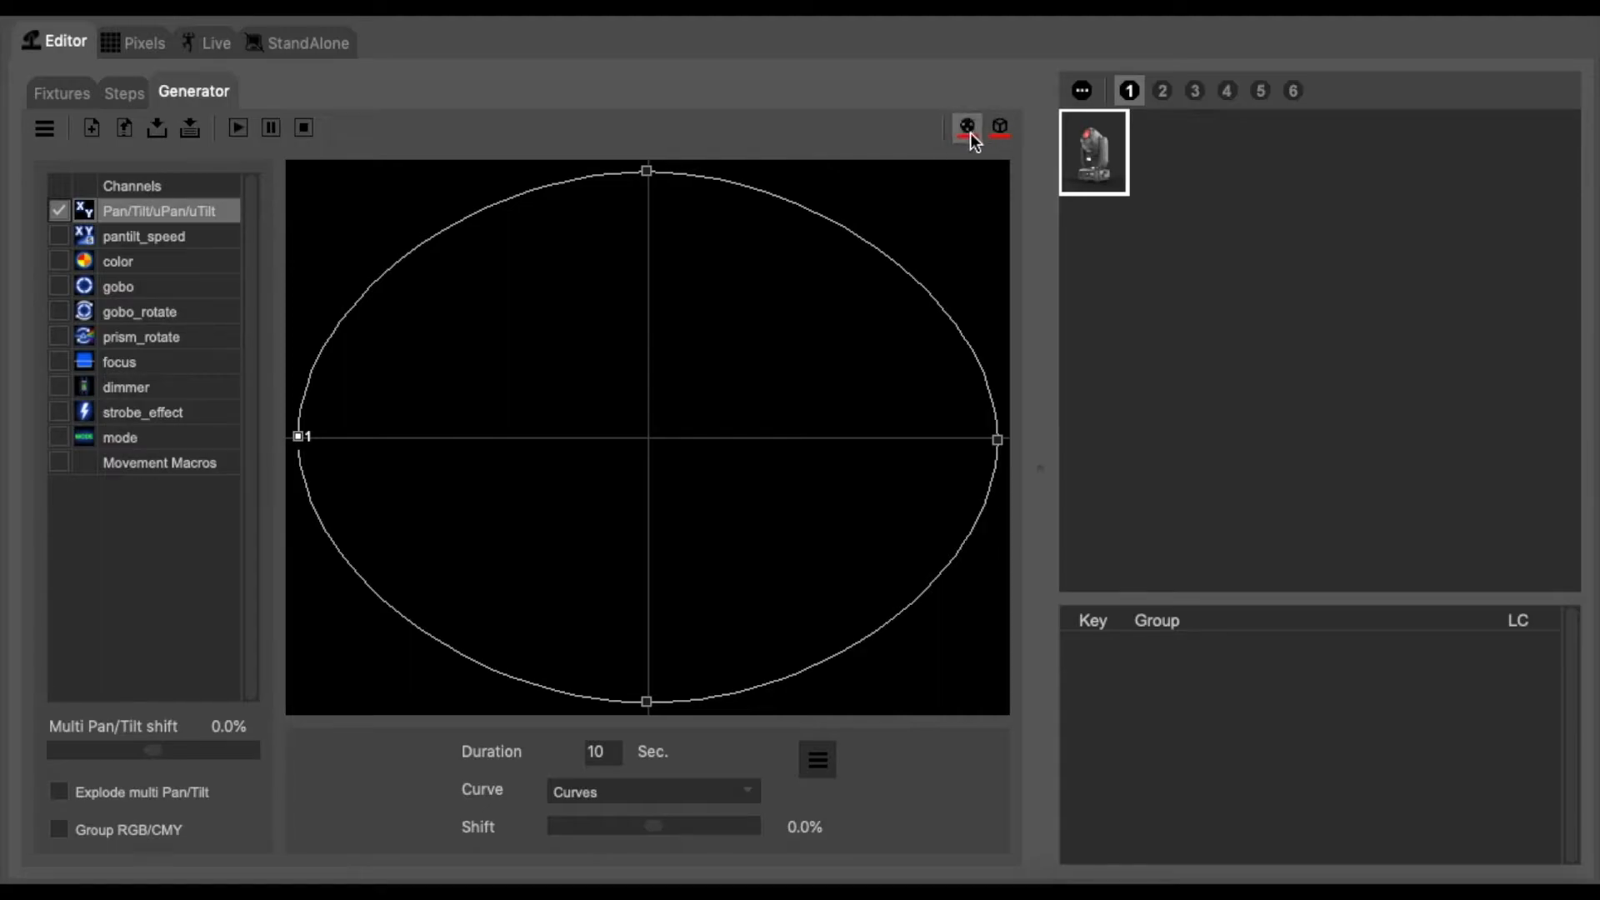
mouse_move(966, 125)
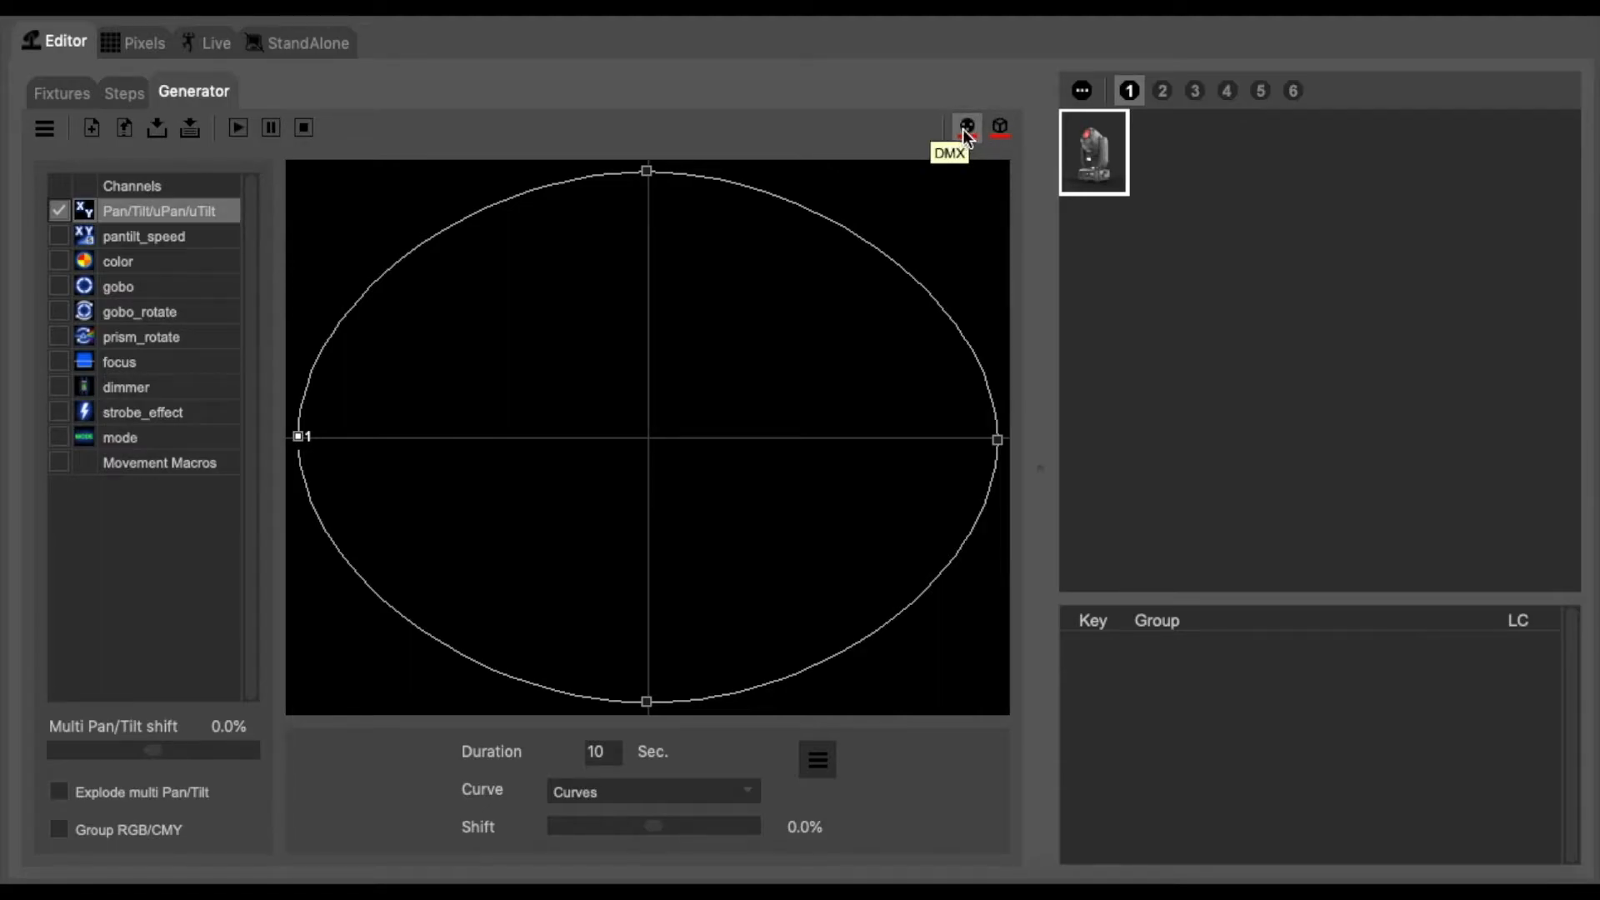
mouse_move(969, 148)
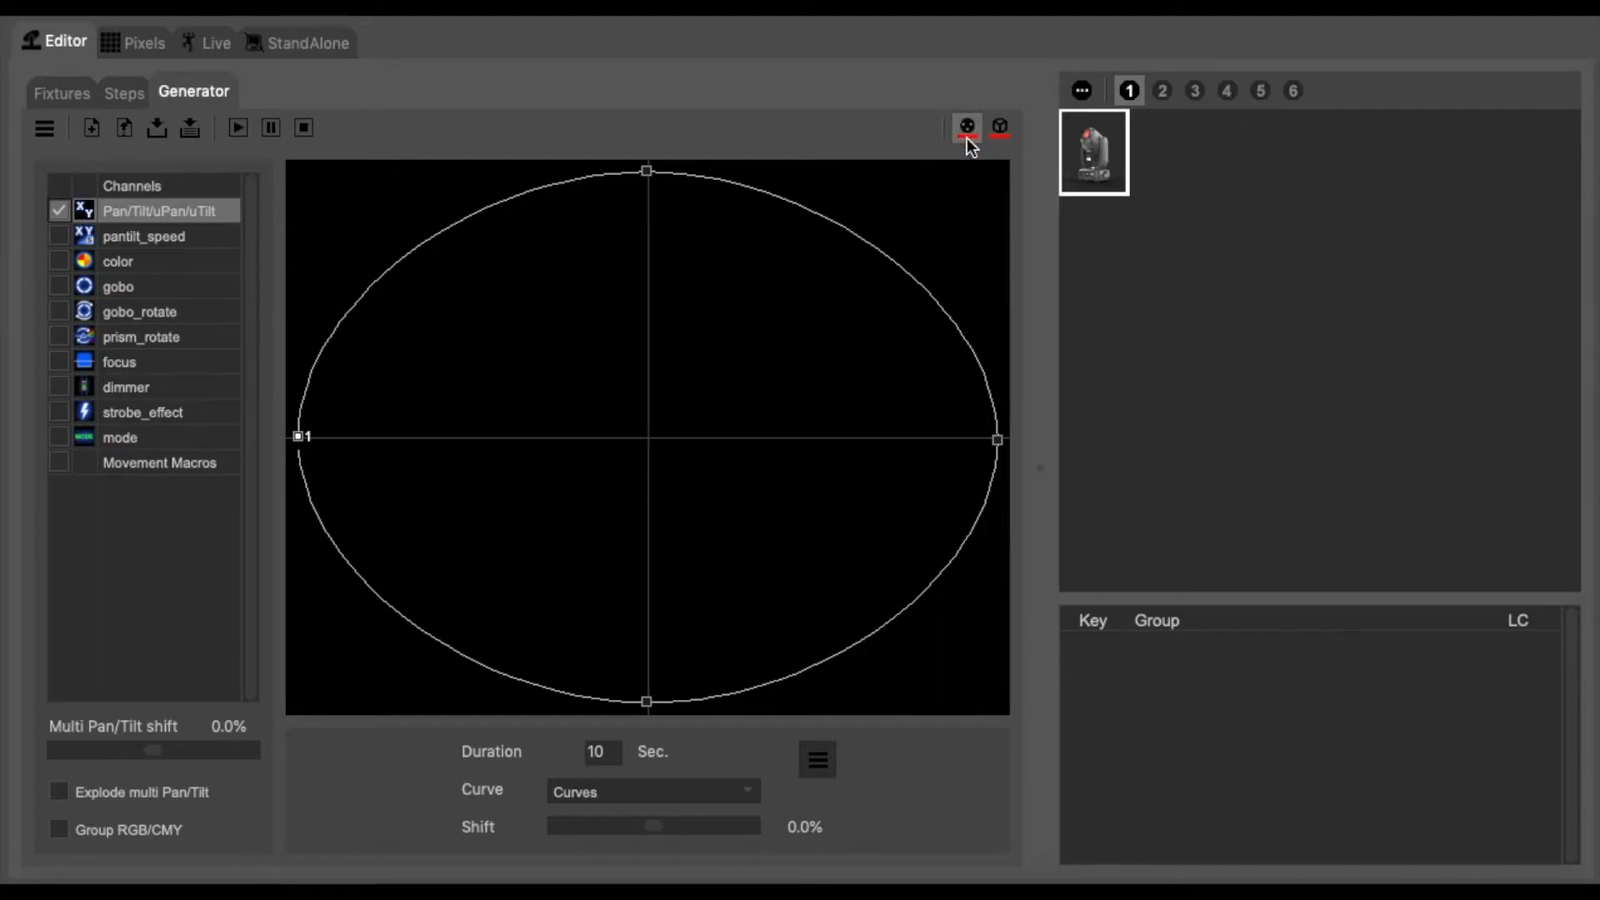
click(967, 126)
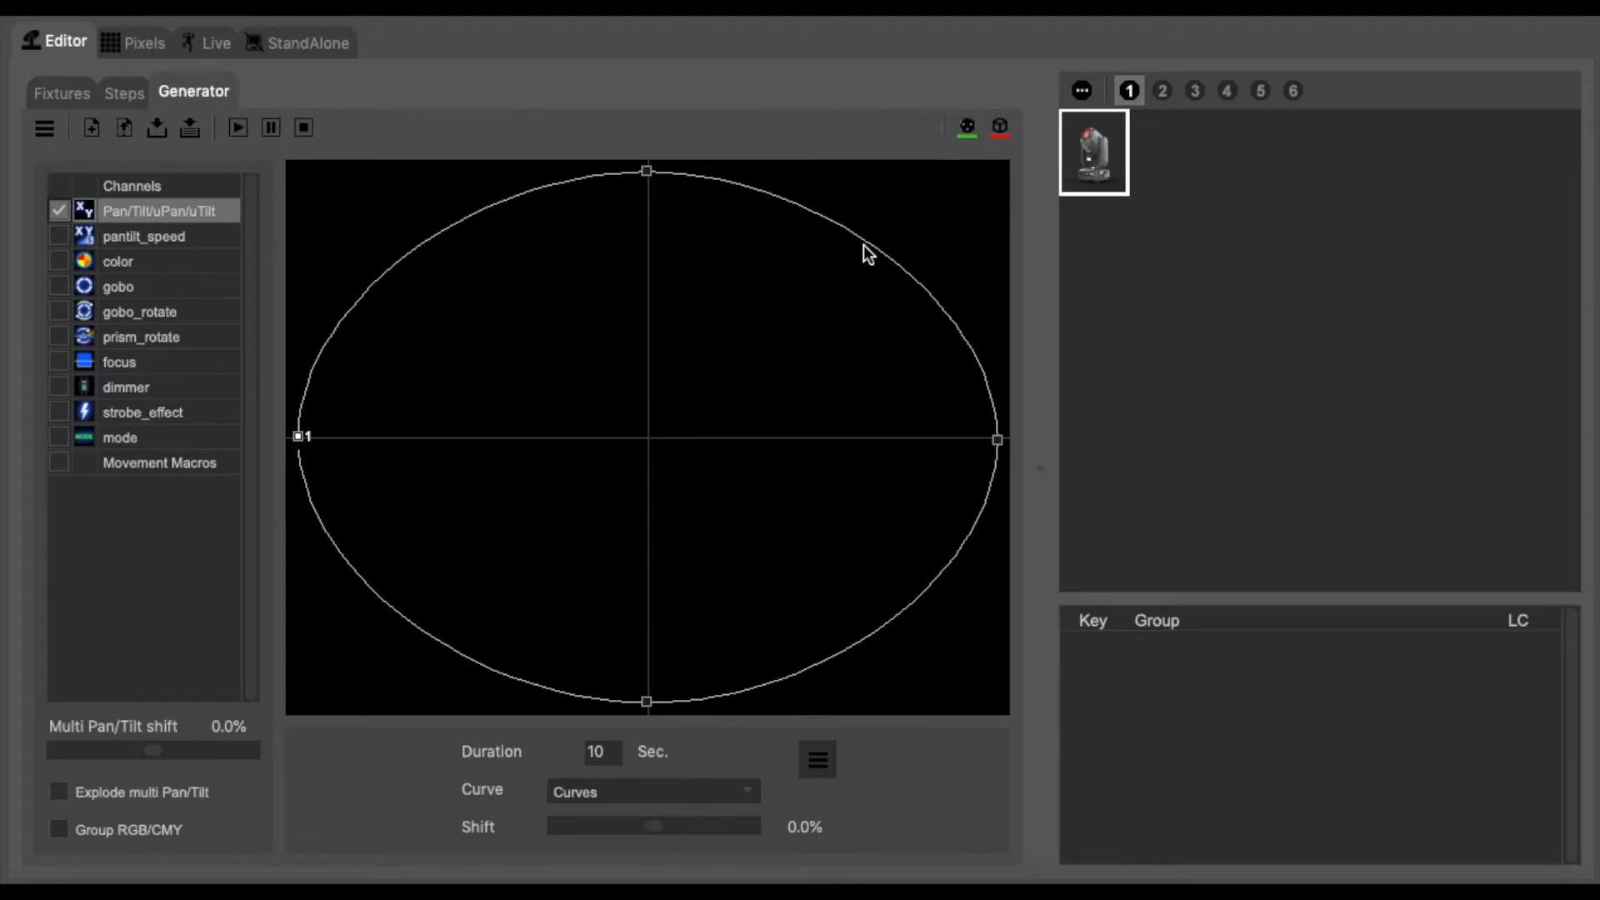
mouse_move(649, 190)
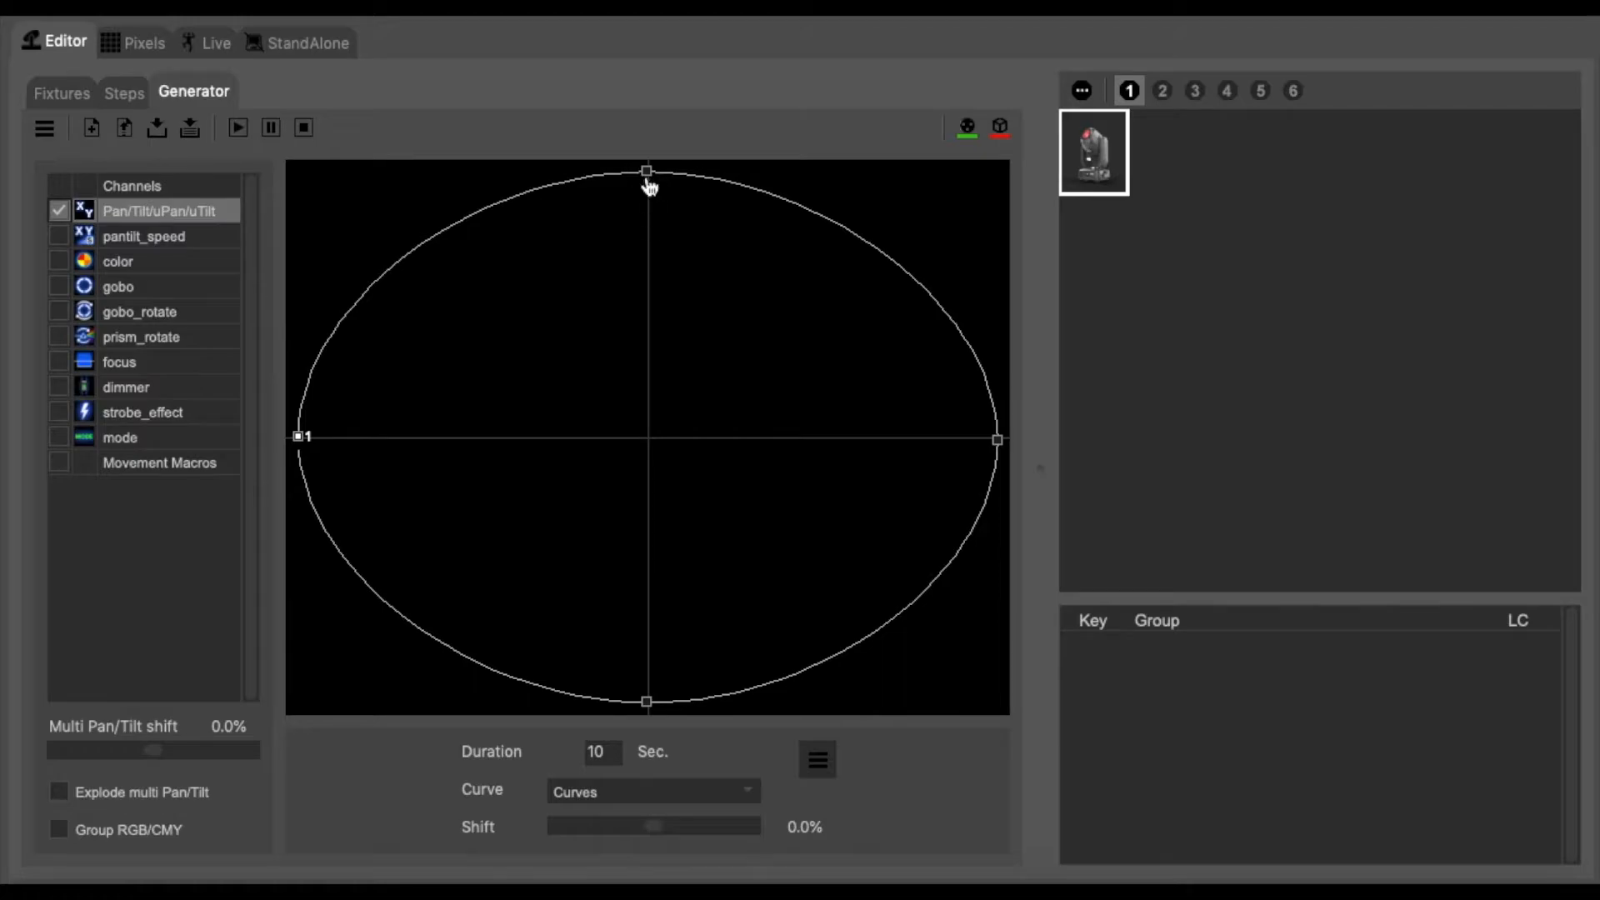
mouse_move(597, 228)
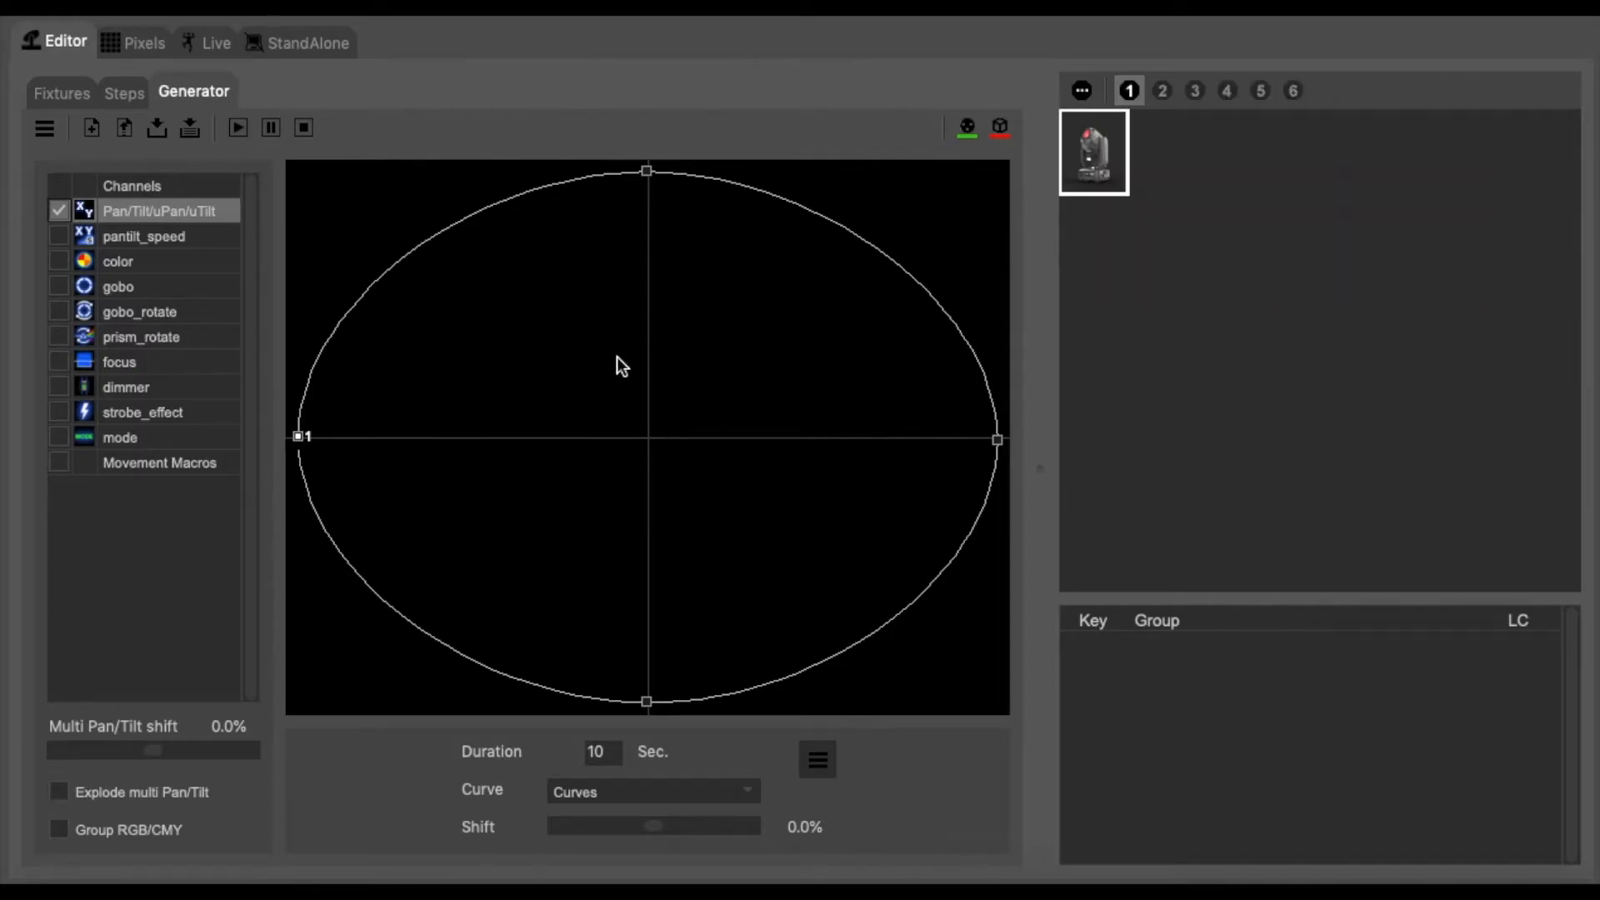
mouse_move(642, 365)
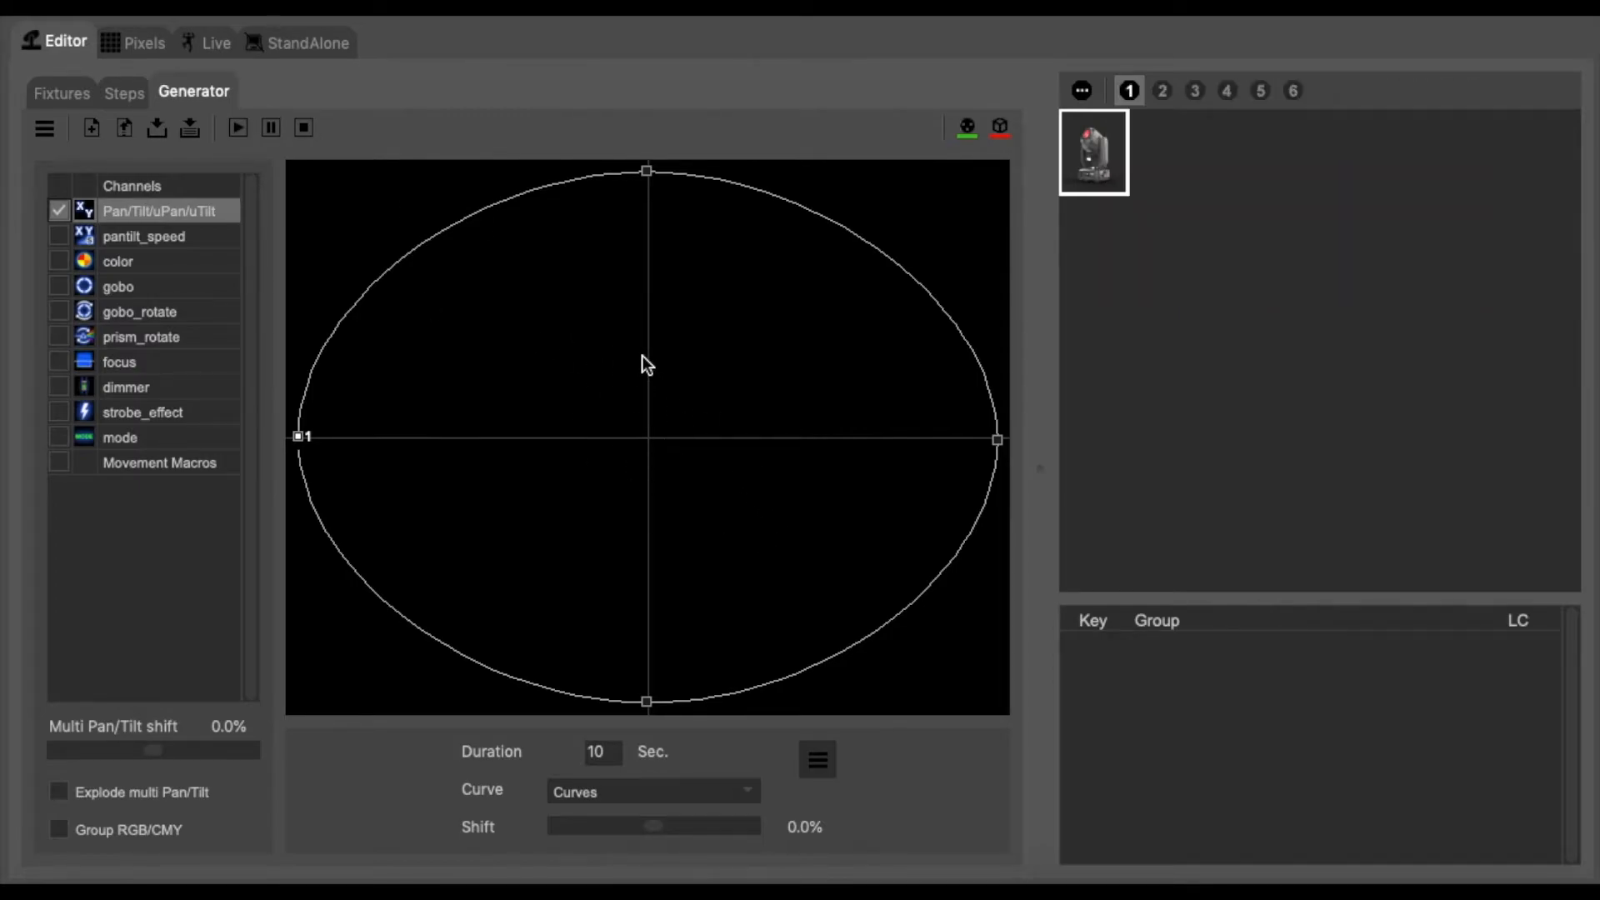
mouse_move(430, 288)
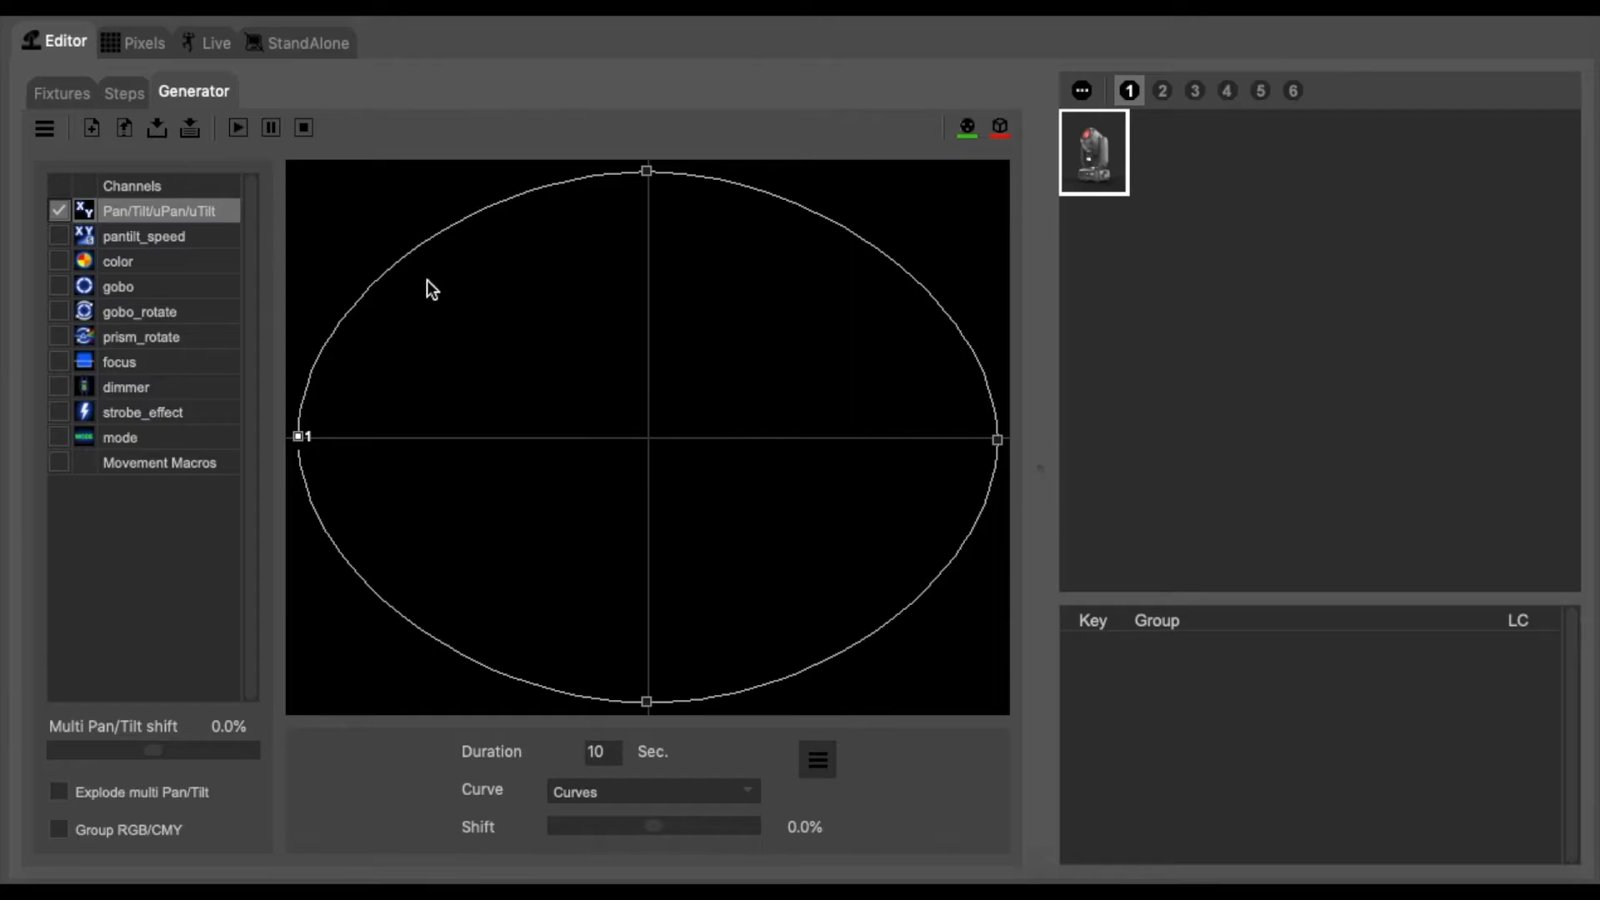
mouse_move(526, 314)
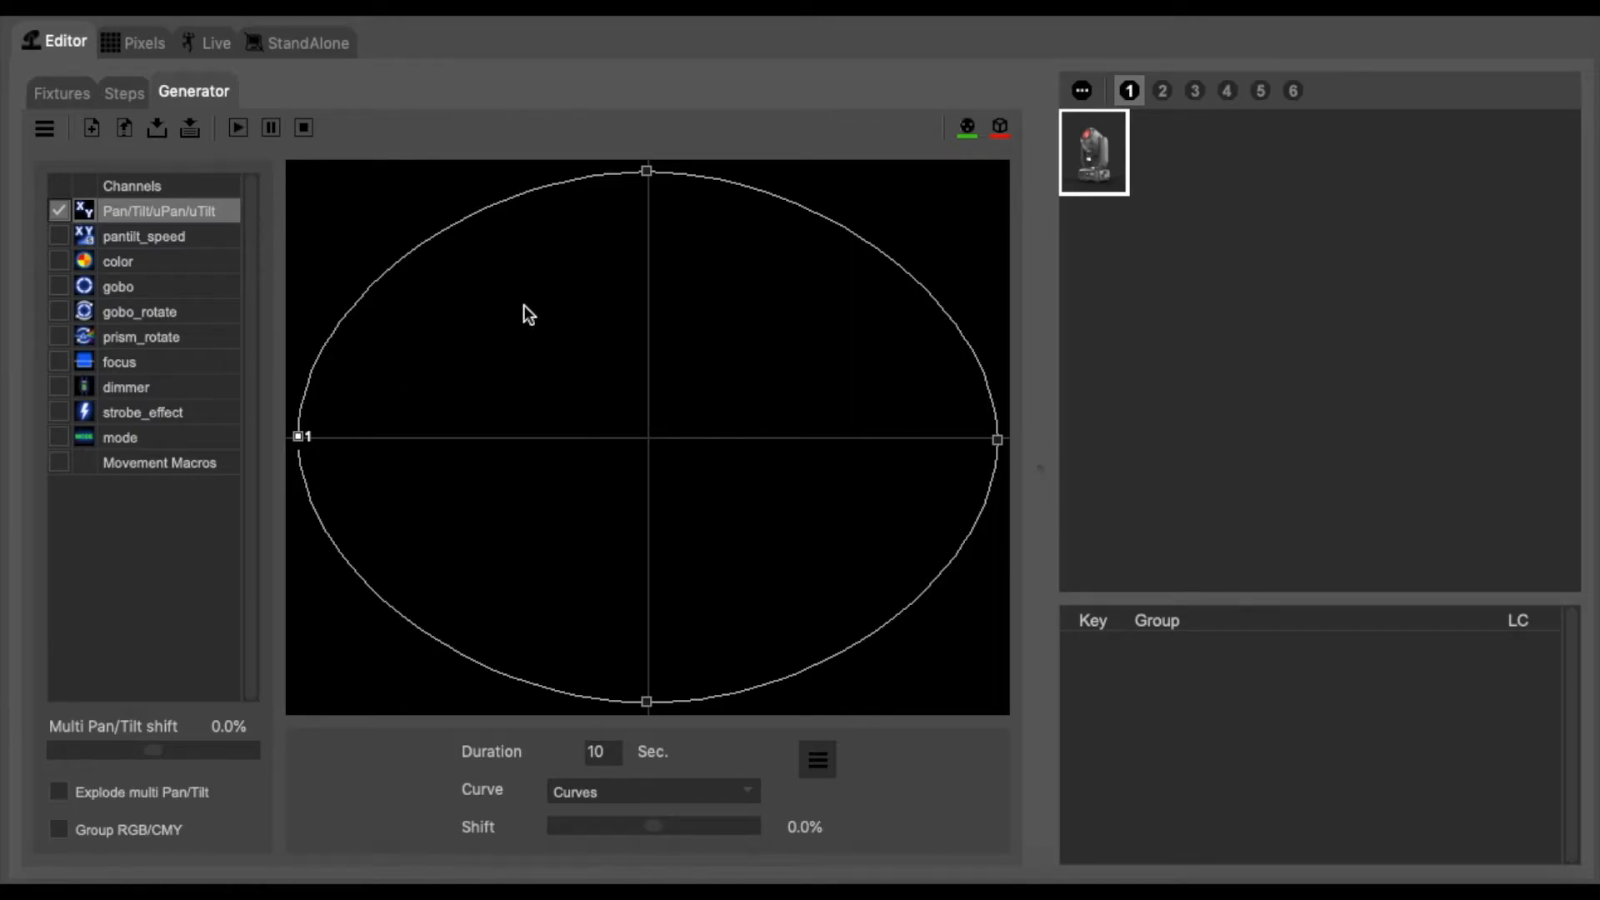
mouse_move(376, 411)
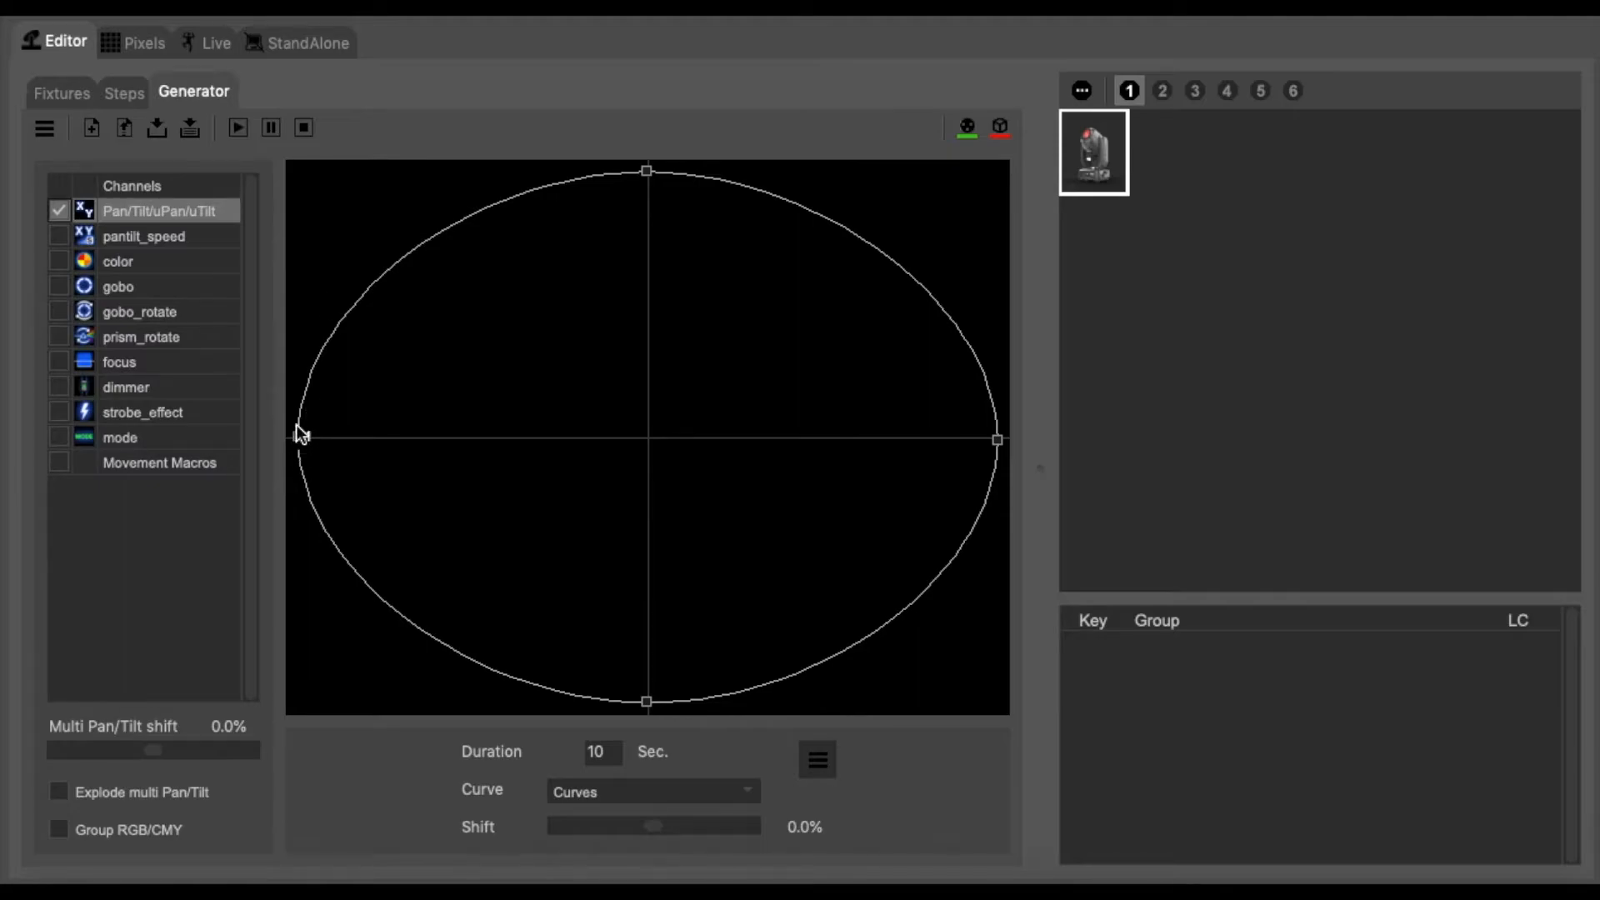
Play the default ellipse pan/tilt path to preview its movement.
click(296, 438)
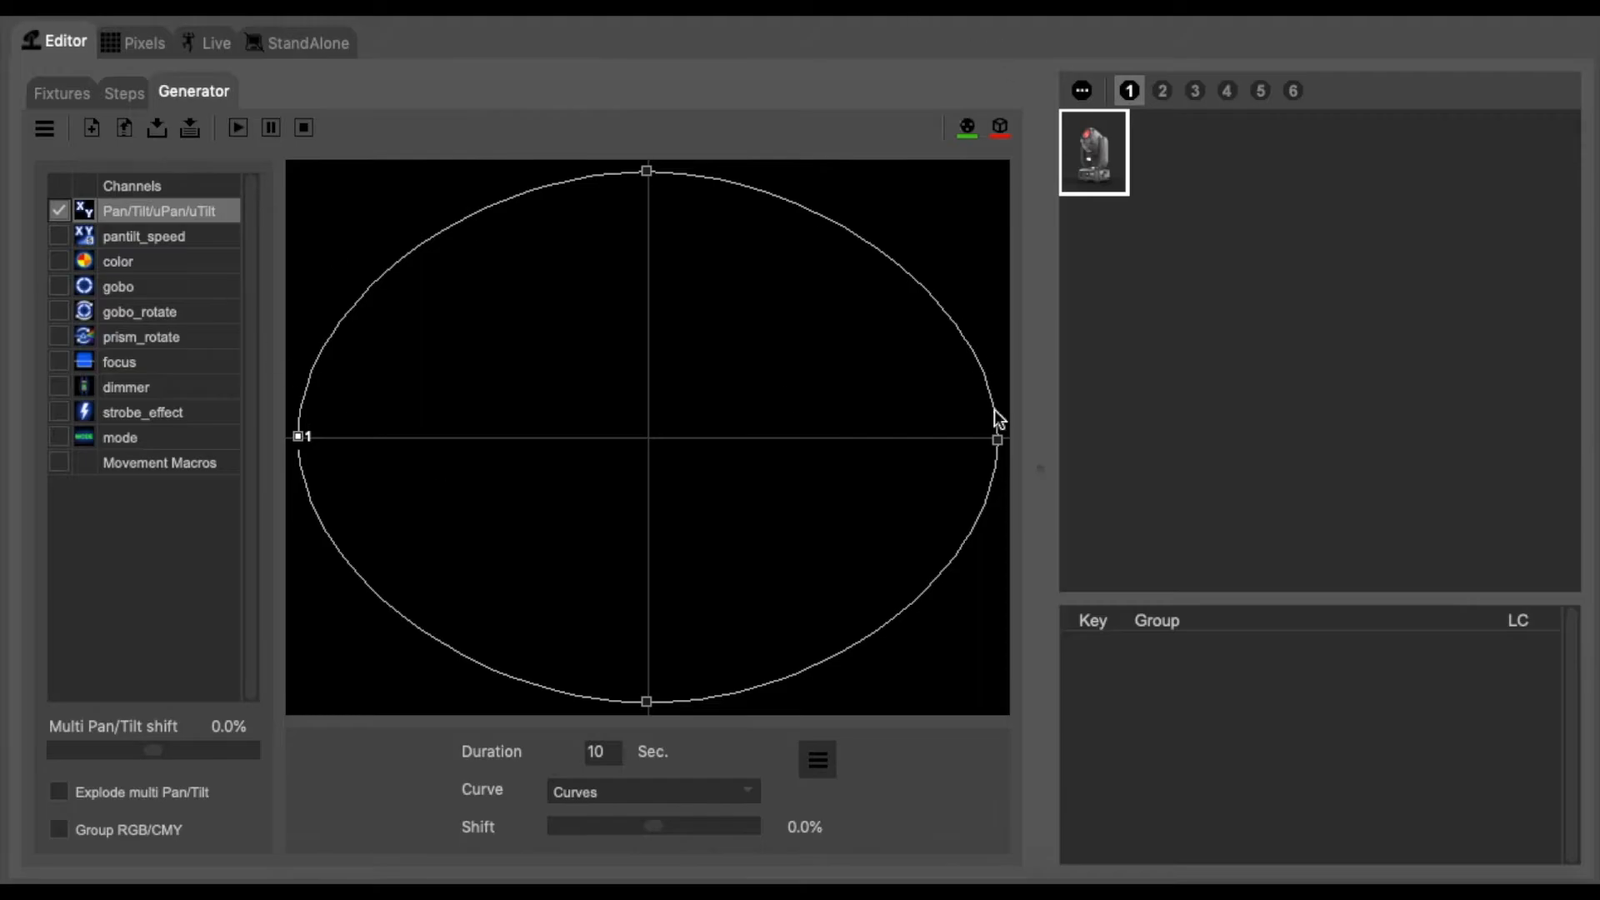
mouse_move(300, 458)
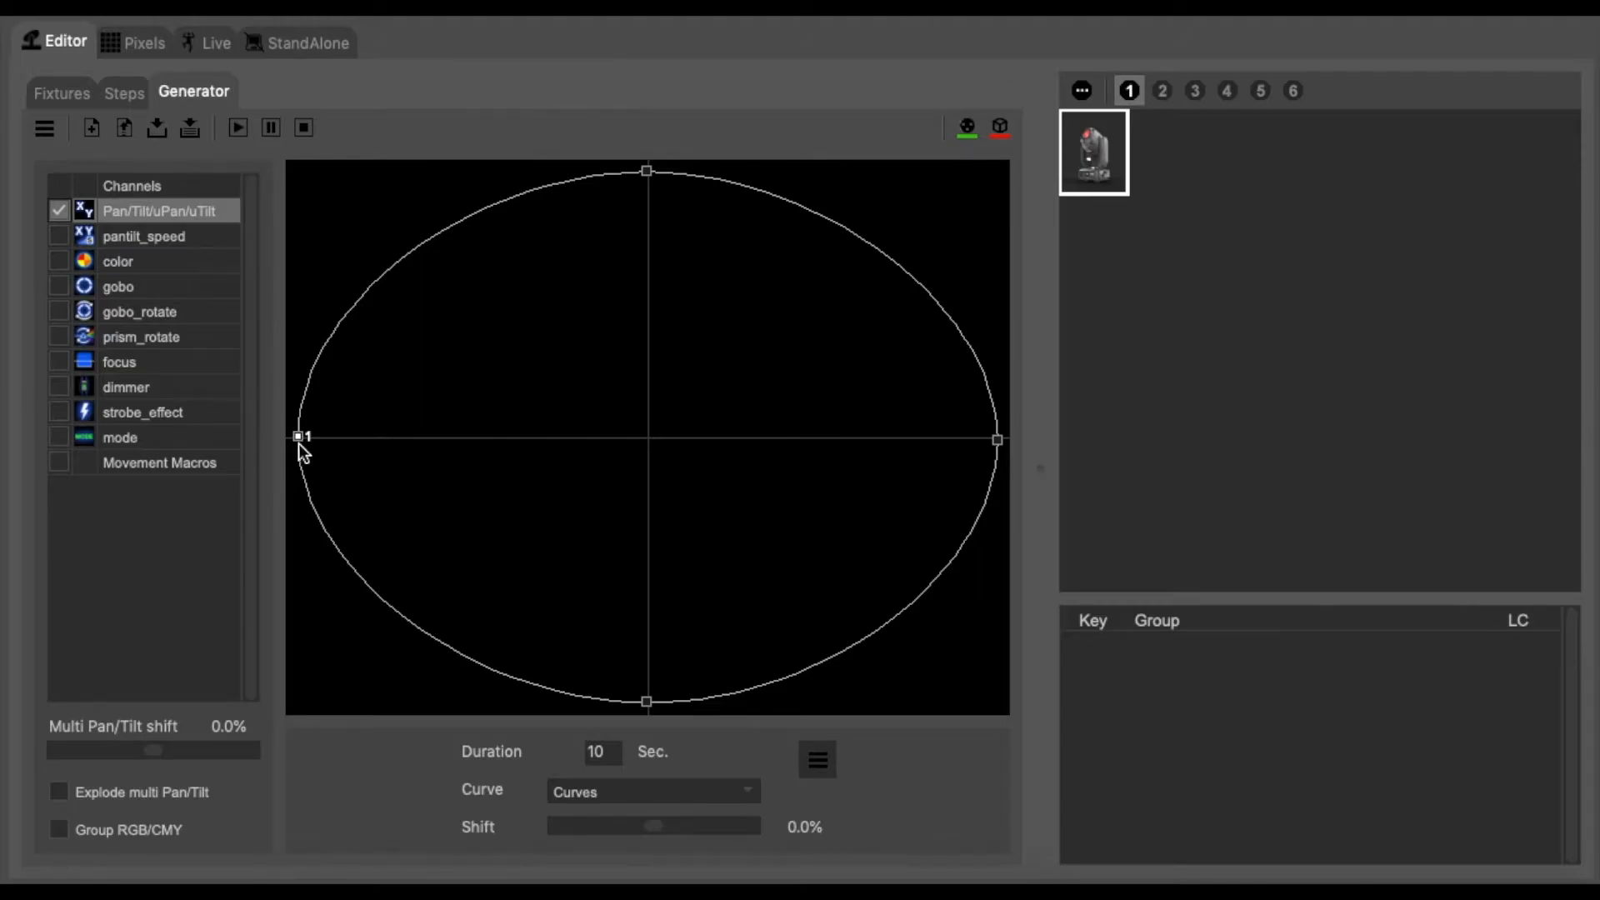
mouse_move(379, 373)
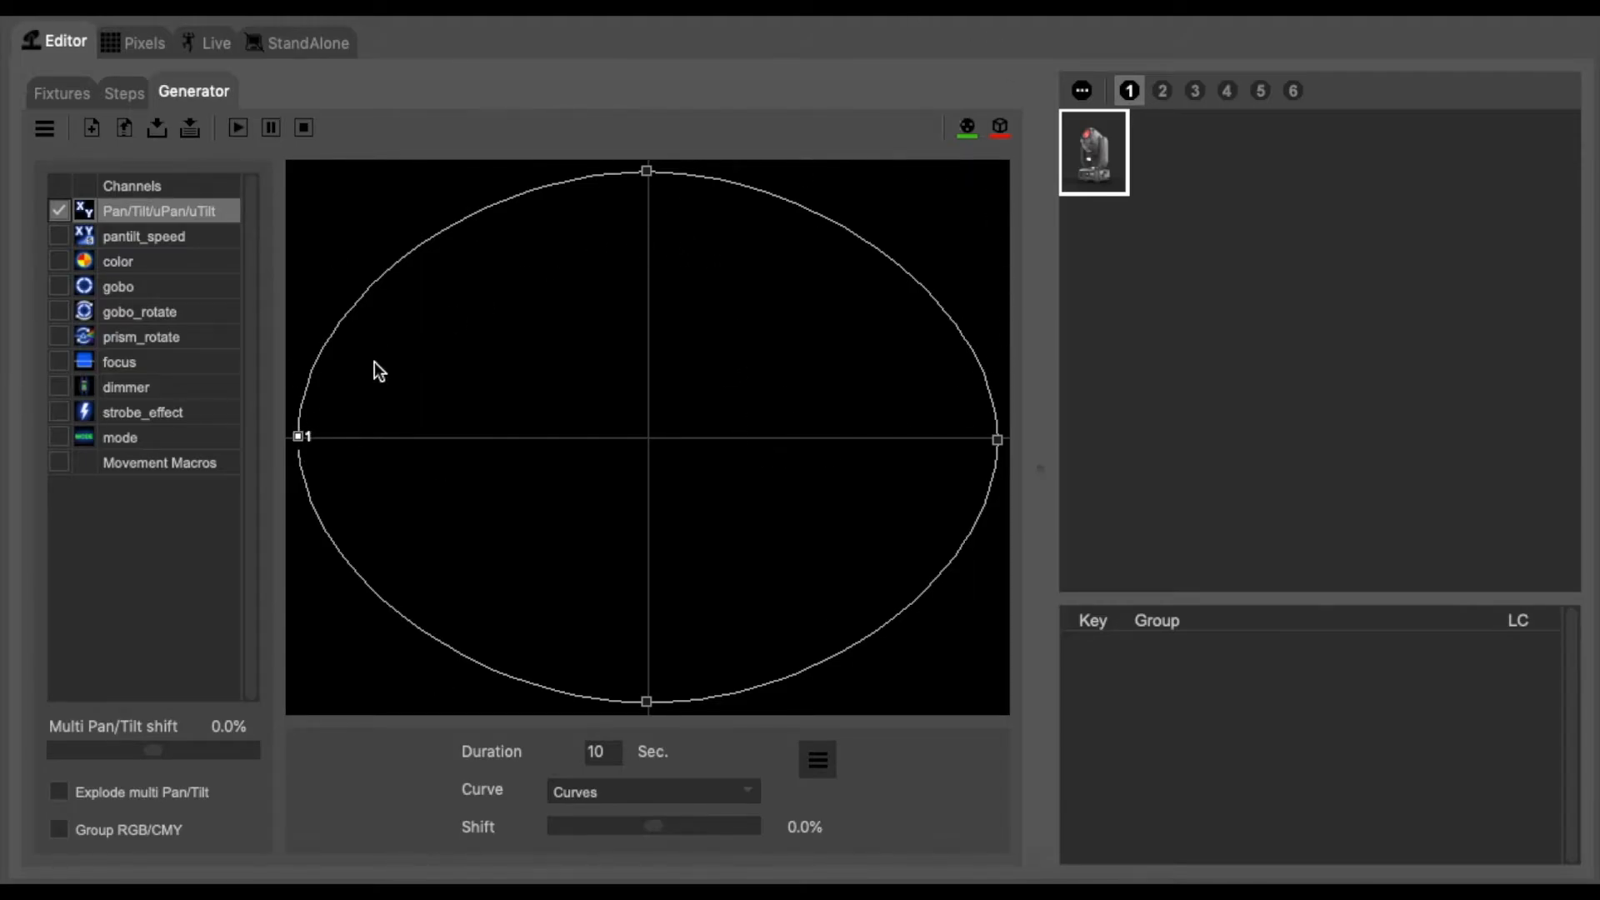
mouse_move(842, 203)
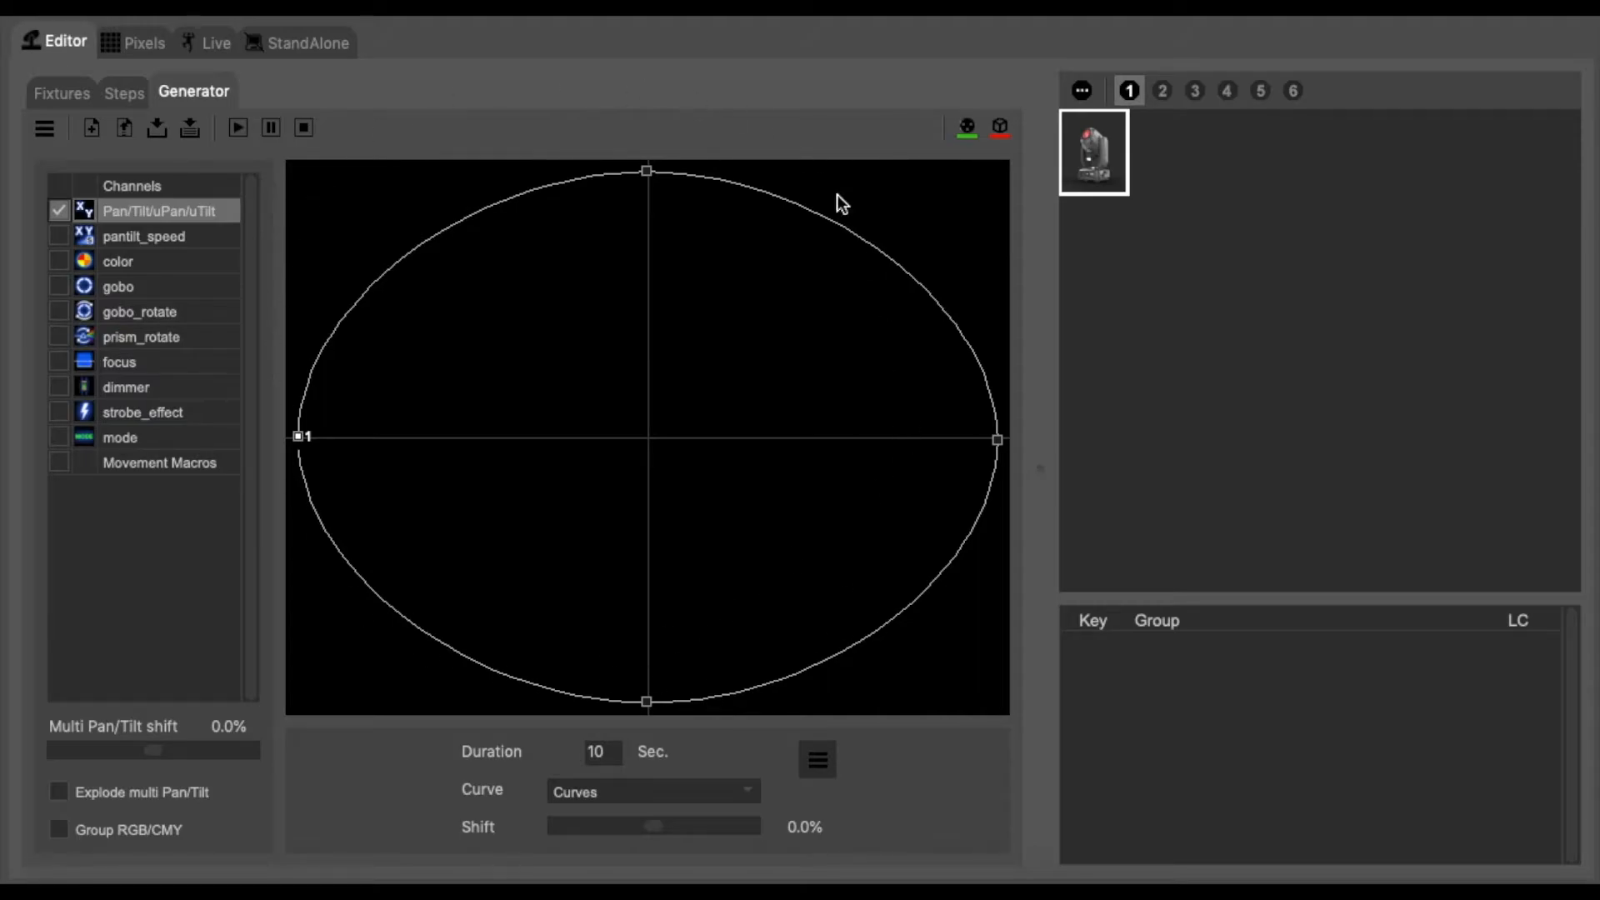
mouse_move(312, 209)
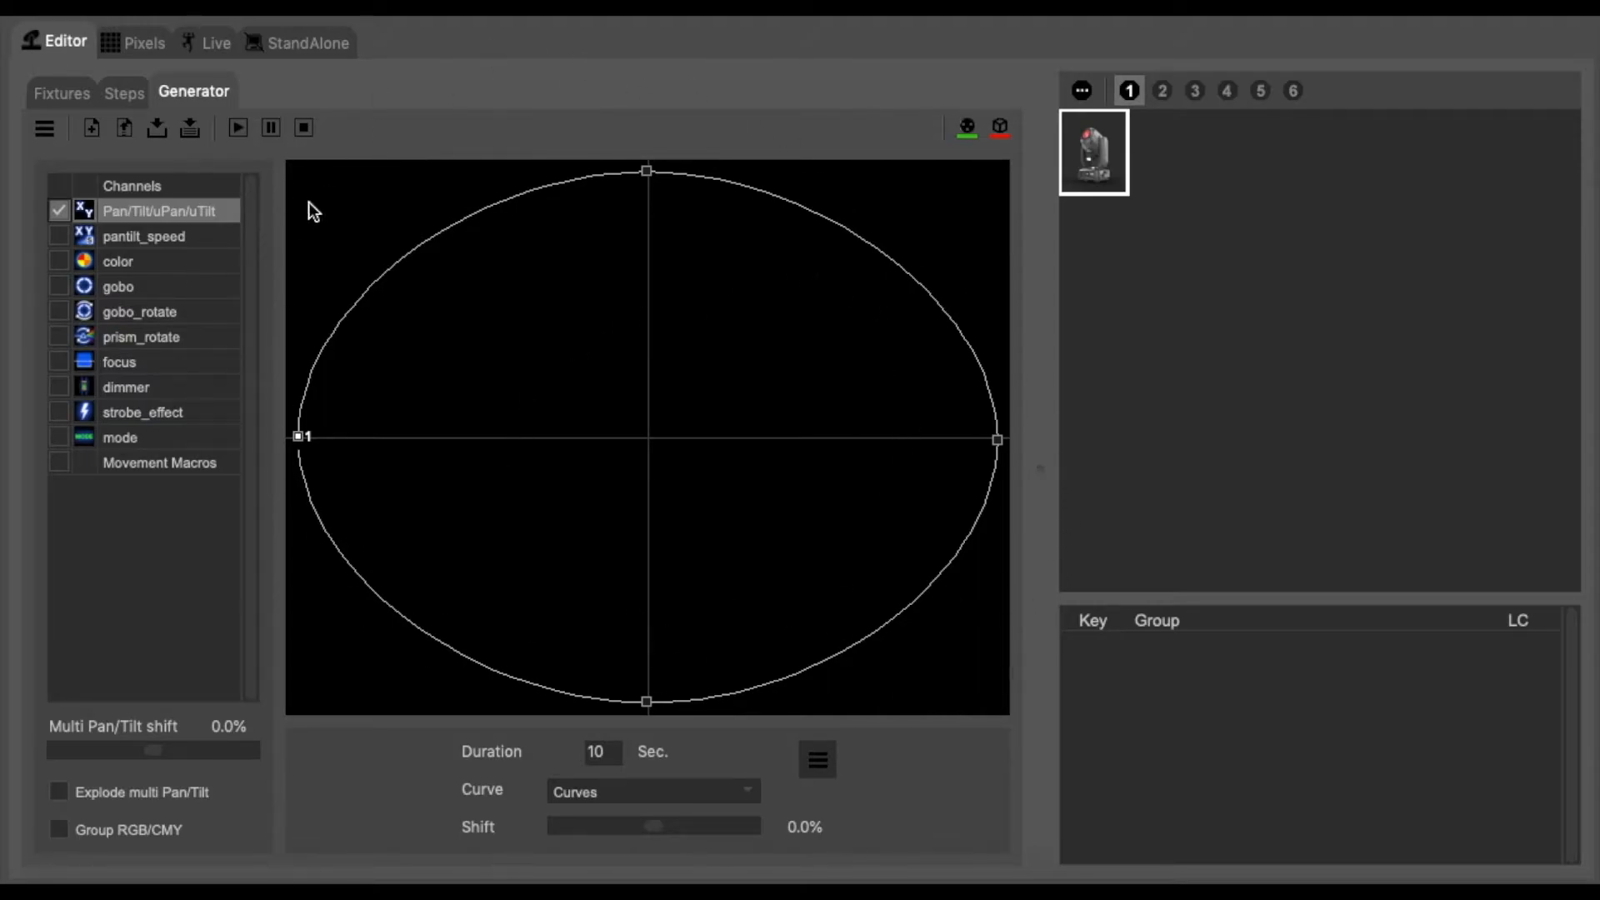
click(237, 128)
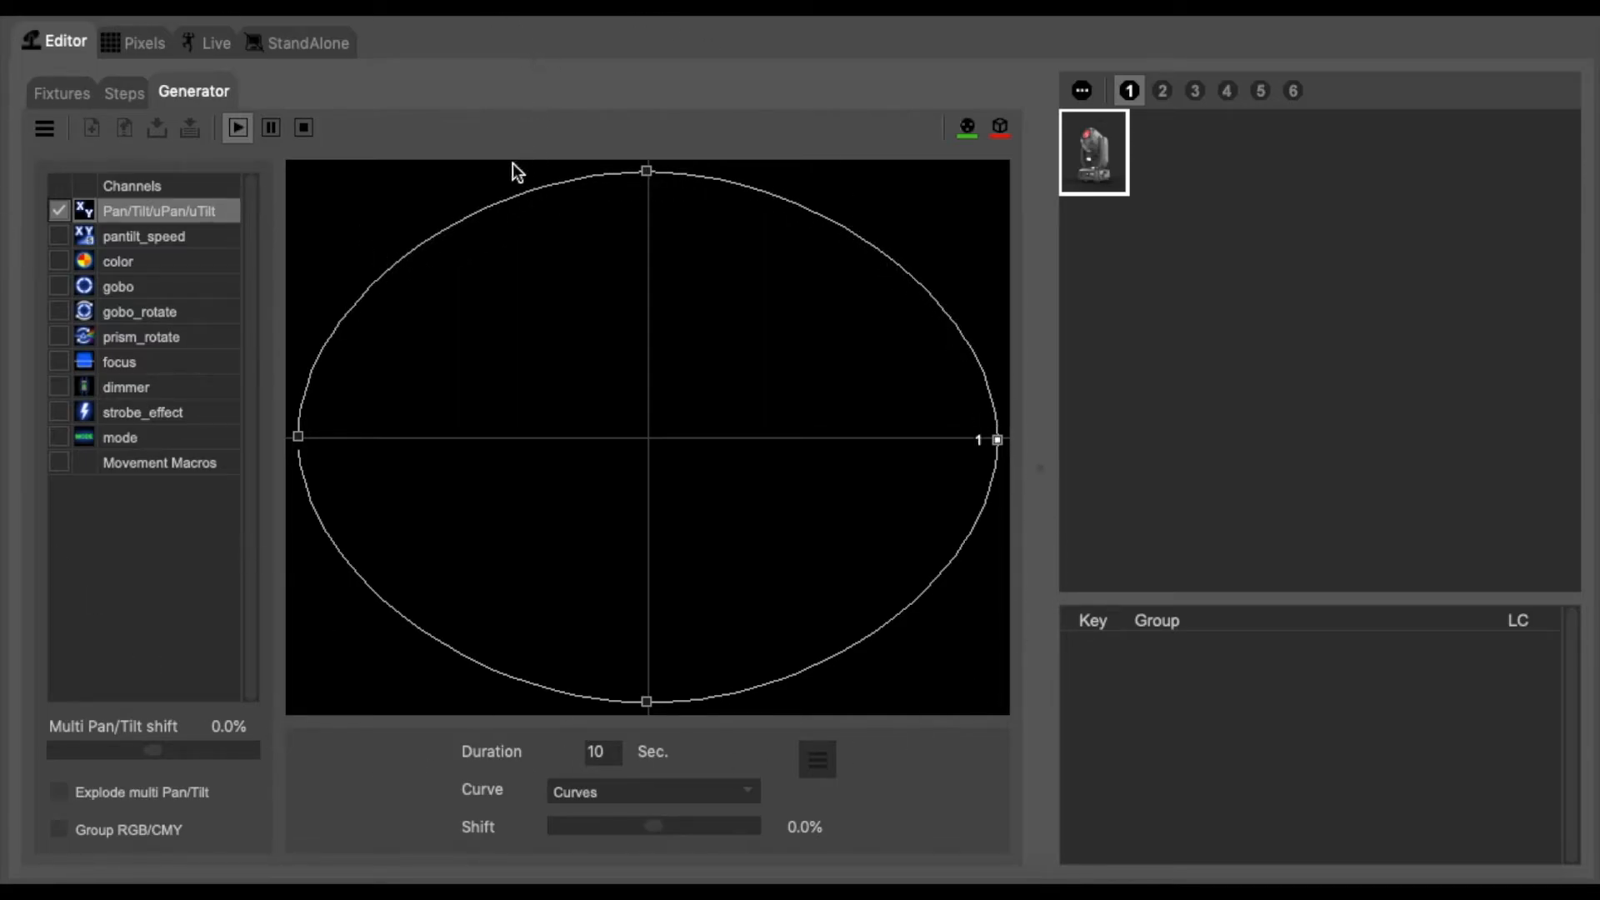
Stop the movement preview and push the ellipse's right point inward.
drag(995, 440, 741, 689)
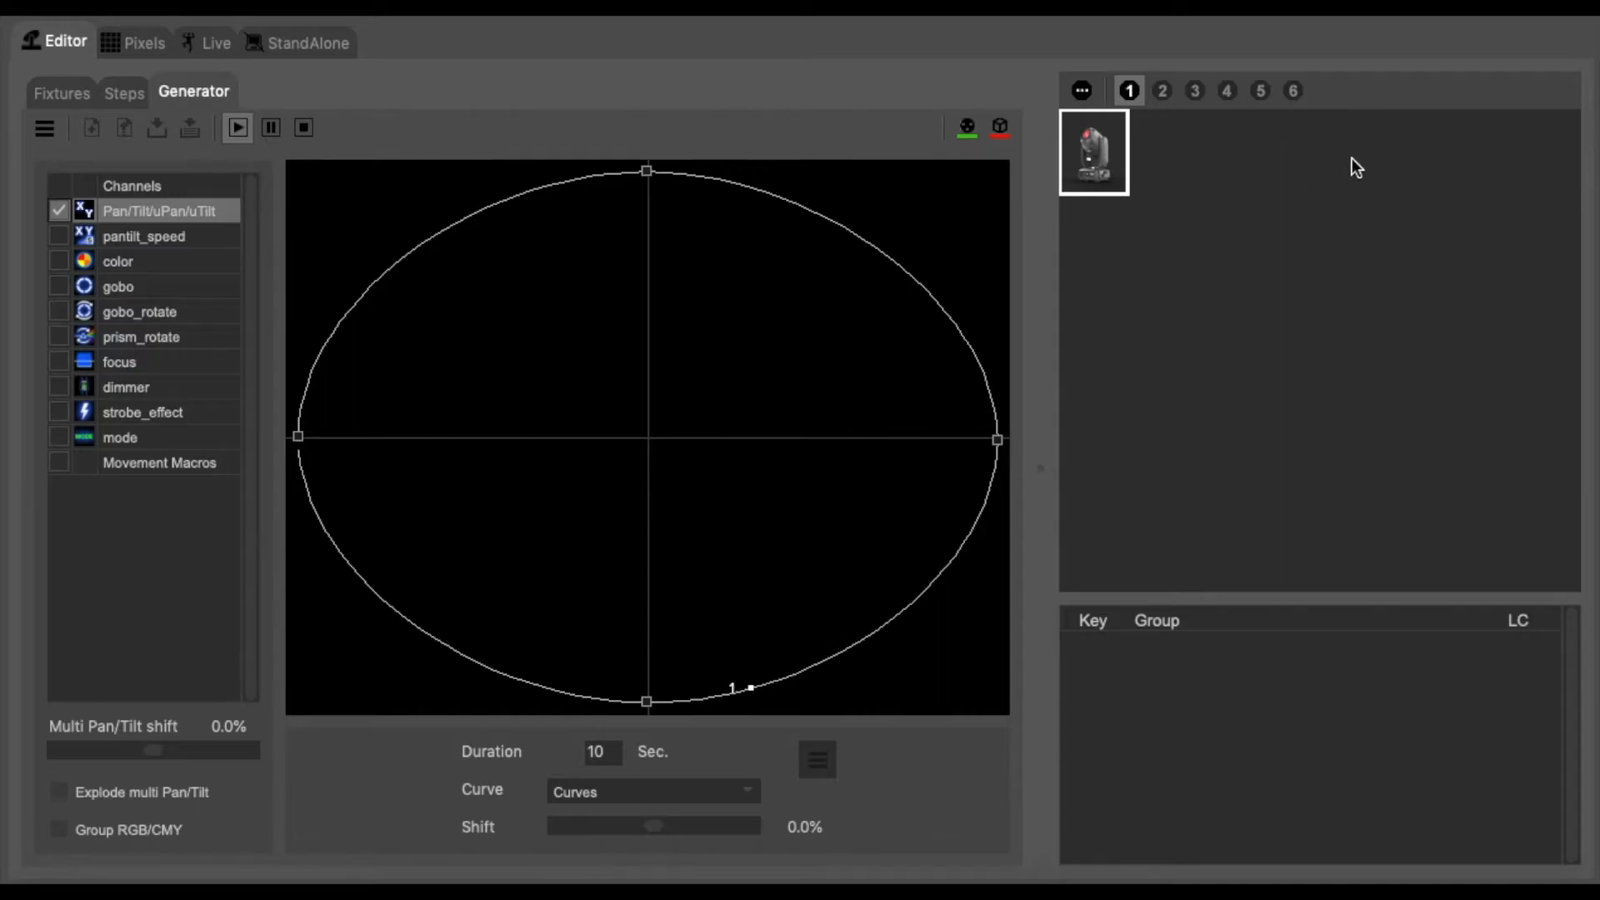
click(303, 128)
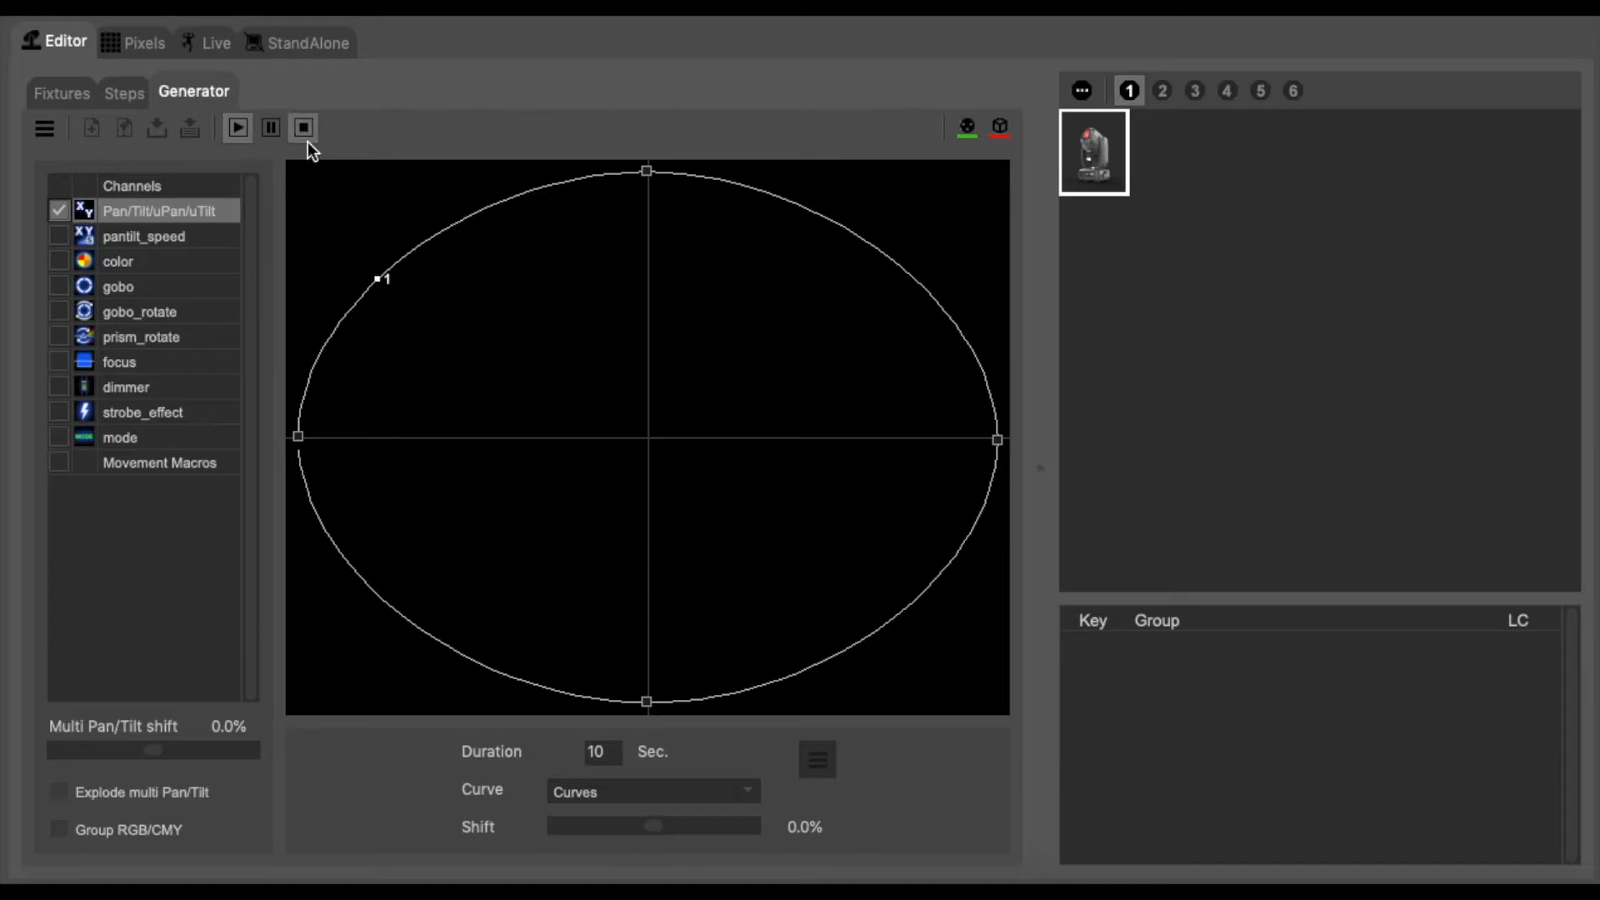
click(302, 128)
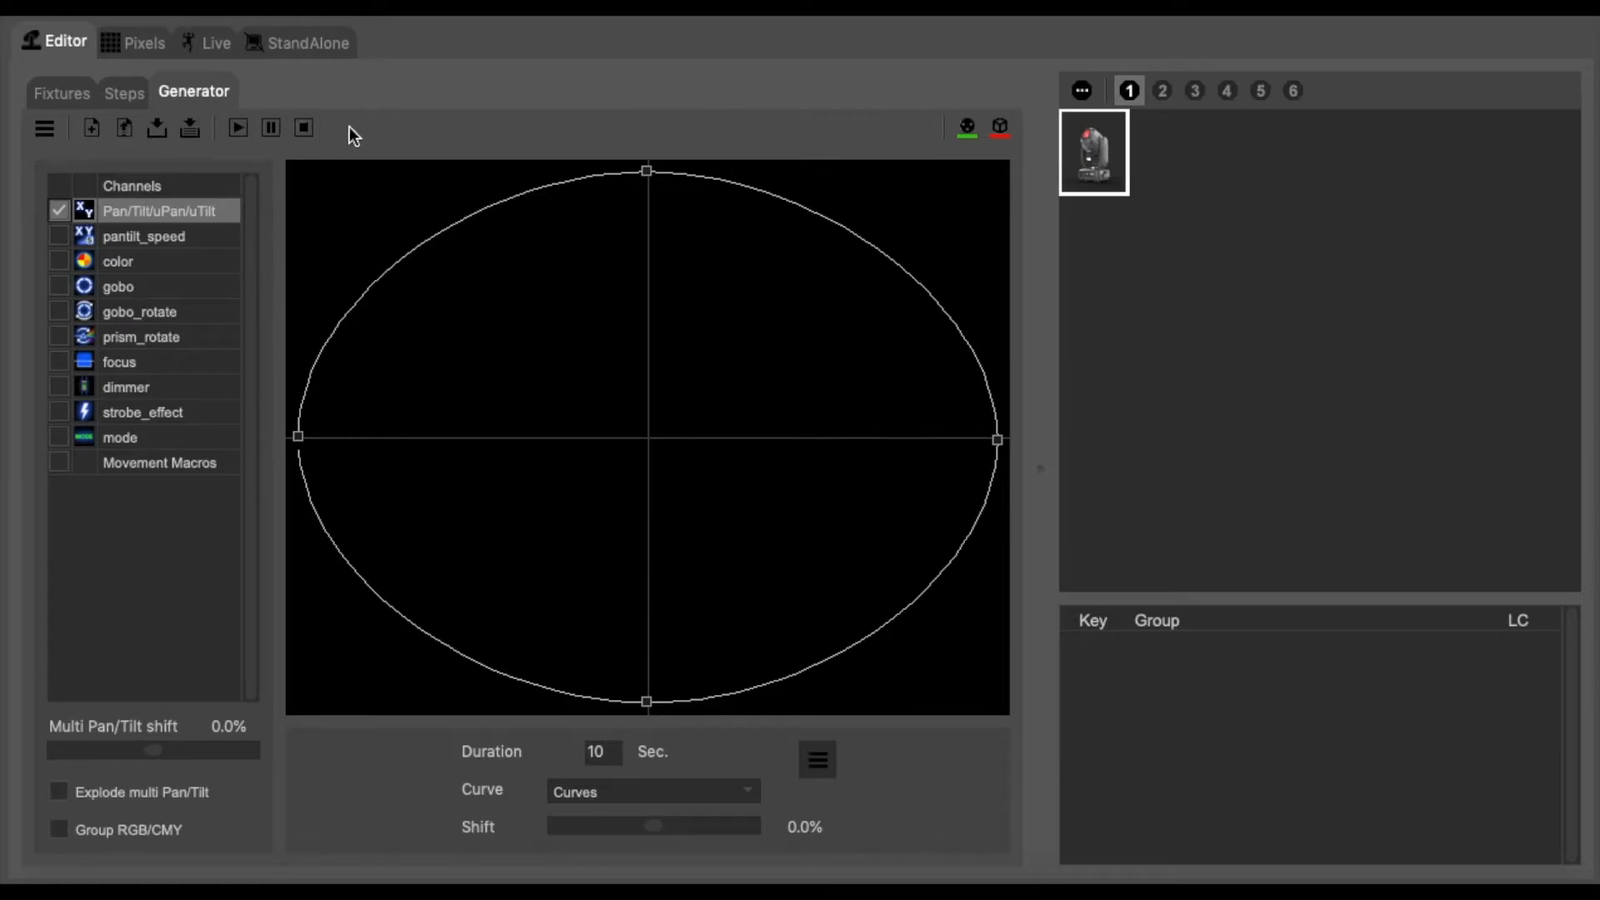
drag(997, 440, 723, 368)
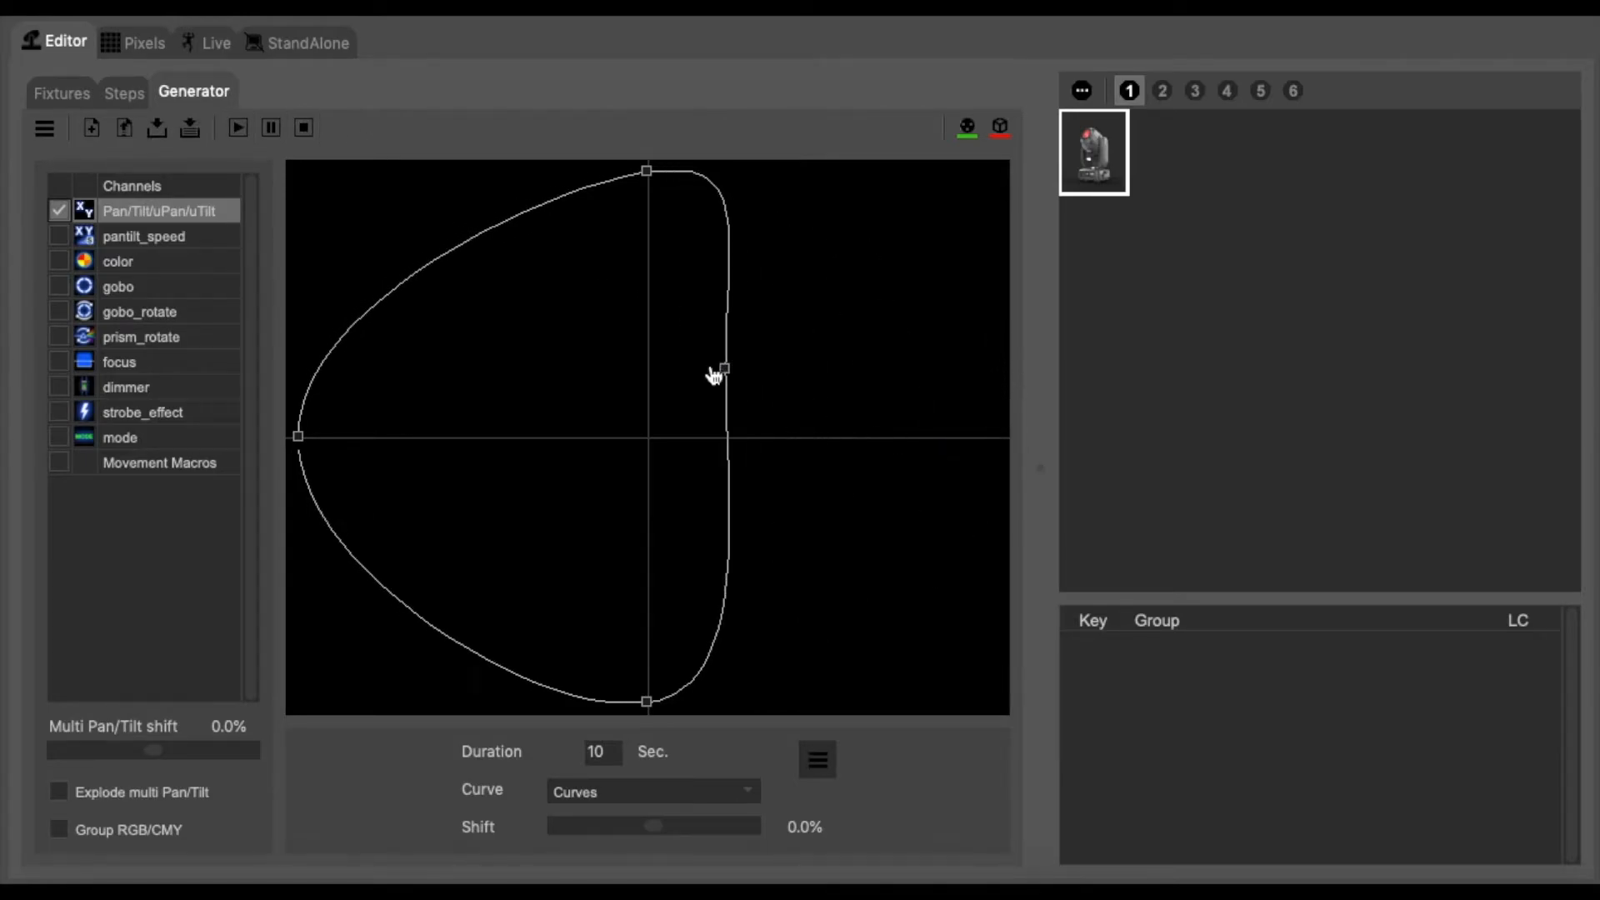
Drag the path's points into two evenly crossing loops in the upper-left area.
drag(723, 368, 643, 358)
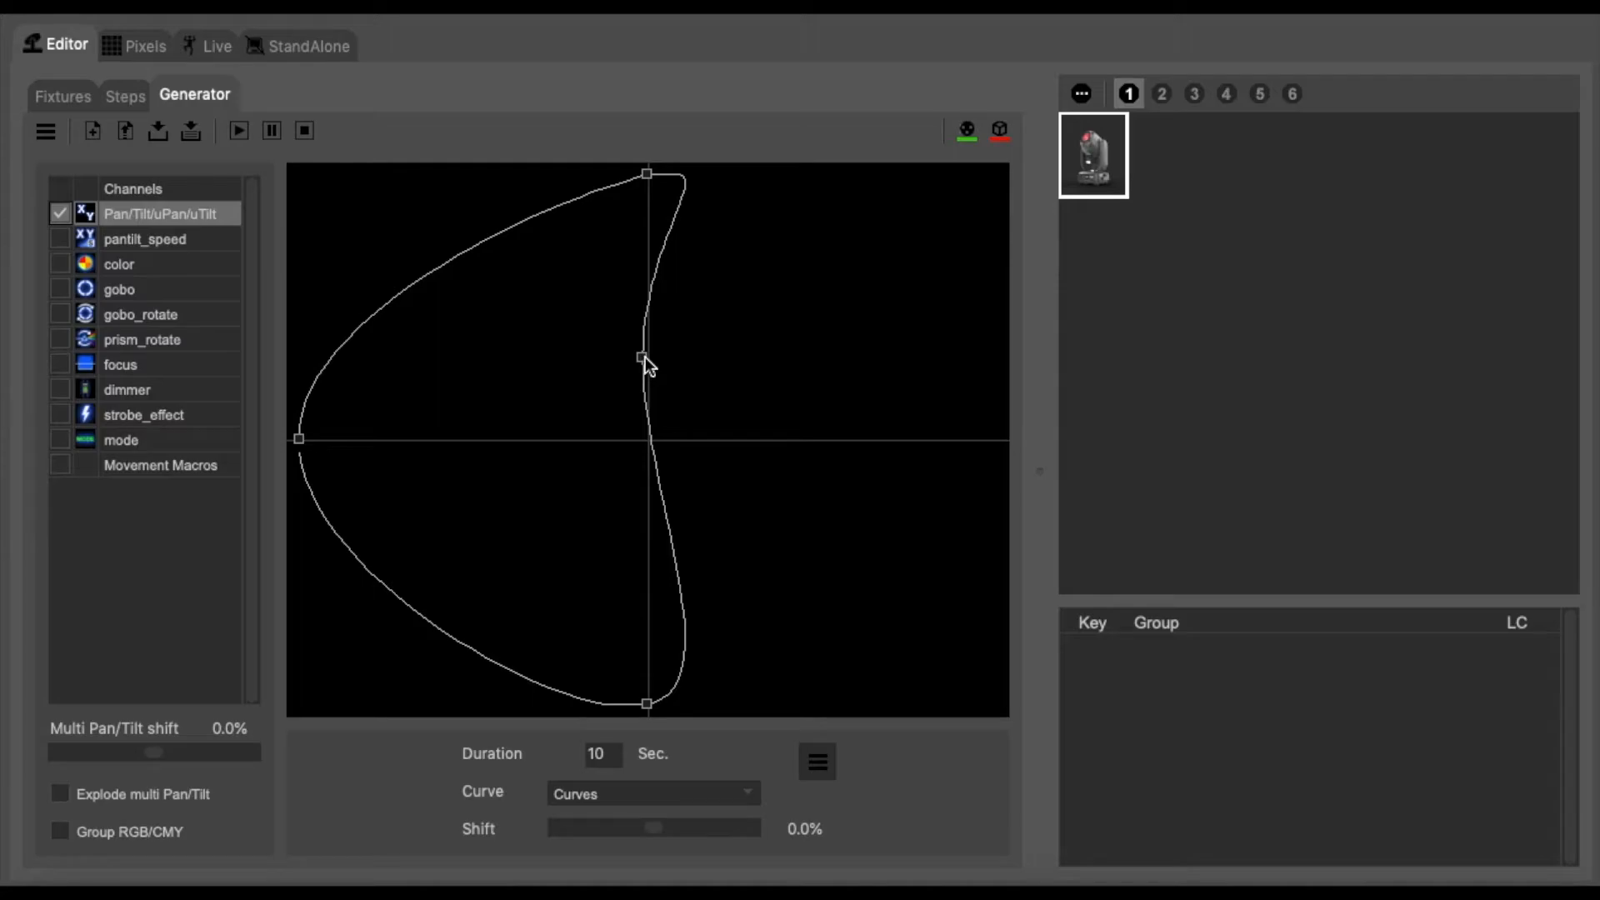
mouse_move(670, 363)
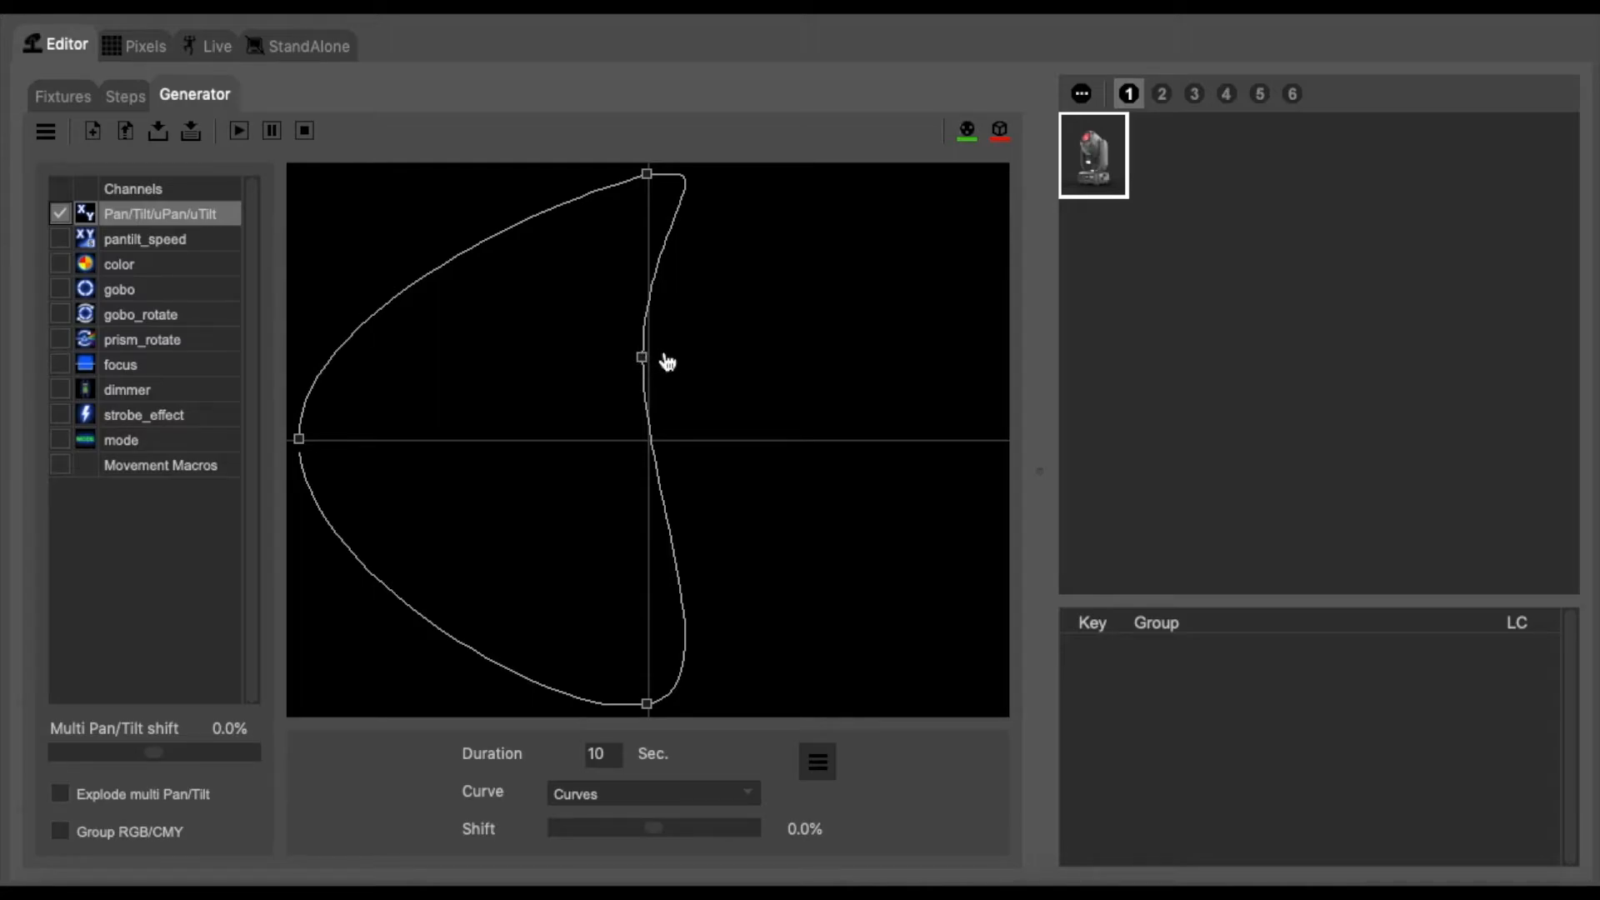
drag(642, 358, 592, 390)
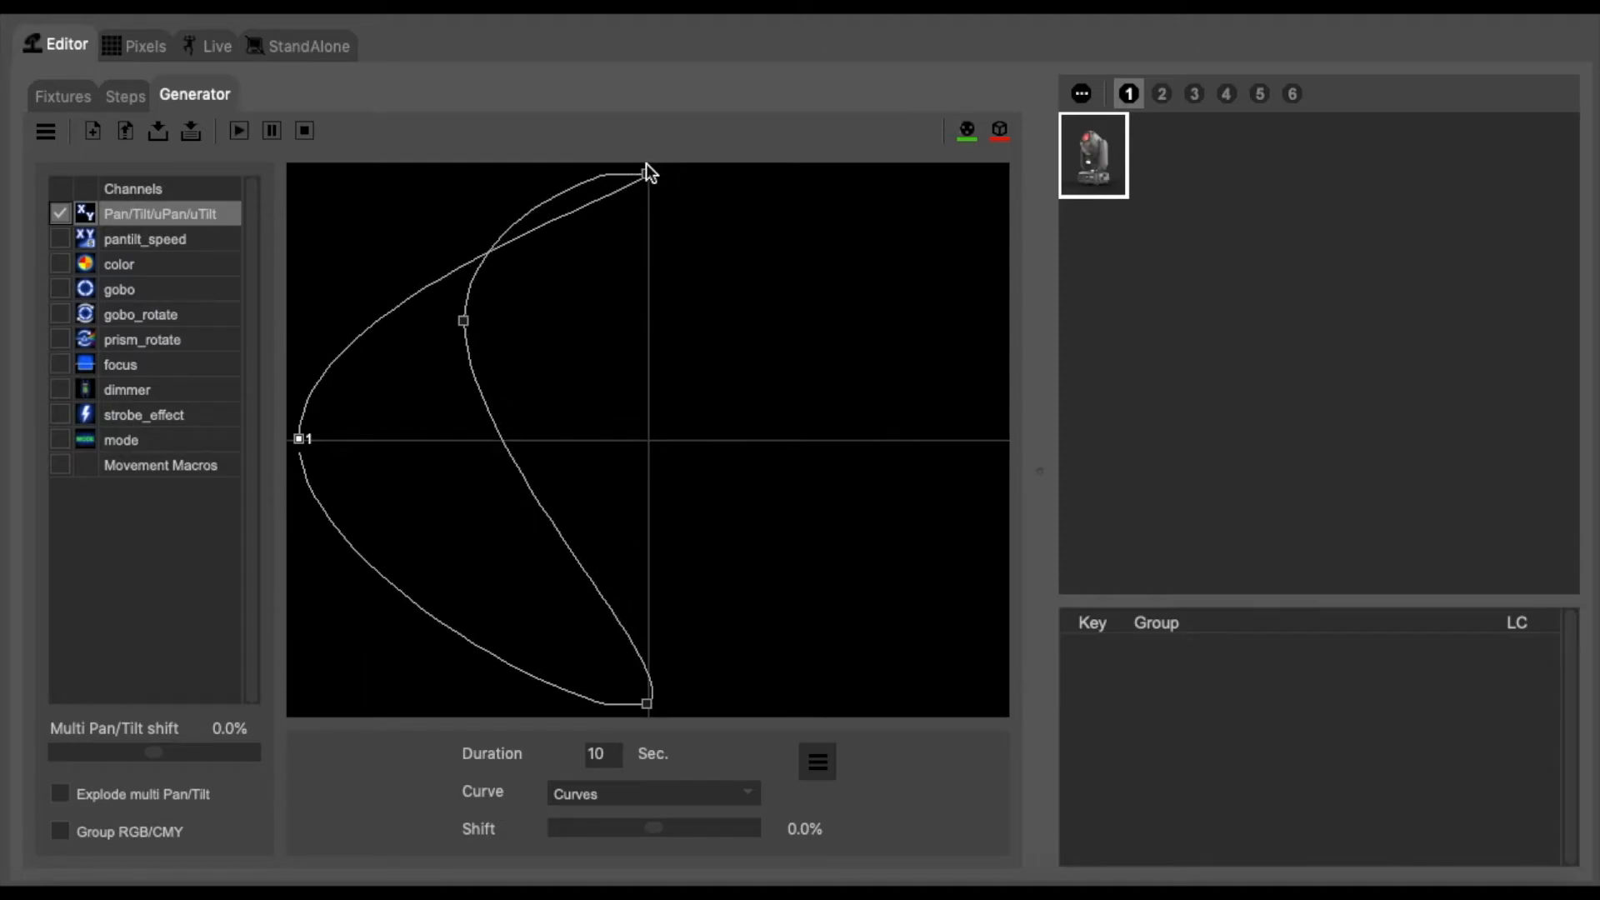
drag(648, 168, 643, 291)
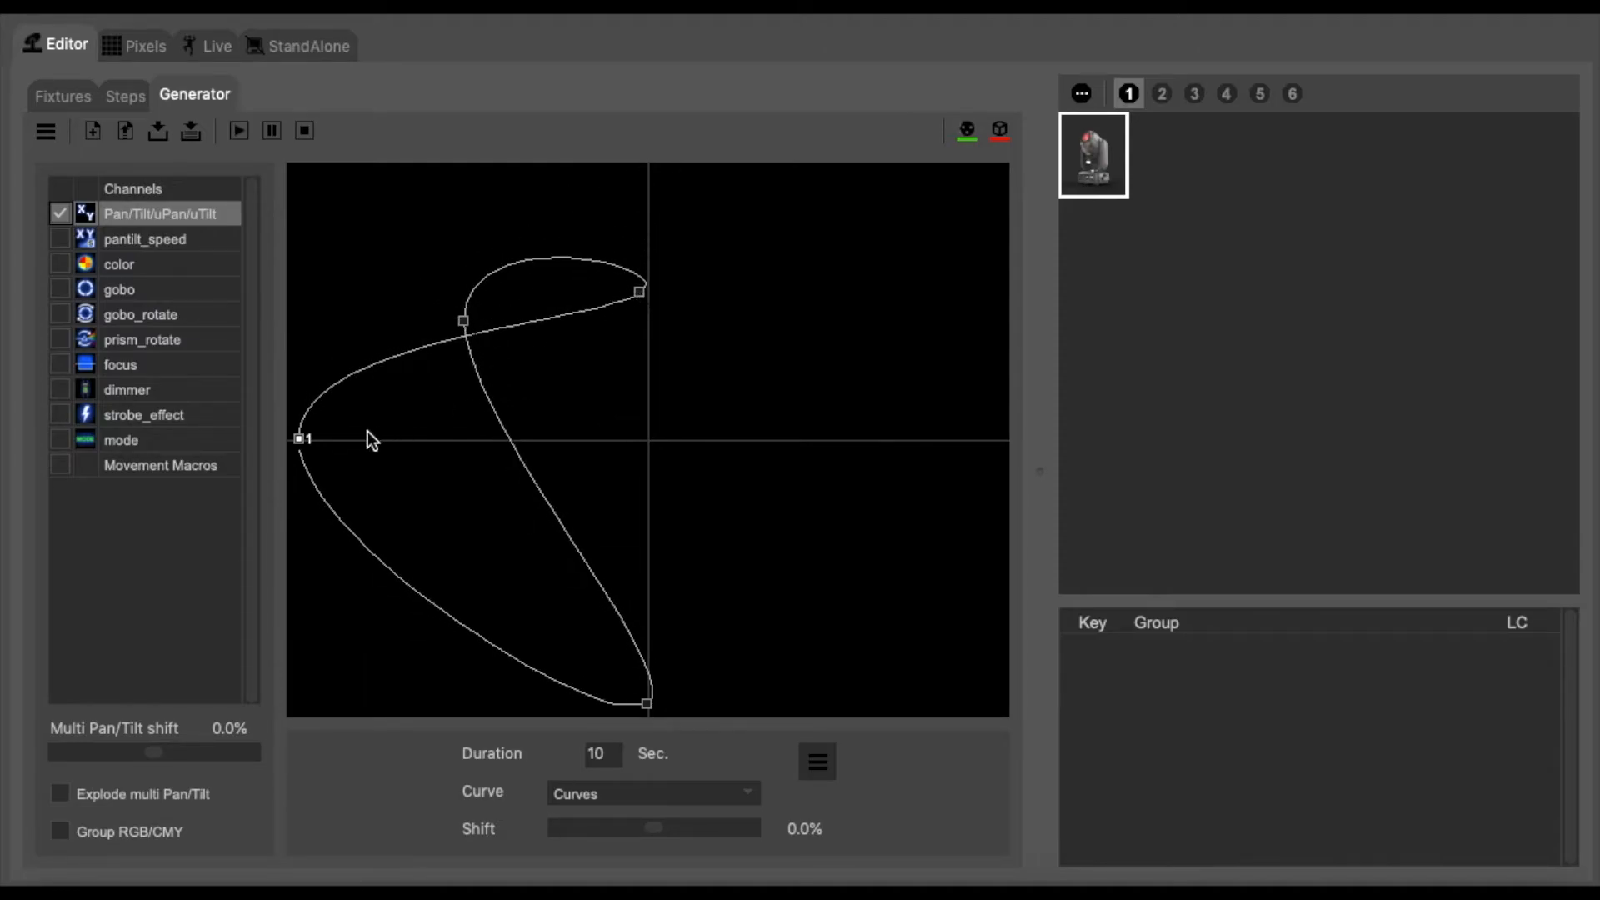
drag(299, 440, 307, 308)
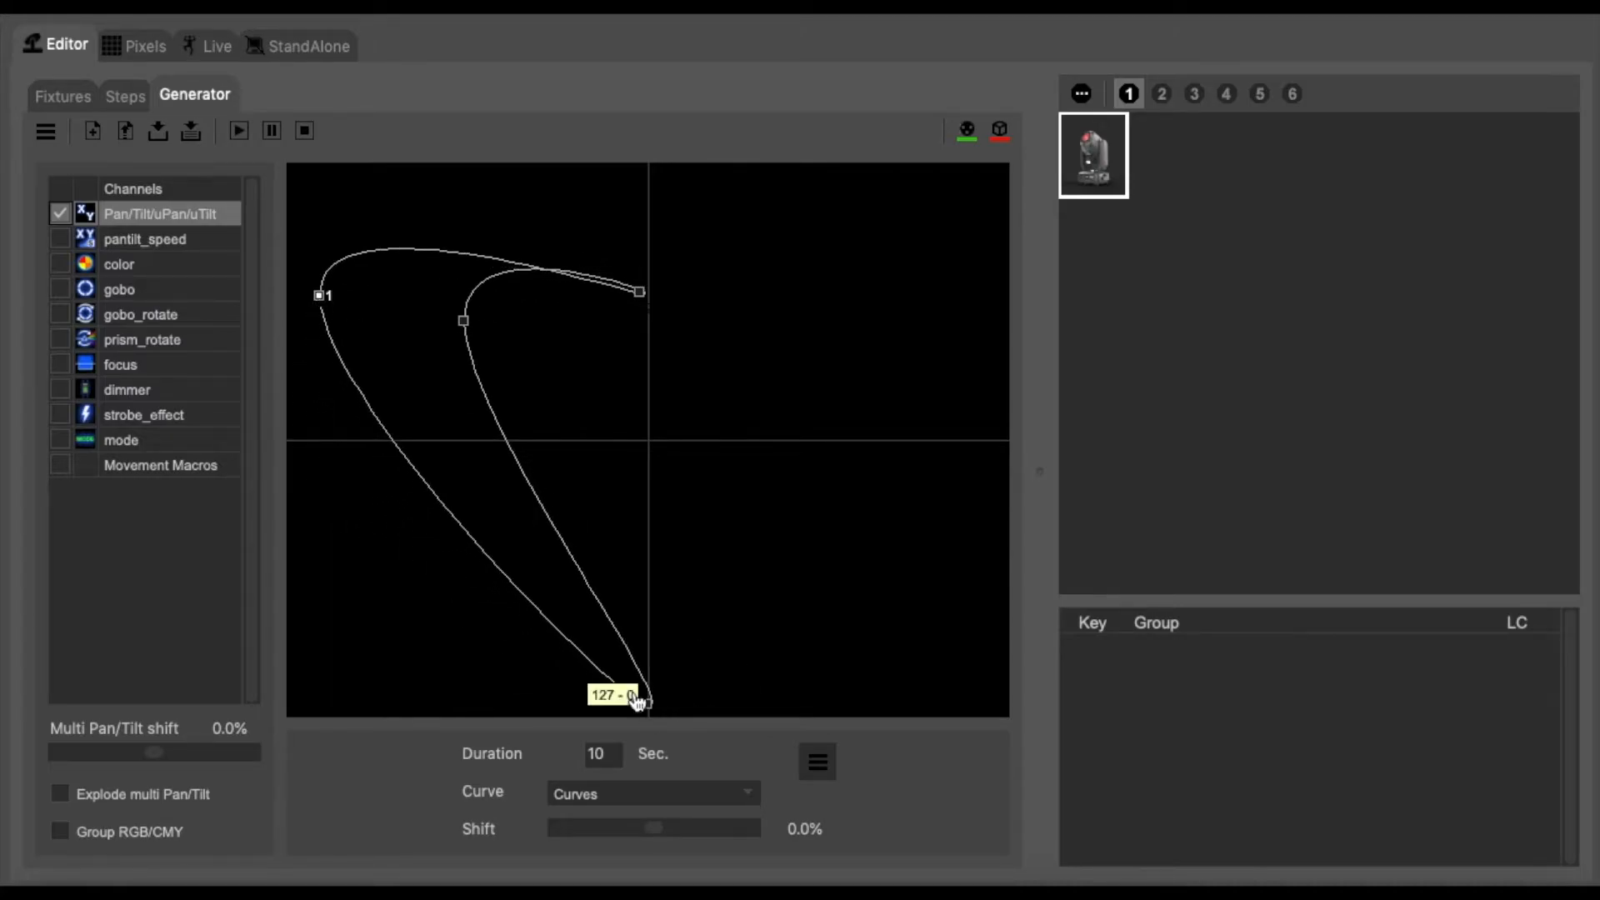
drag(641, 699, 461, 313)
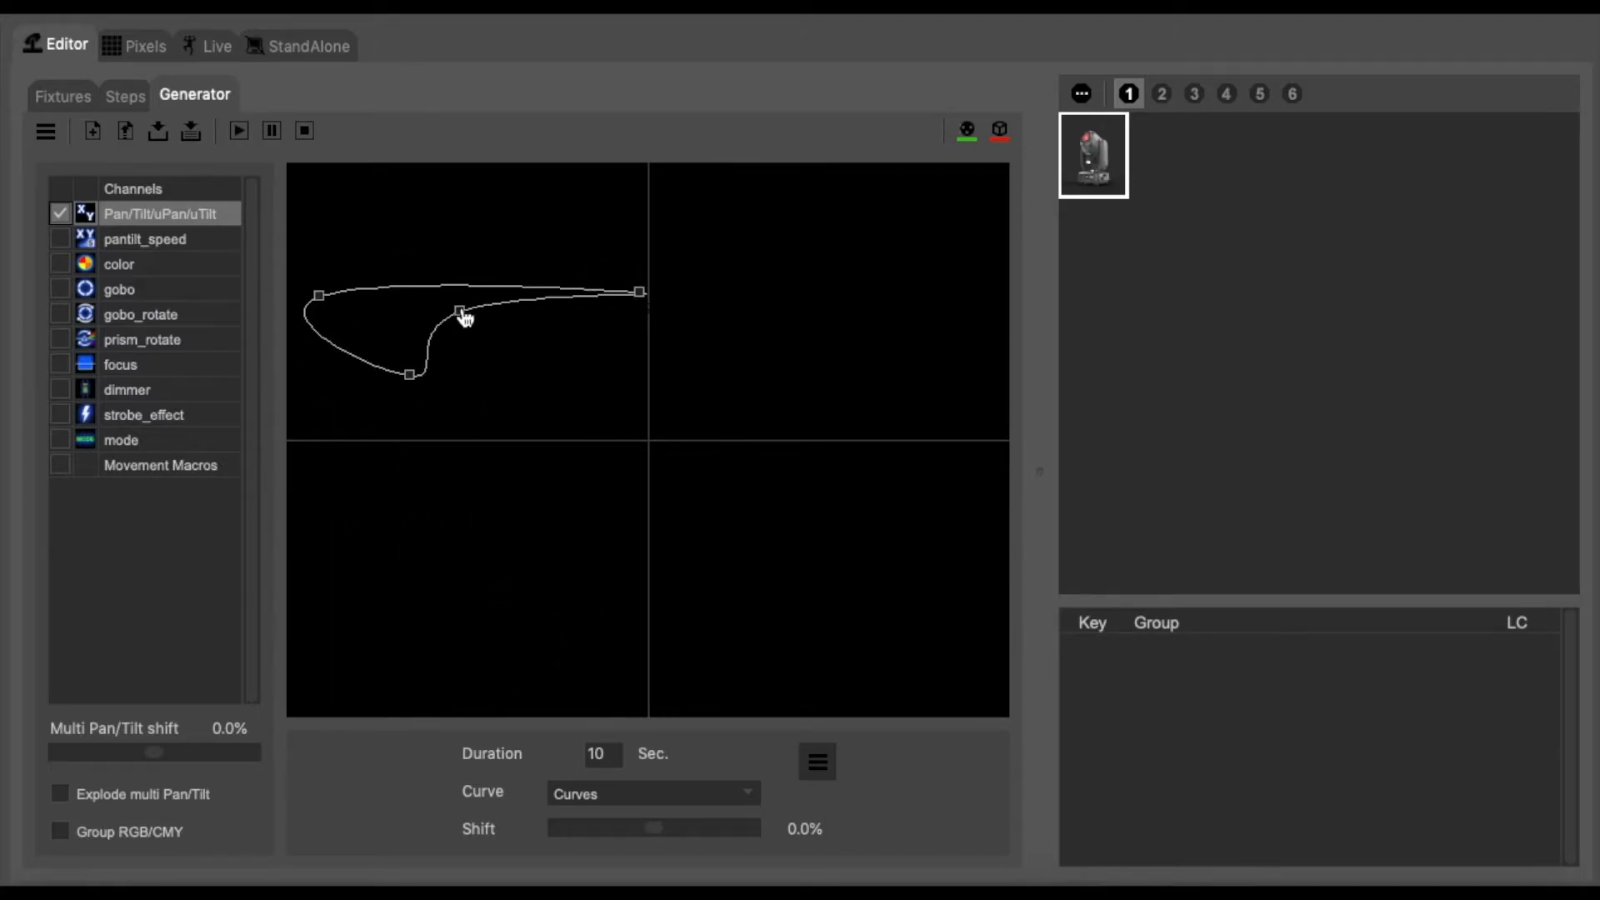
drag(641, 293, 620, 358)
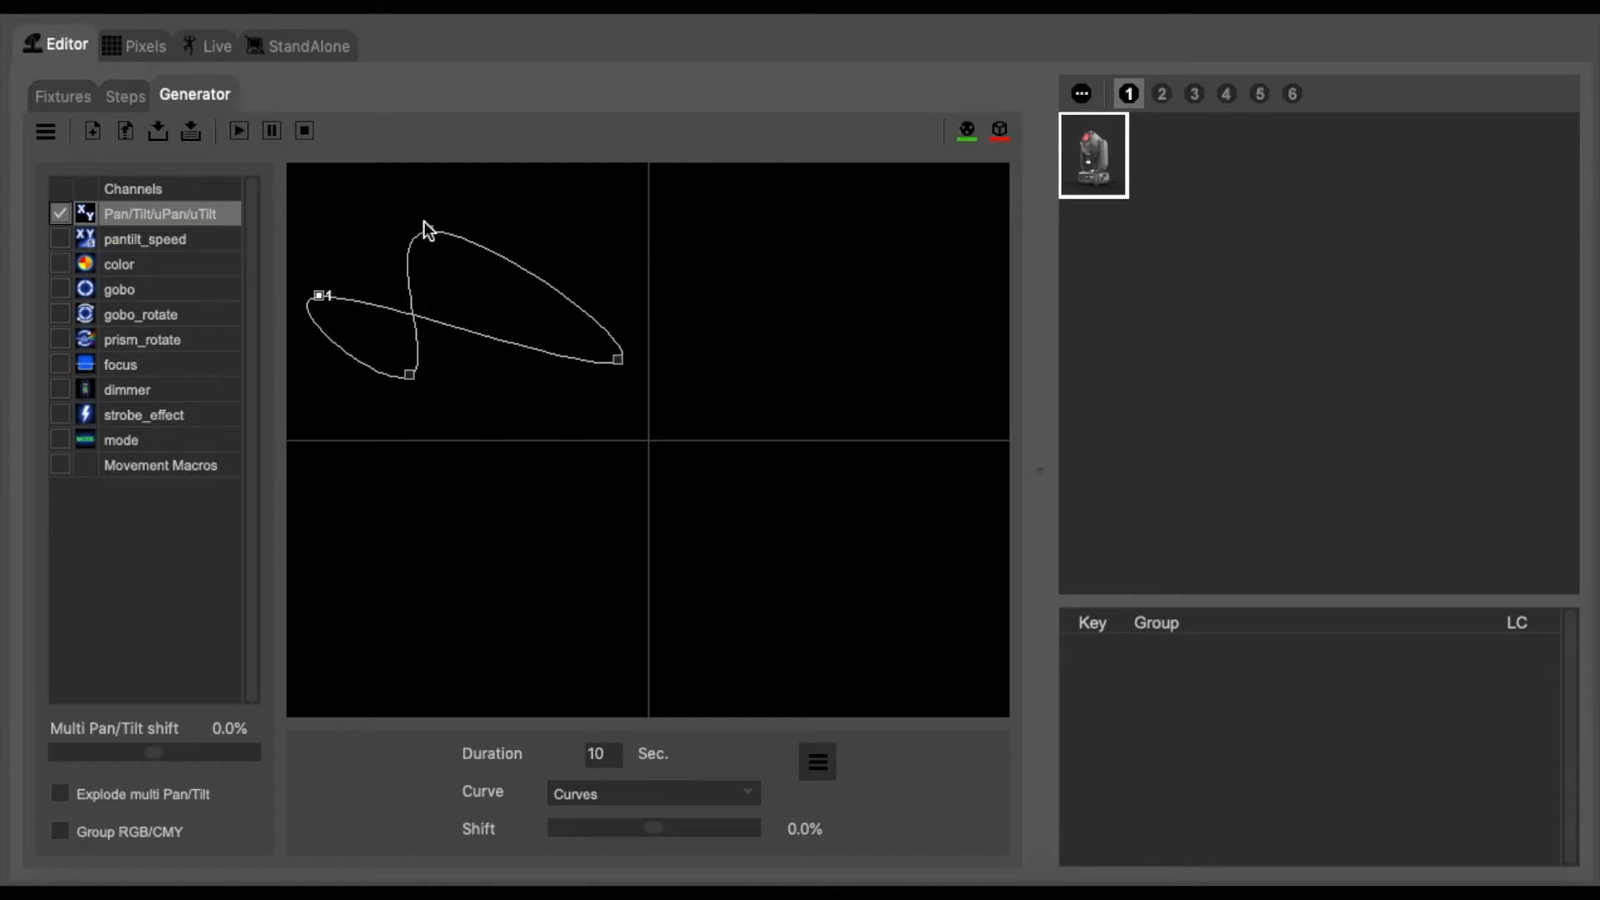
drag(436, 233, 556, 212)
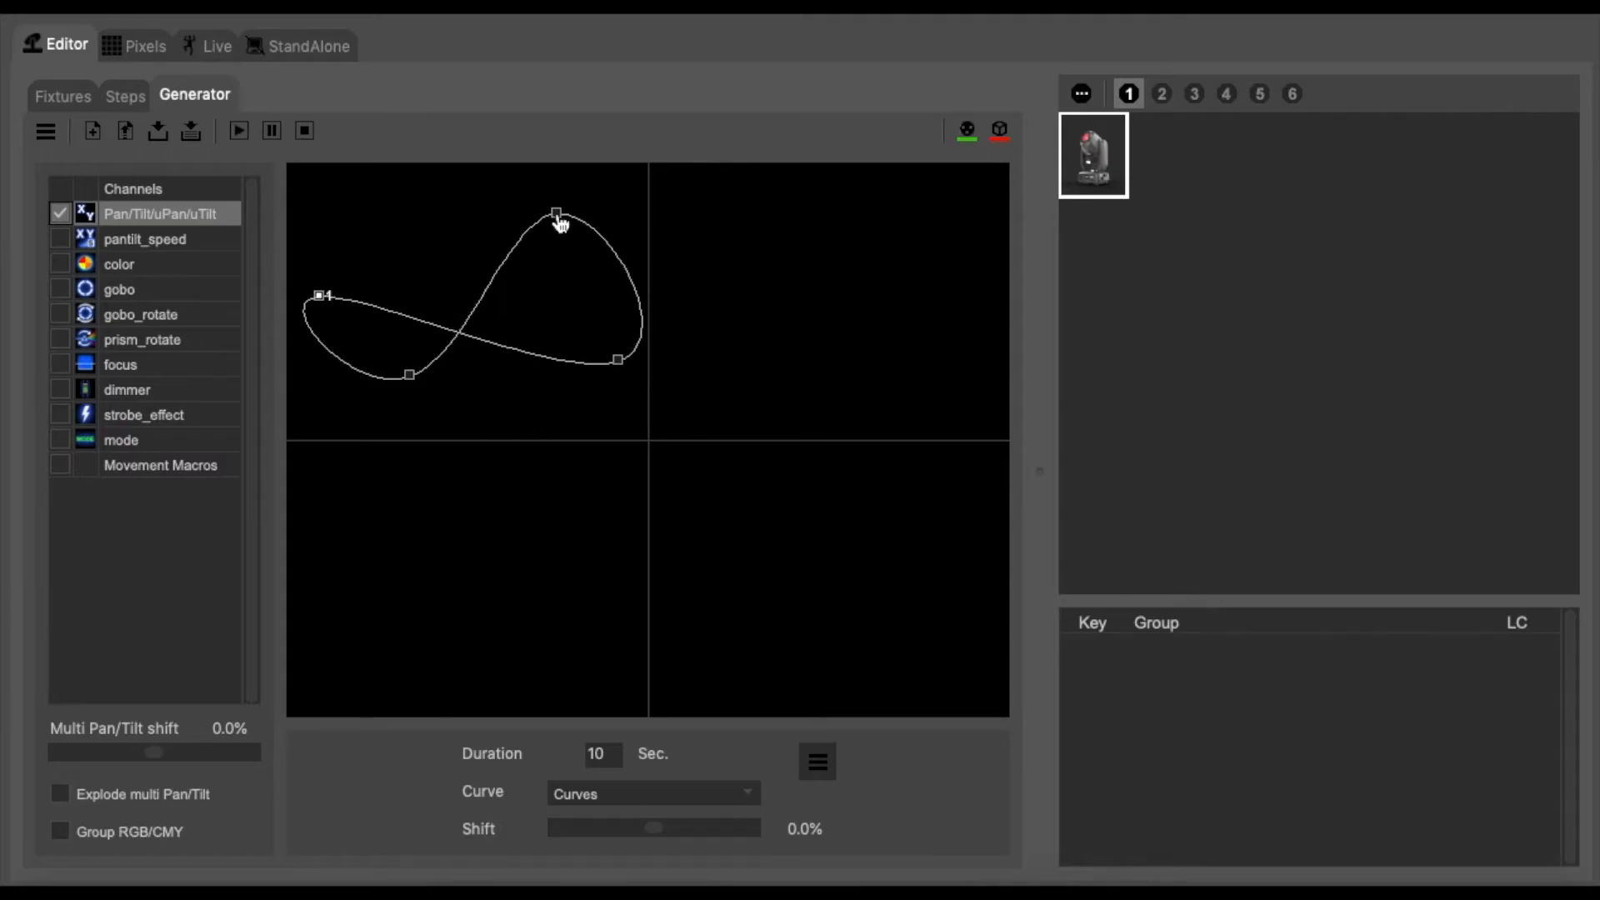
drag(618, 359, 561, 388)
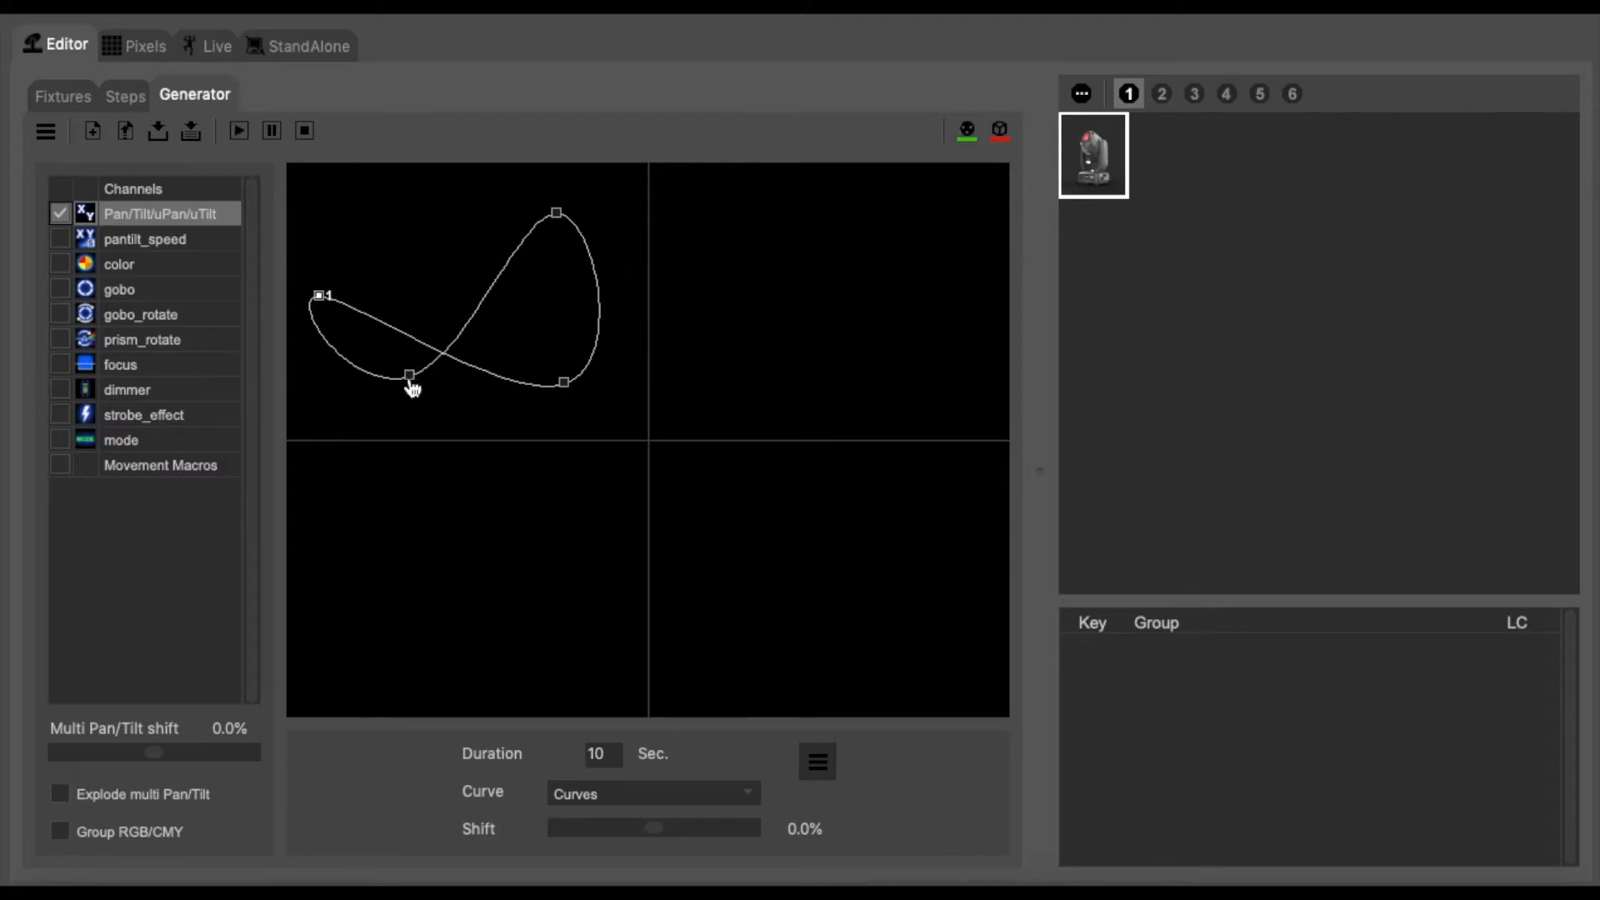
drag(409, 377, 349, 395)
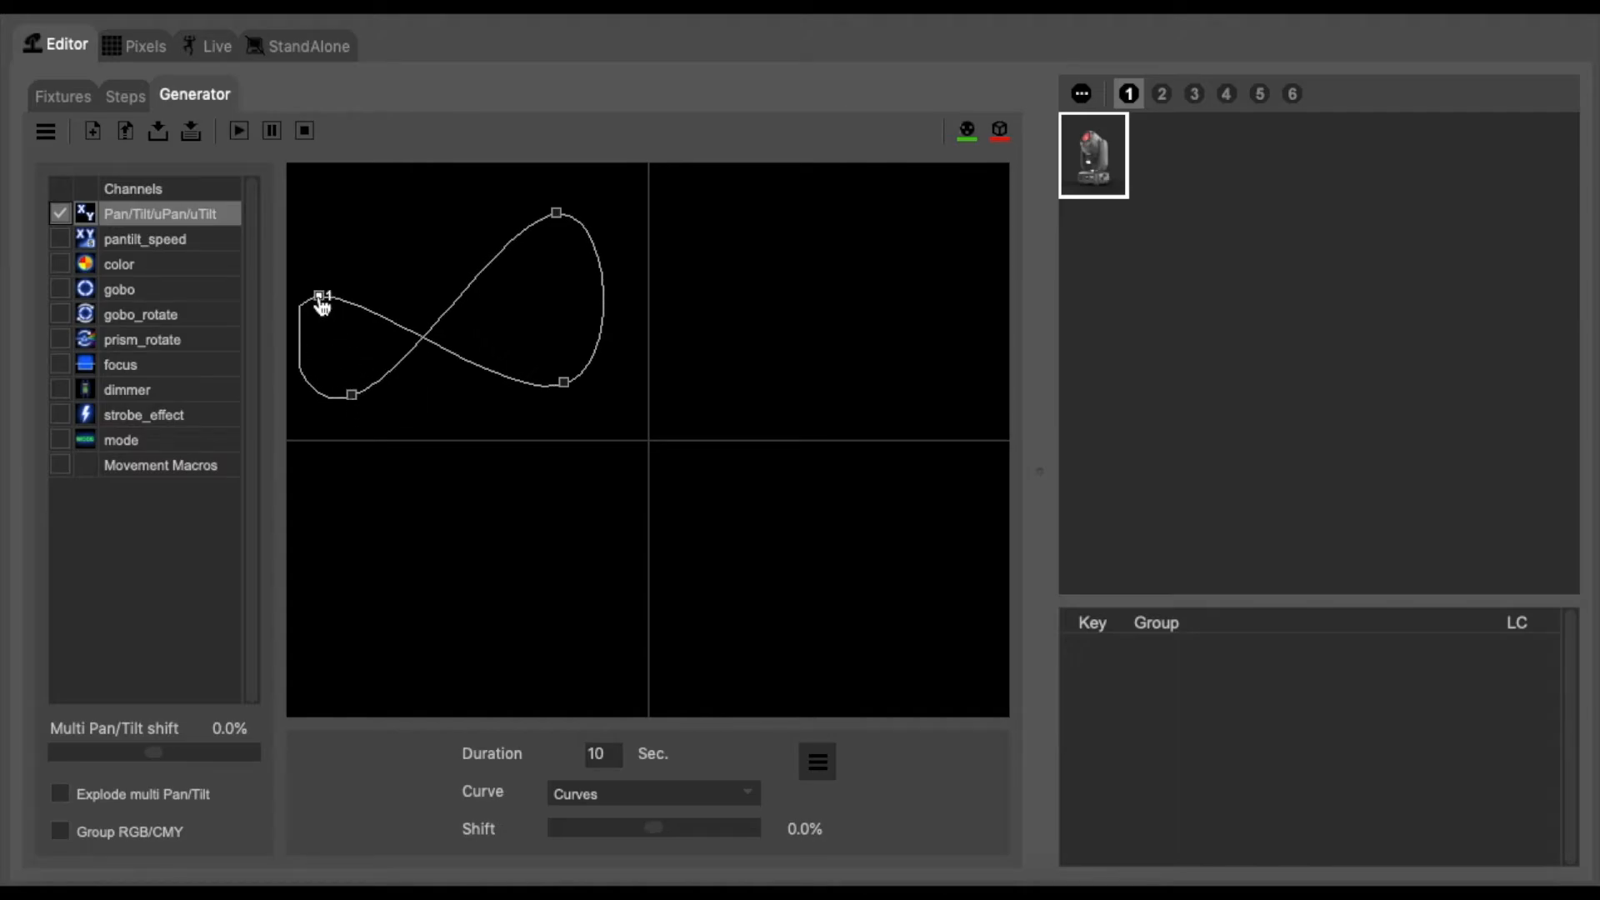
drag(322, 298, 380, 237)
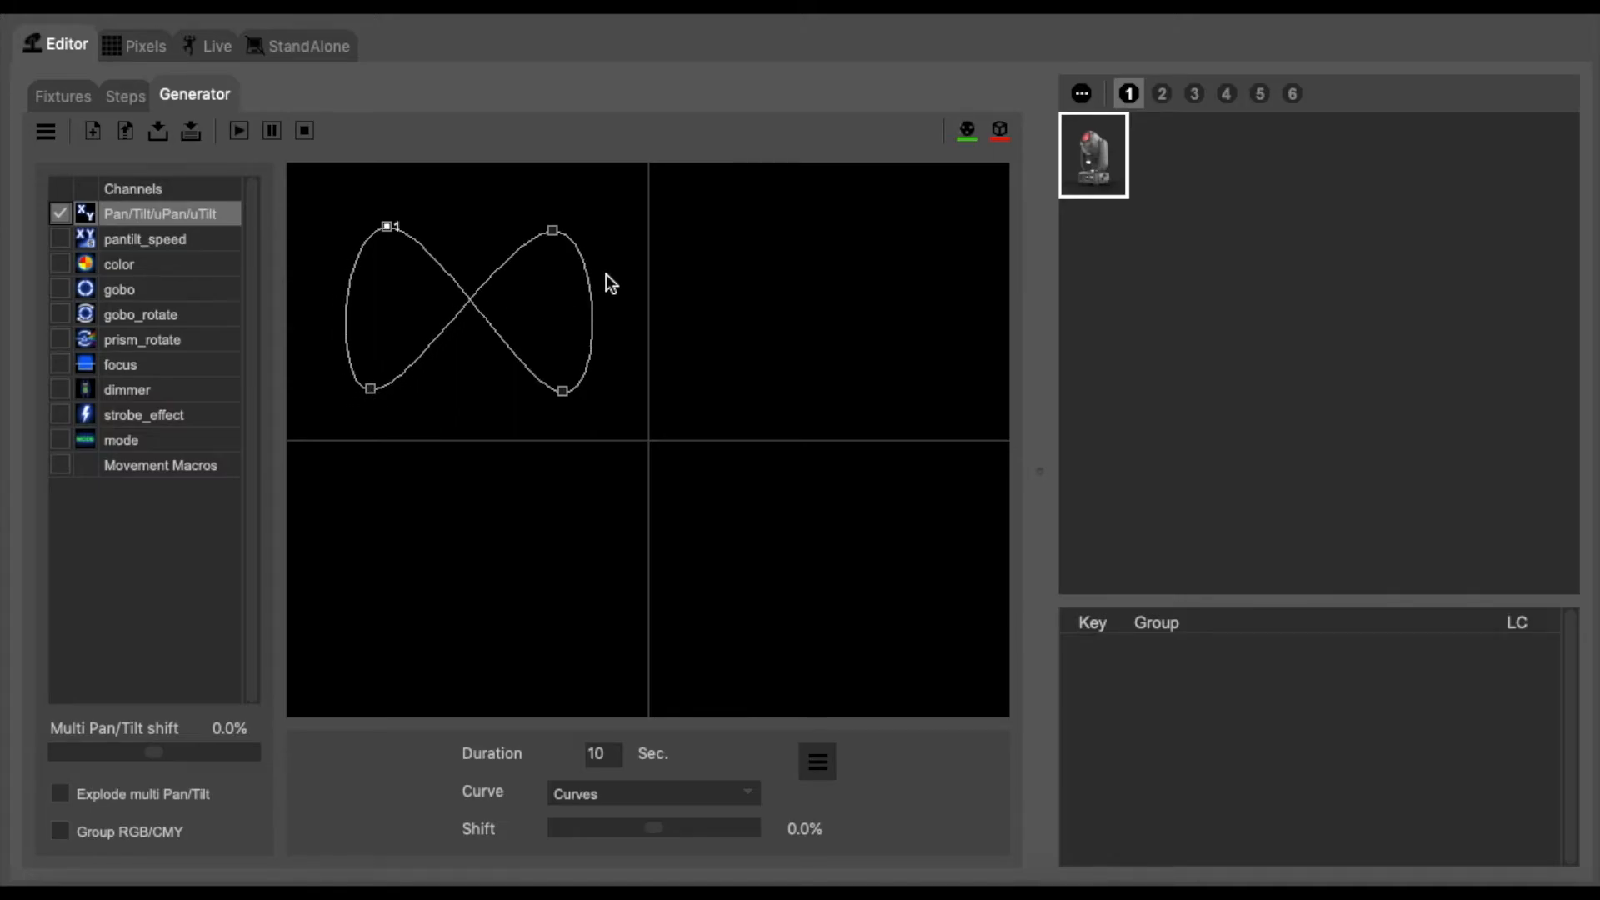
mouse_move(555, 238)
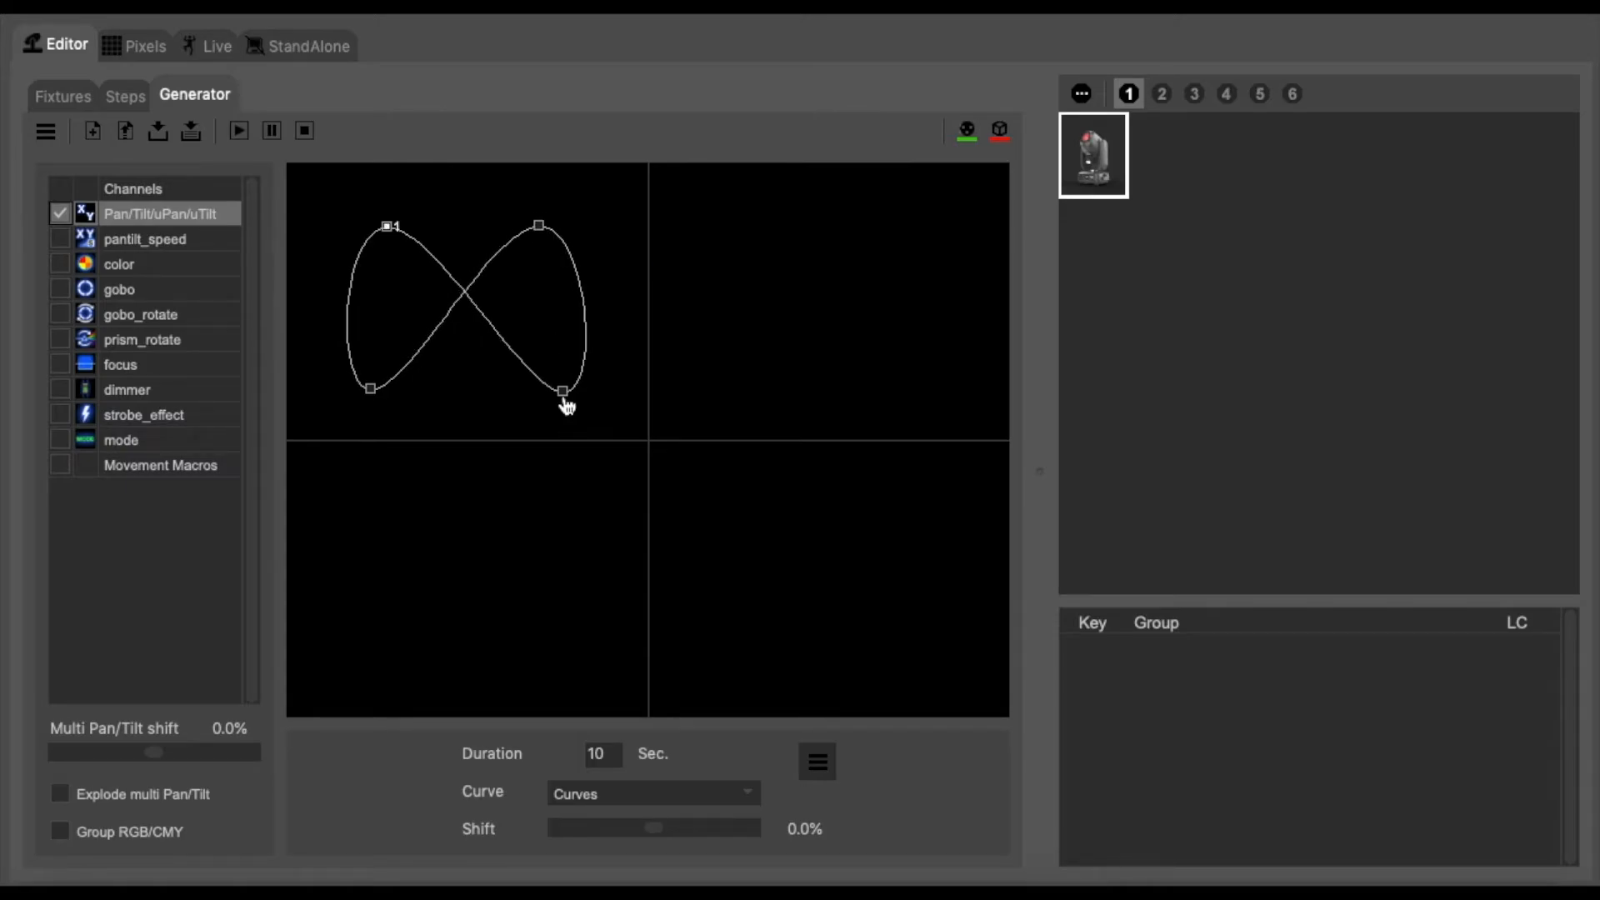
drag(562, 390, 551, 394)
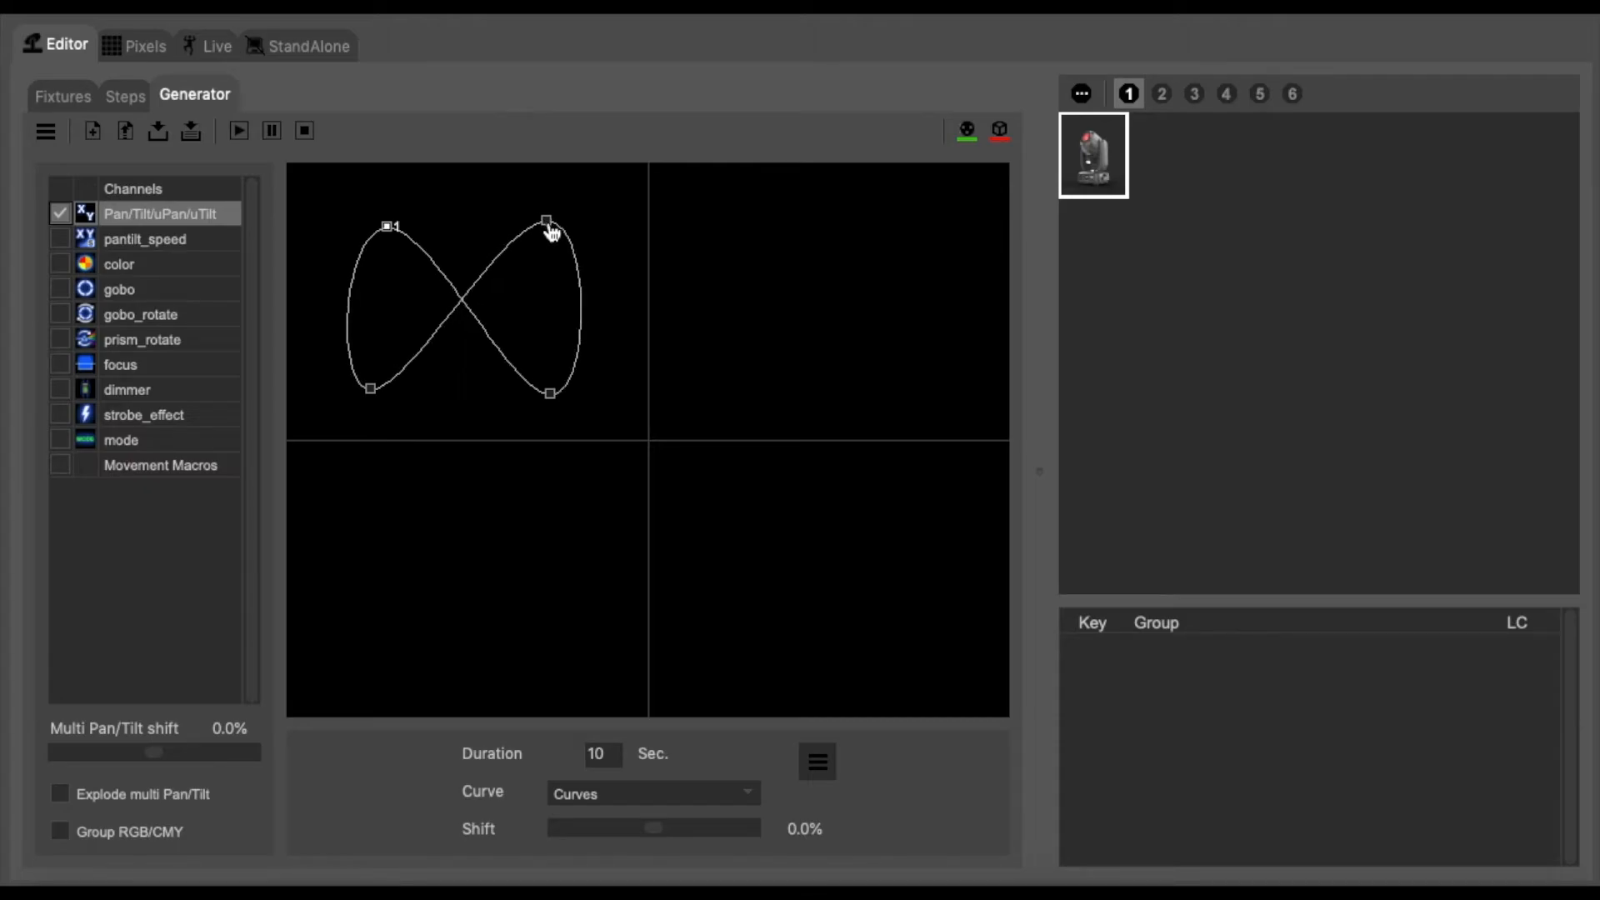
click(238, 131)
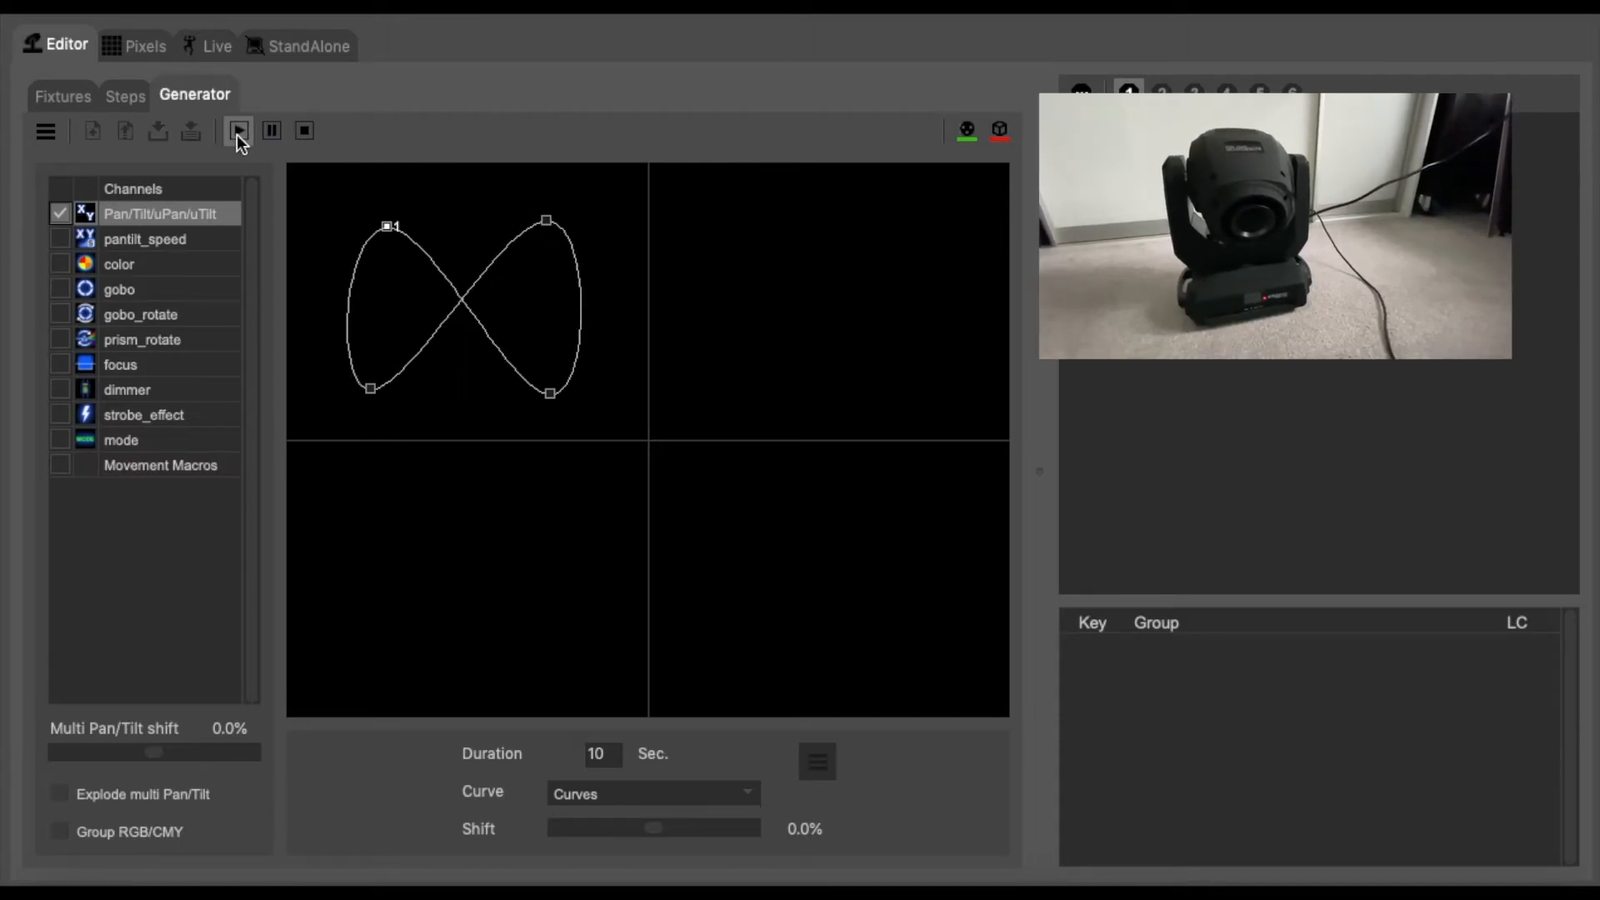
click(238, 131)
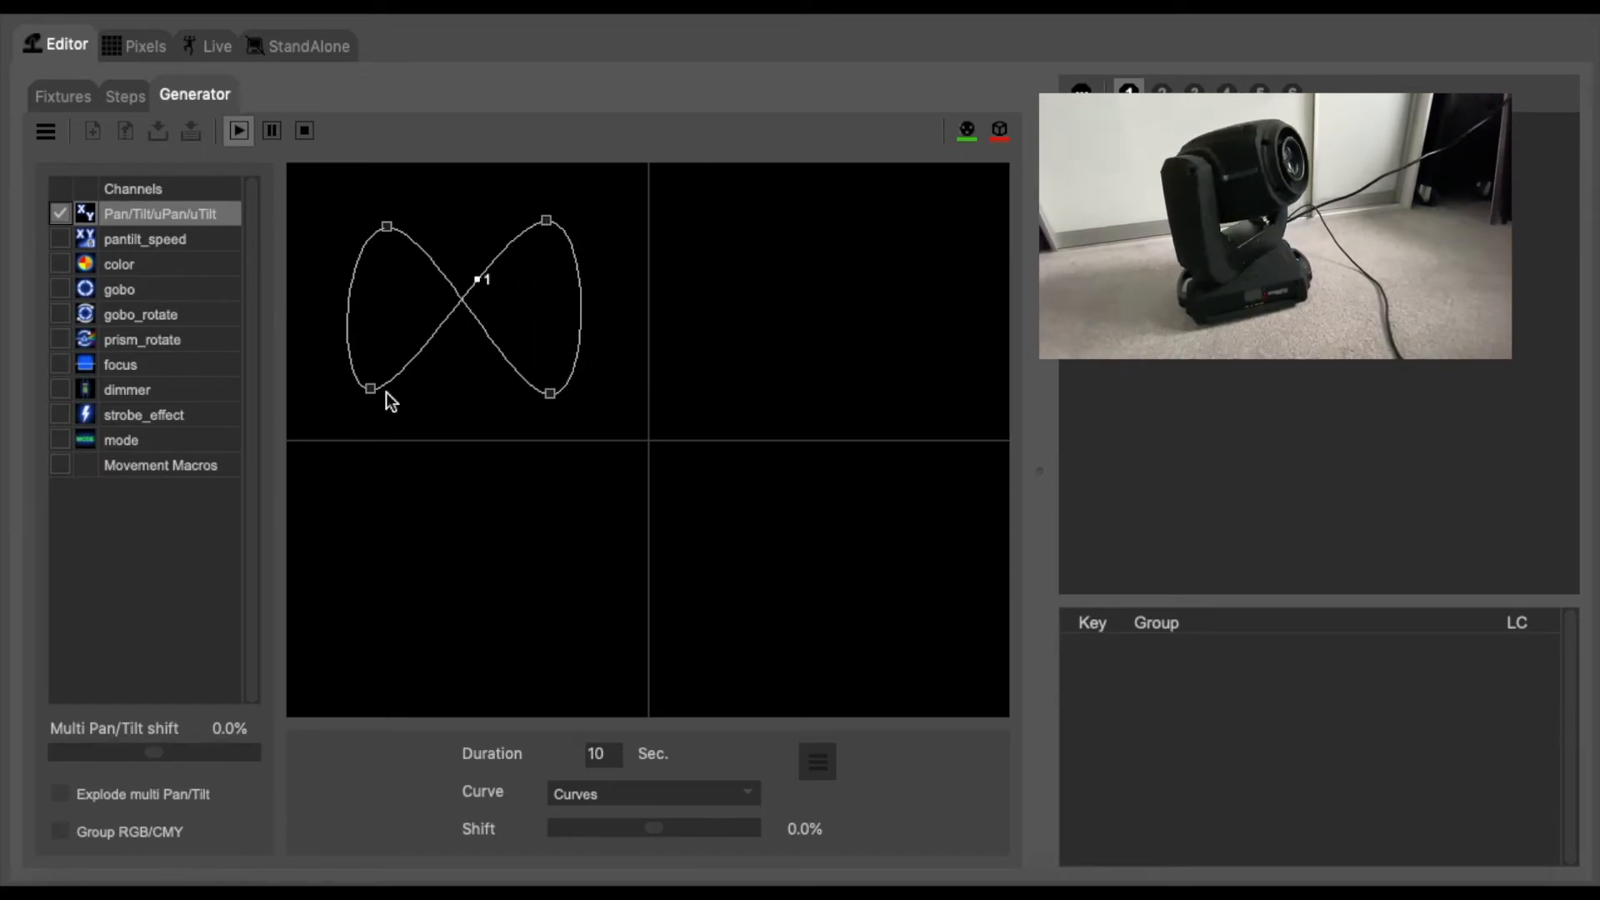
click(304, 131)
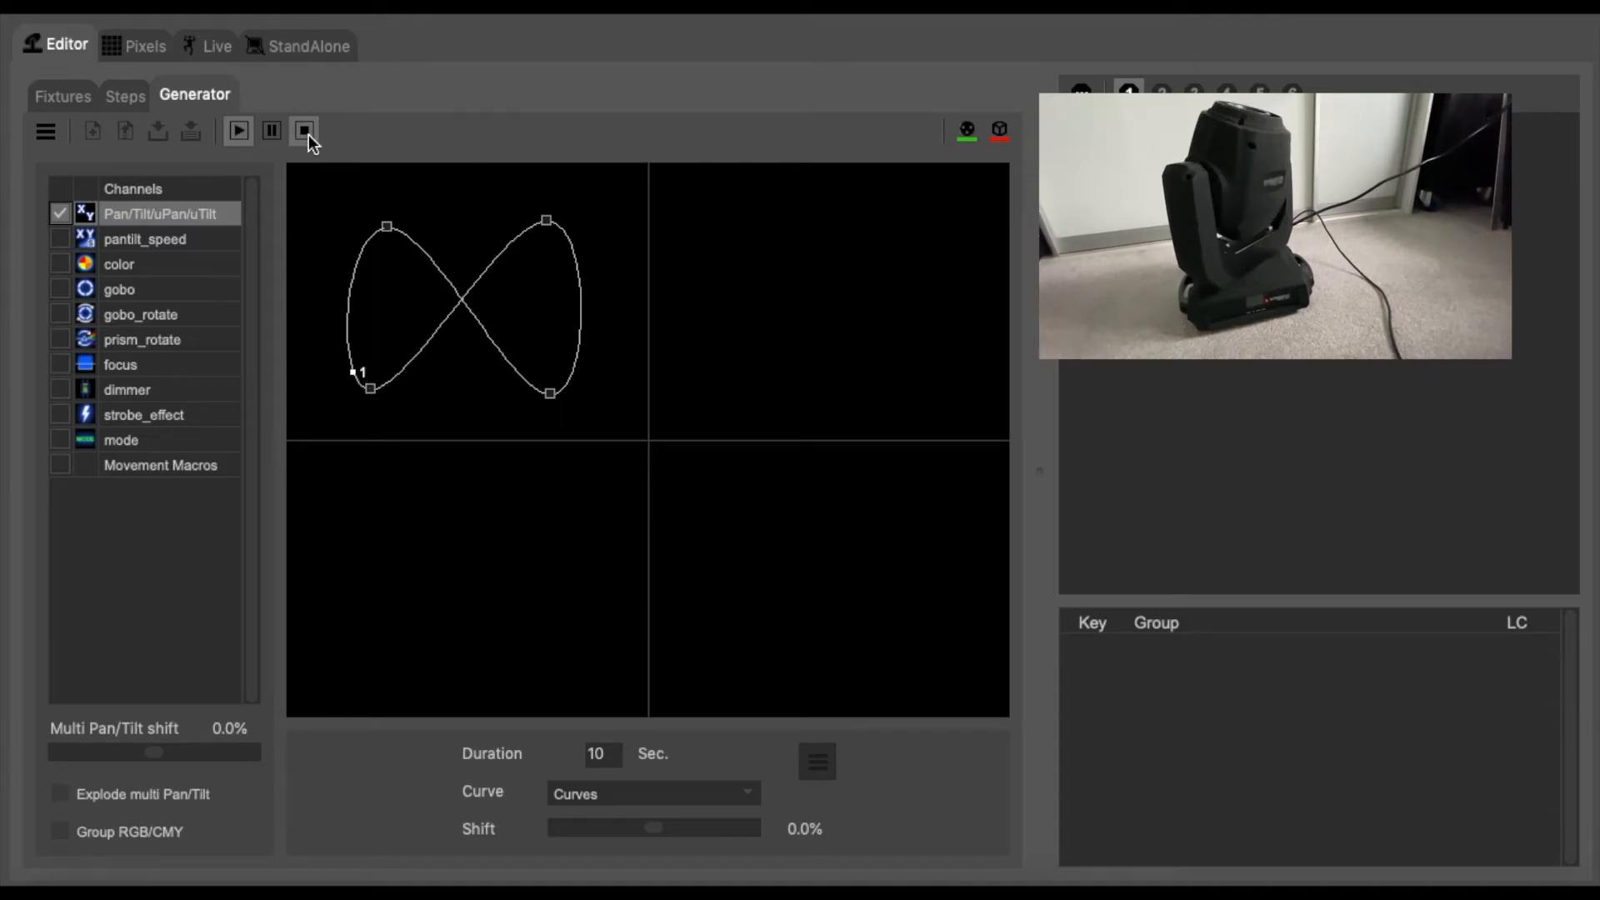
click(303, 131)
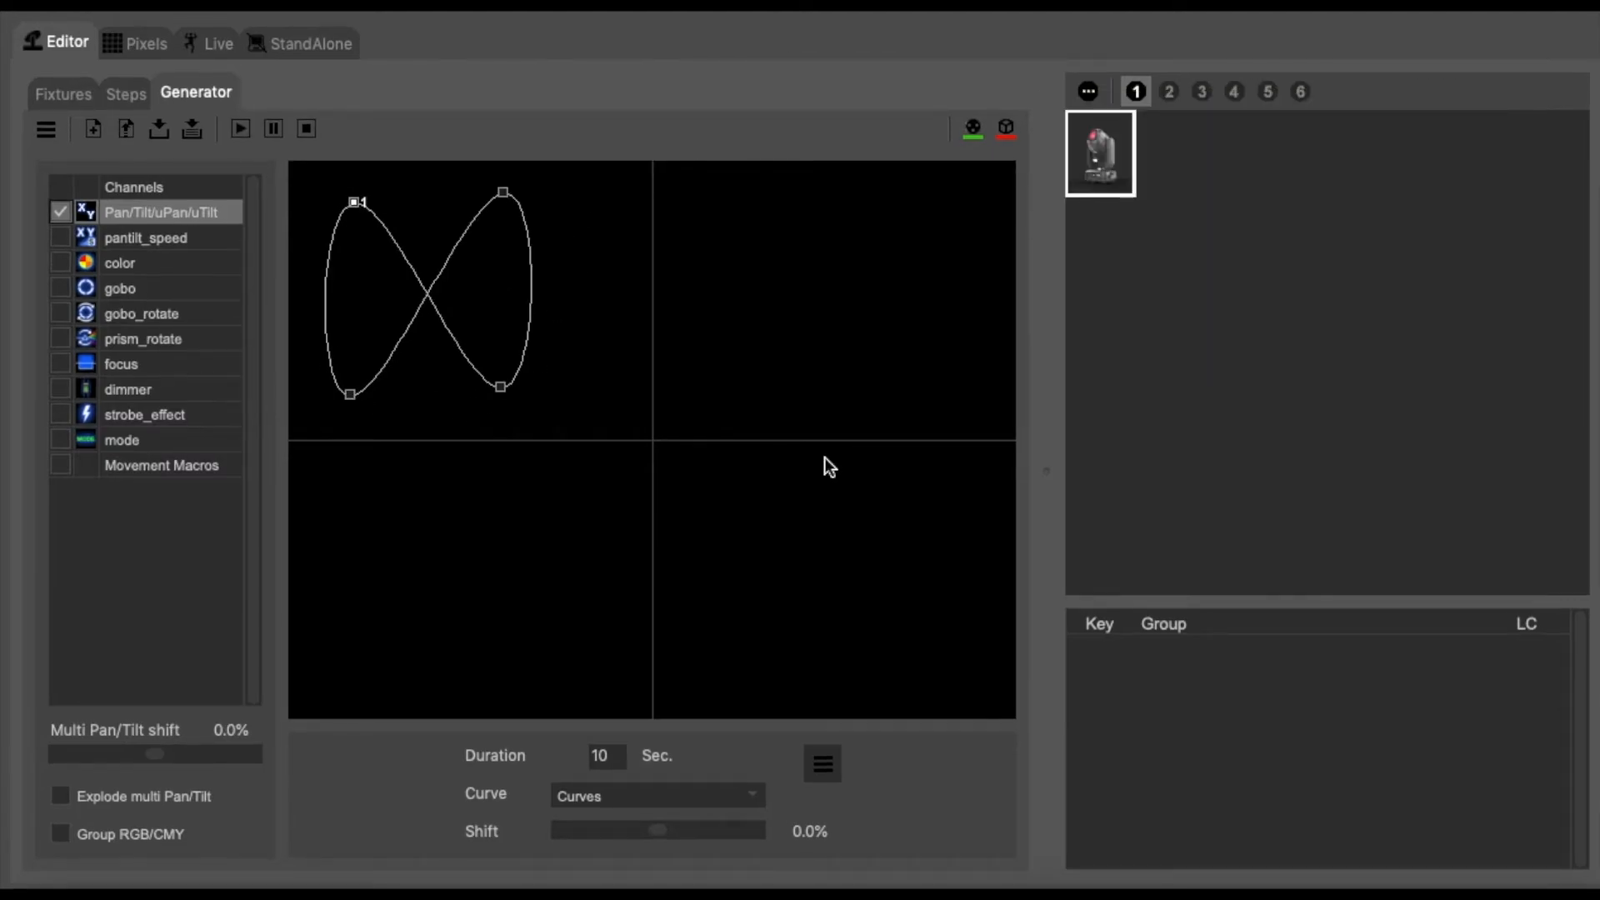
mouse_move(221, 185)
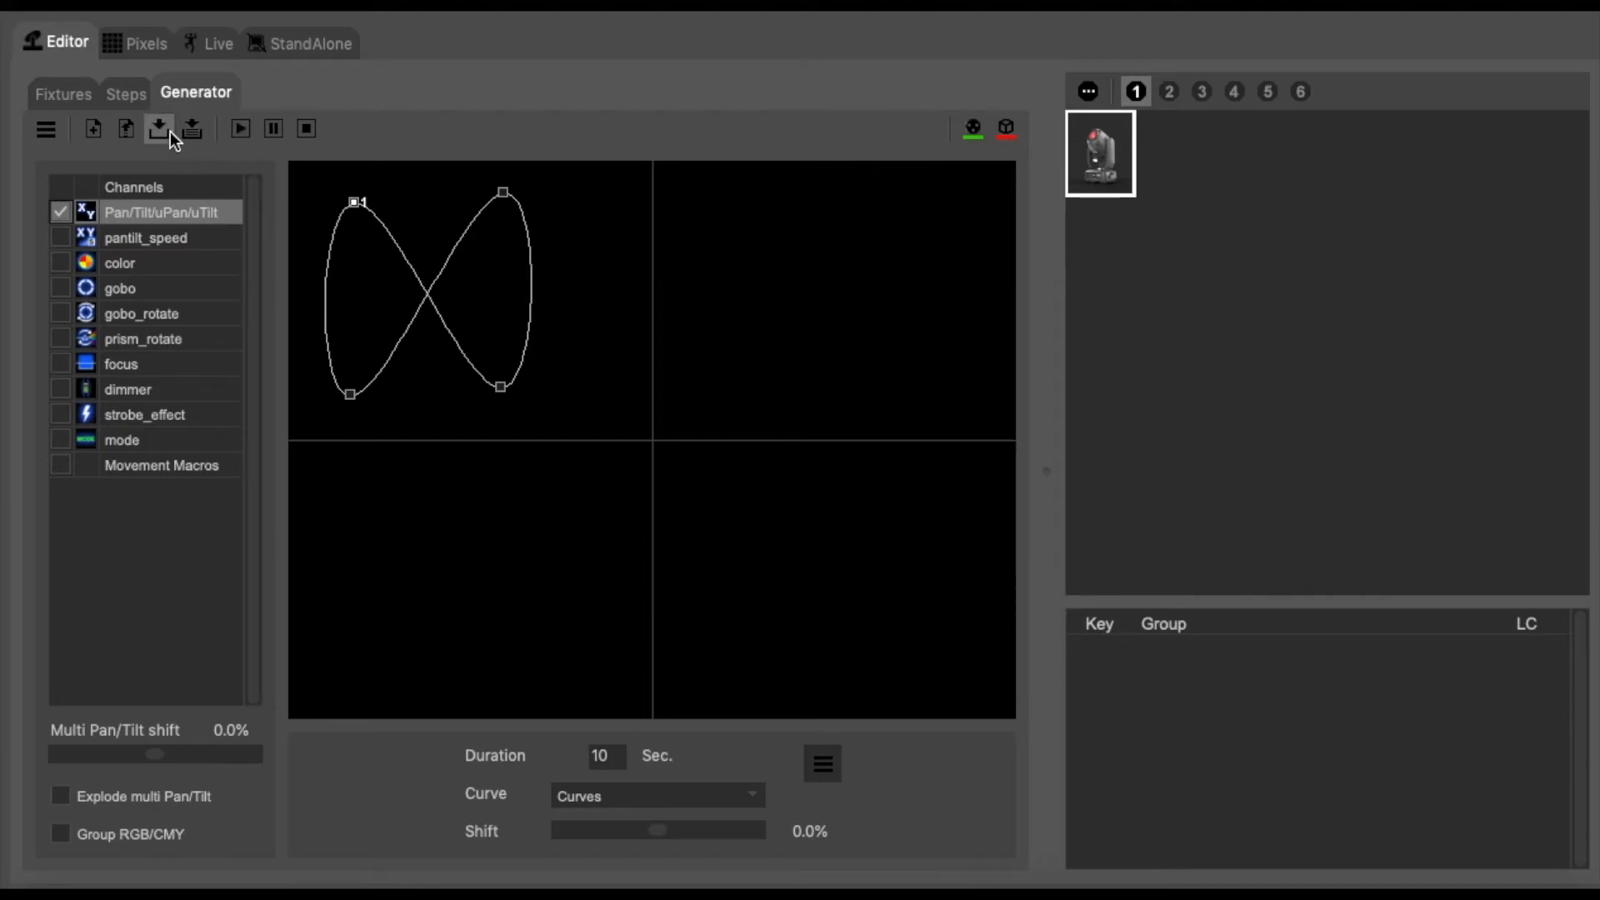
Save the generator pattern as 'Fig 8' in the projects folder.
click(158, 129)
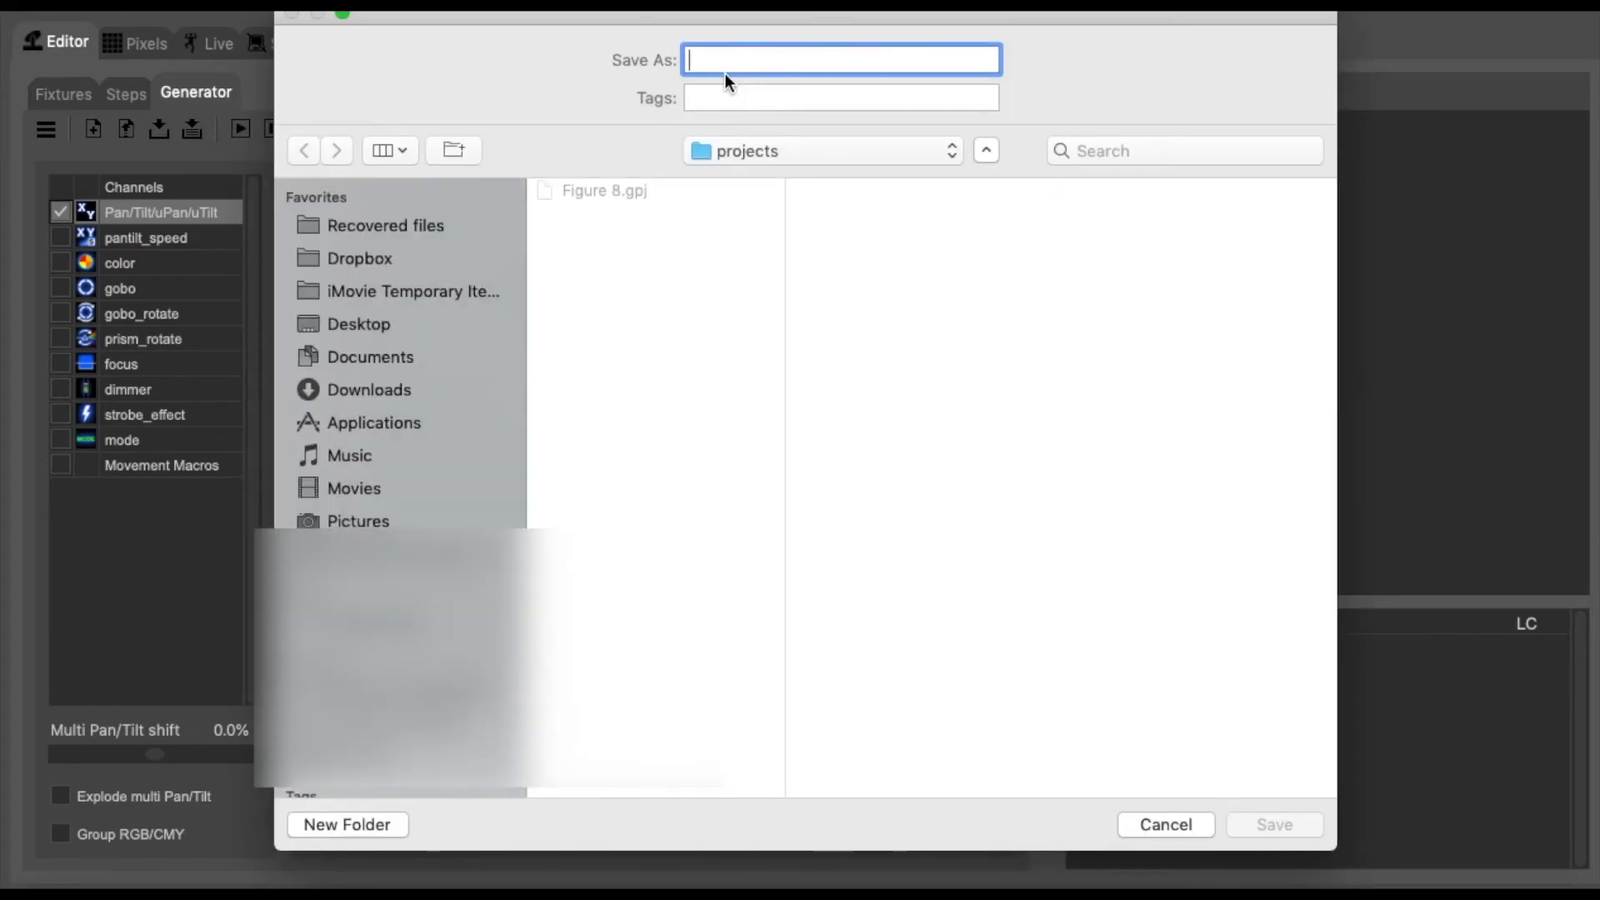
mouse_move(704, 49)
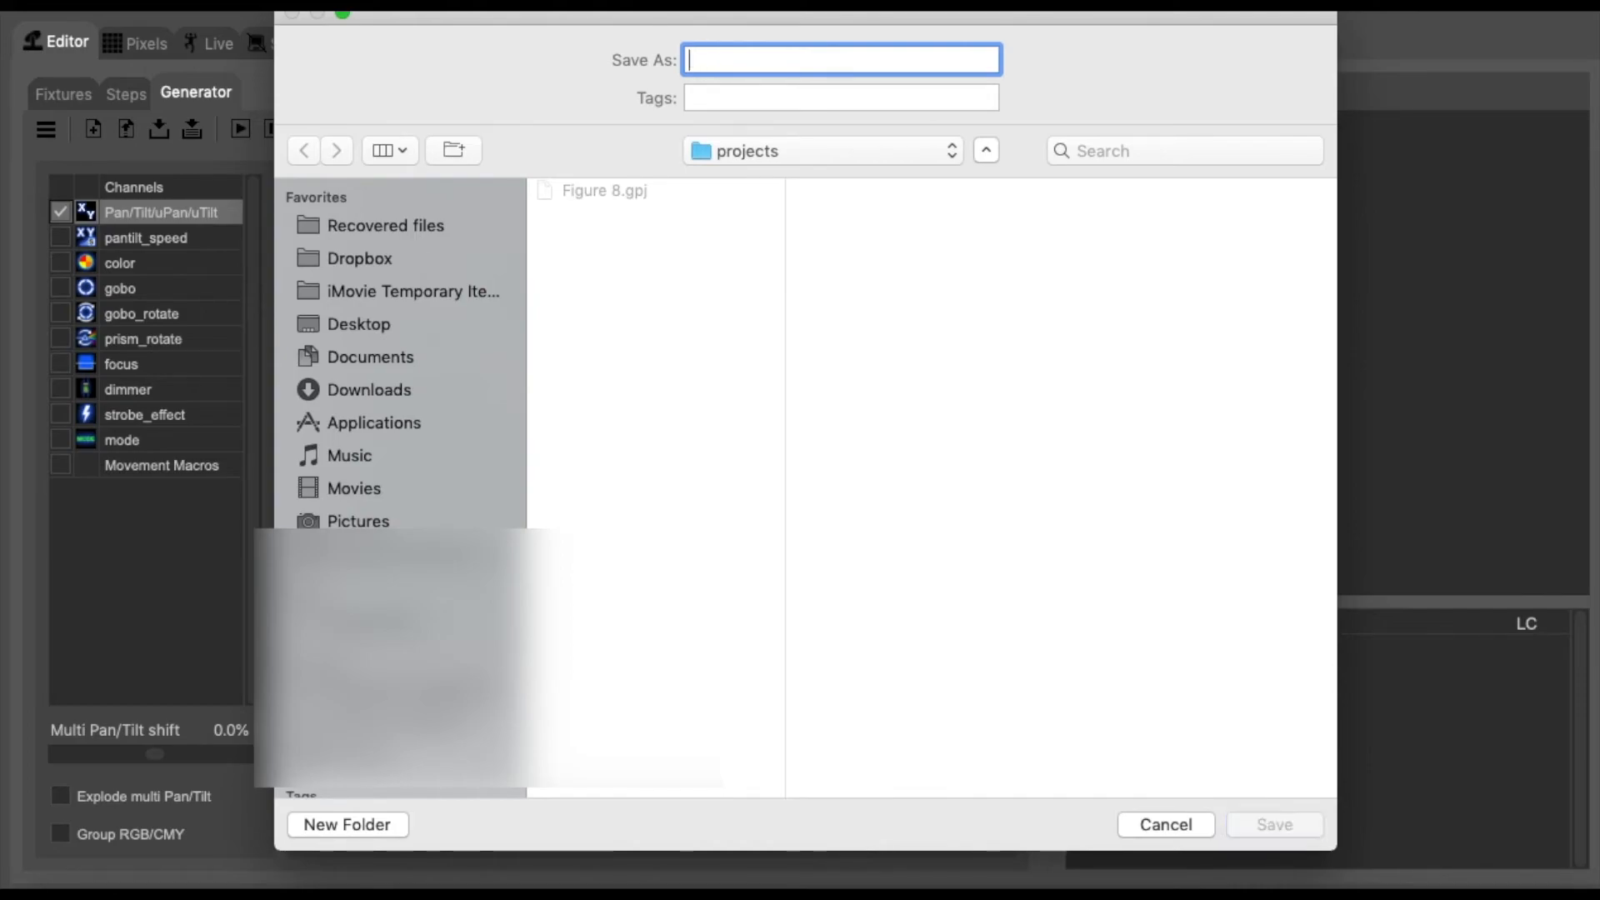
text(Fig)
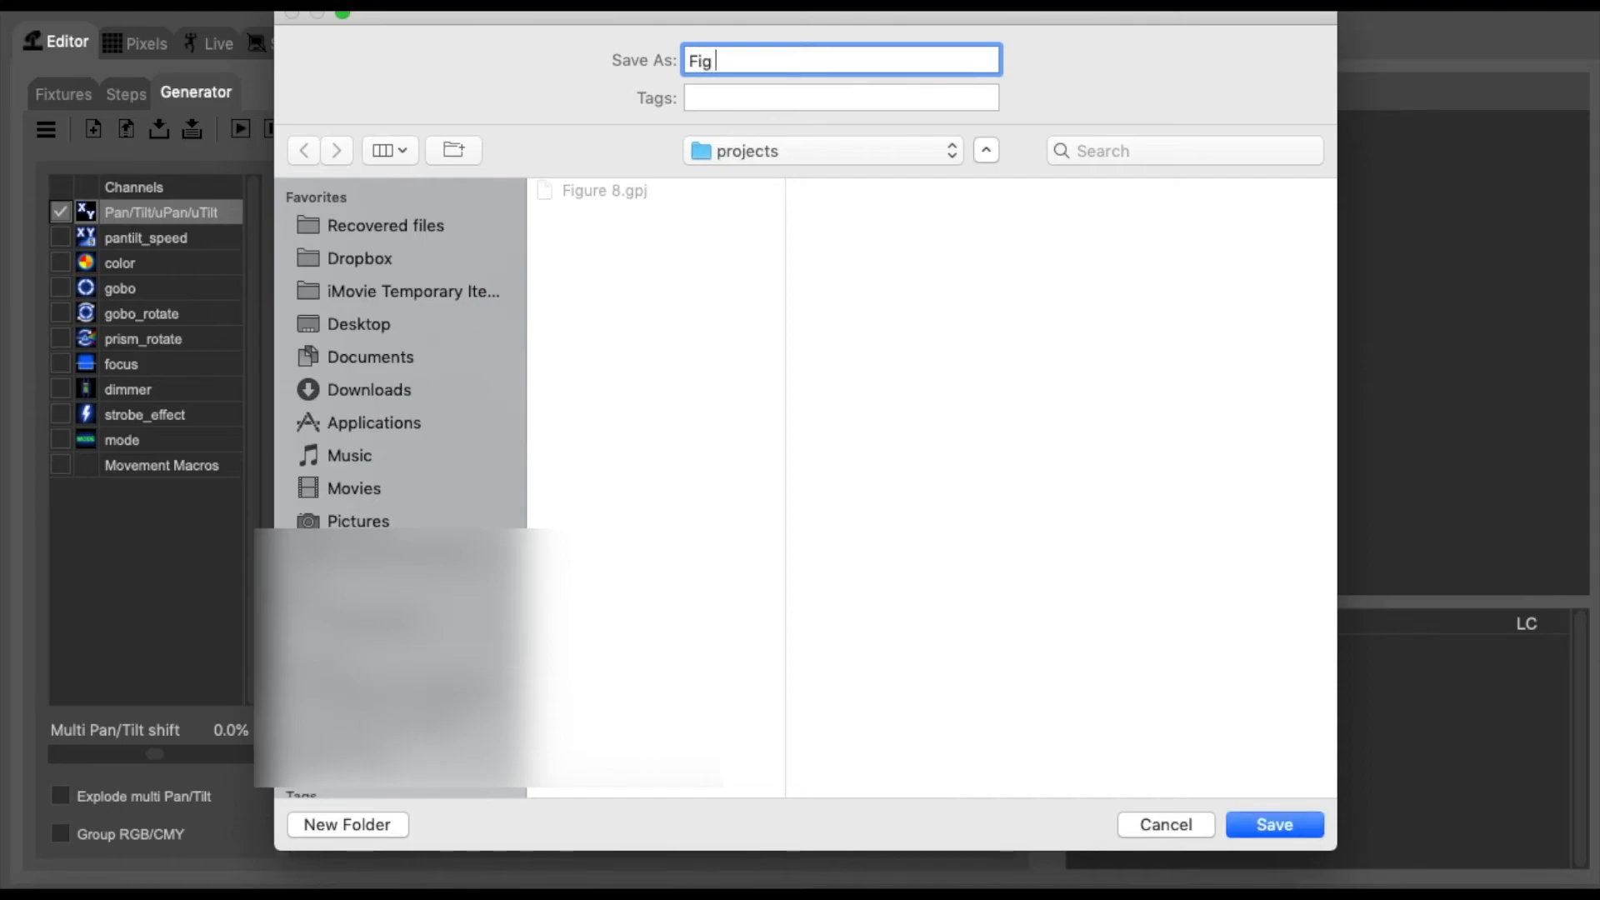
text(8)
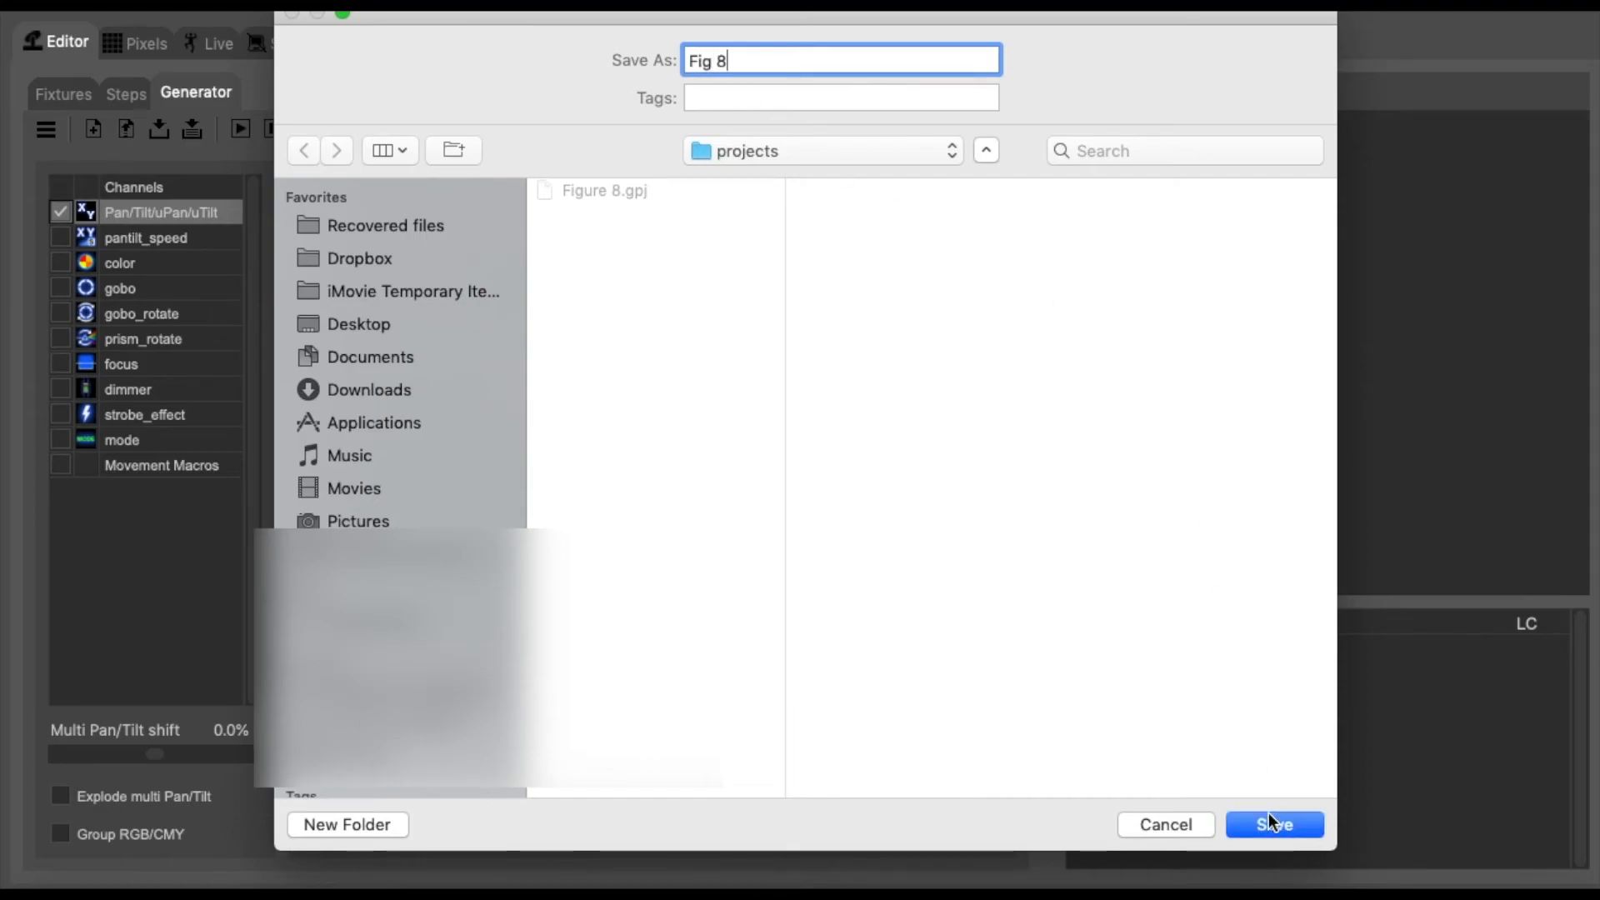
click(1272, 823)
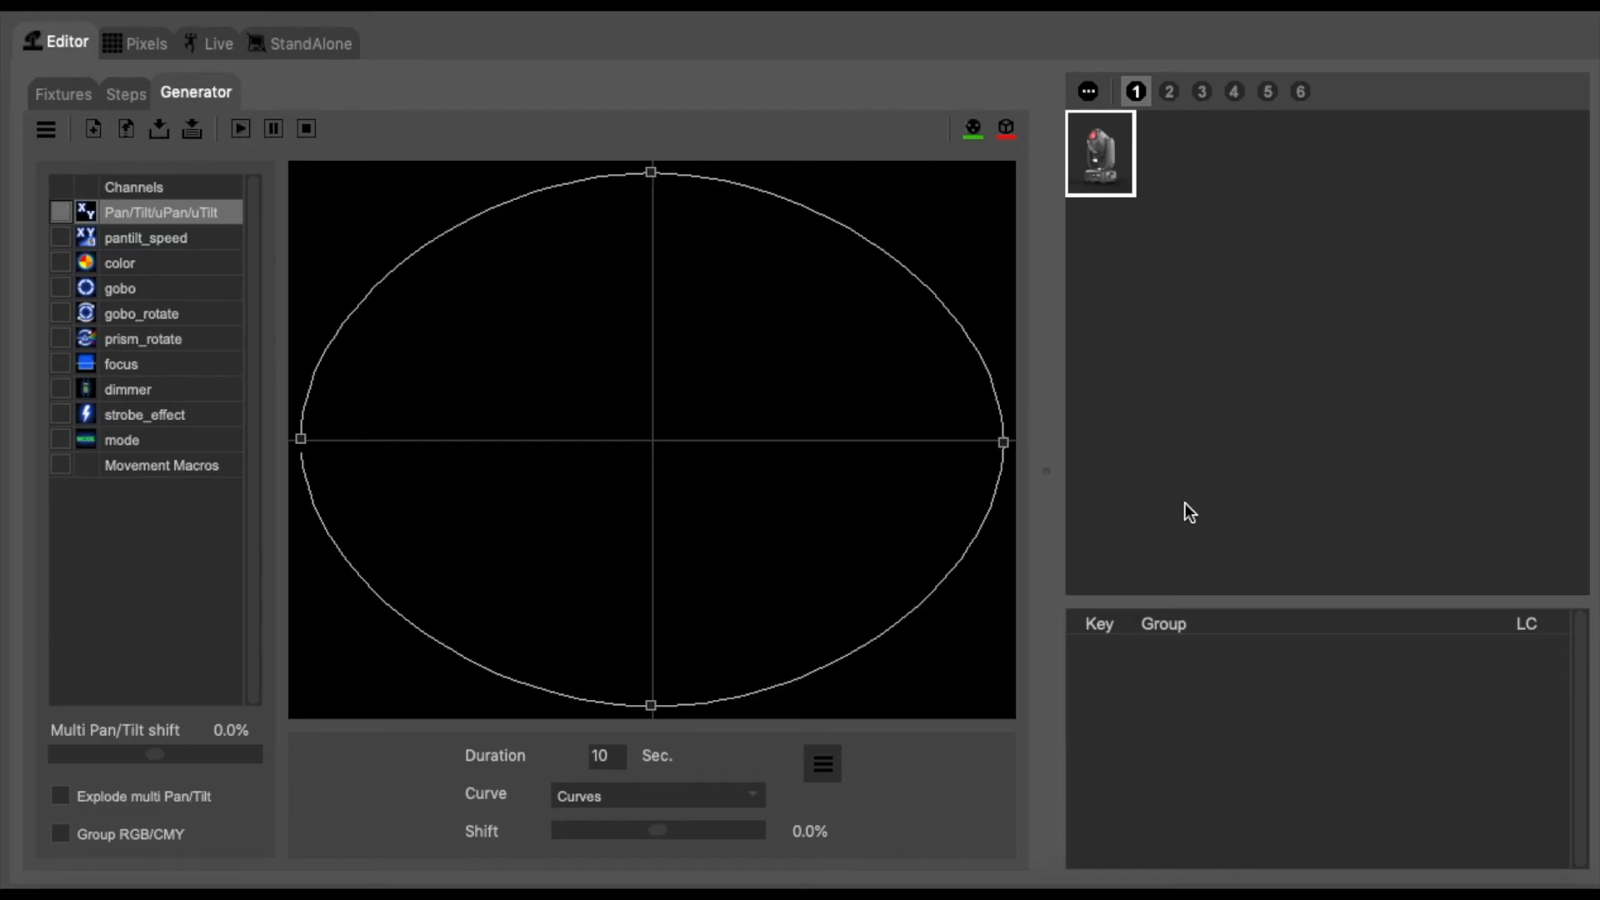
mouse_move(433, 256)
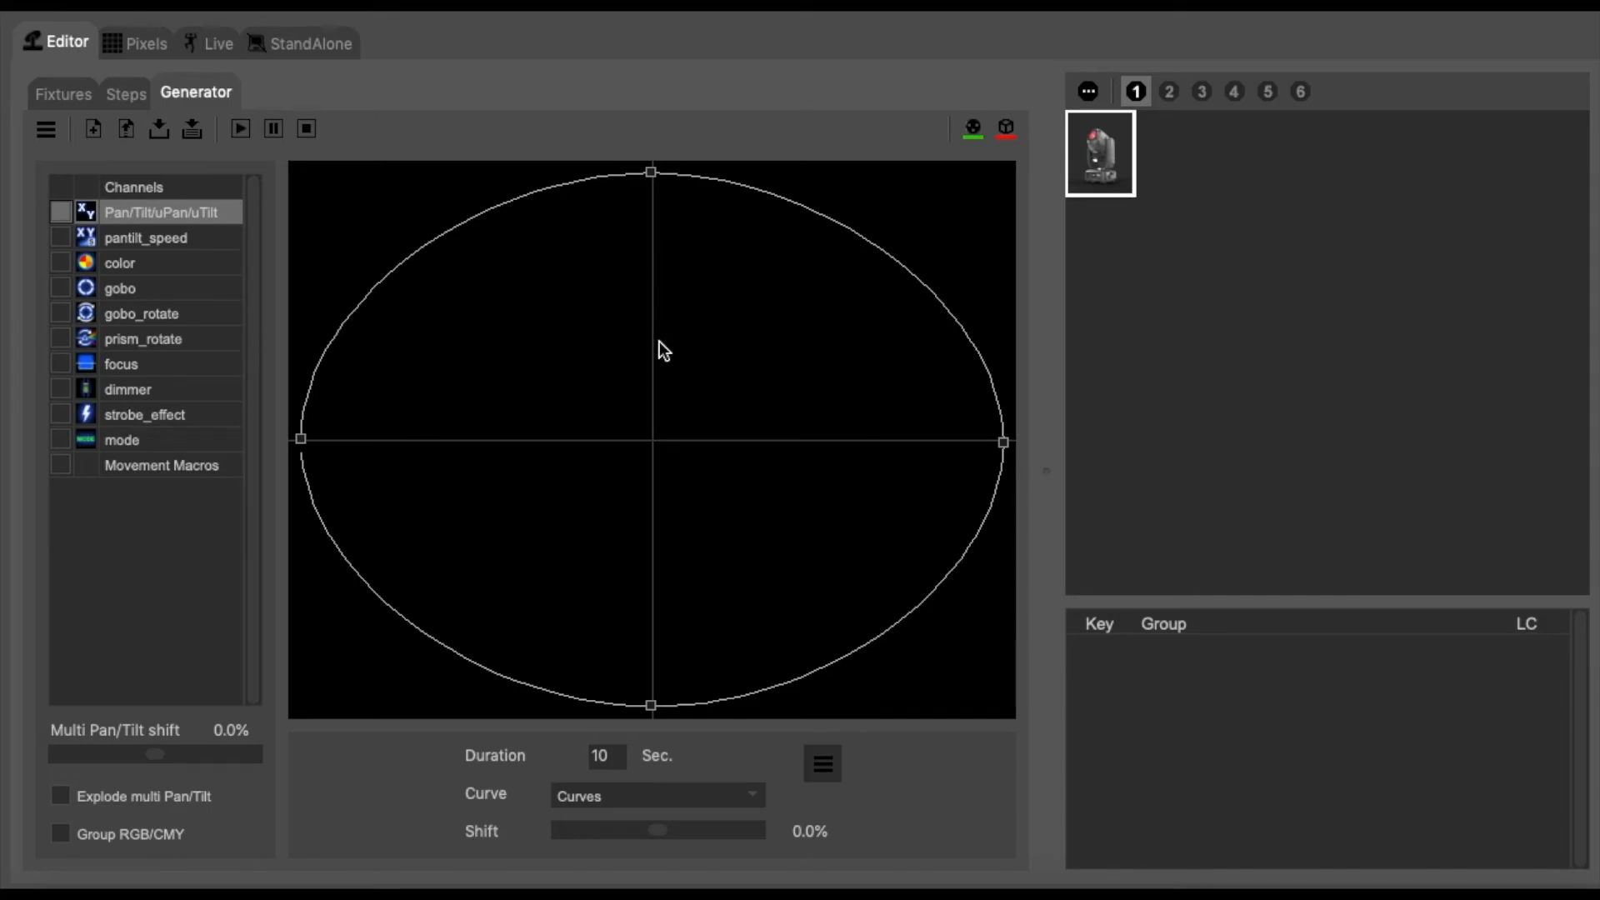
mouse_move(193, 31)
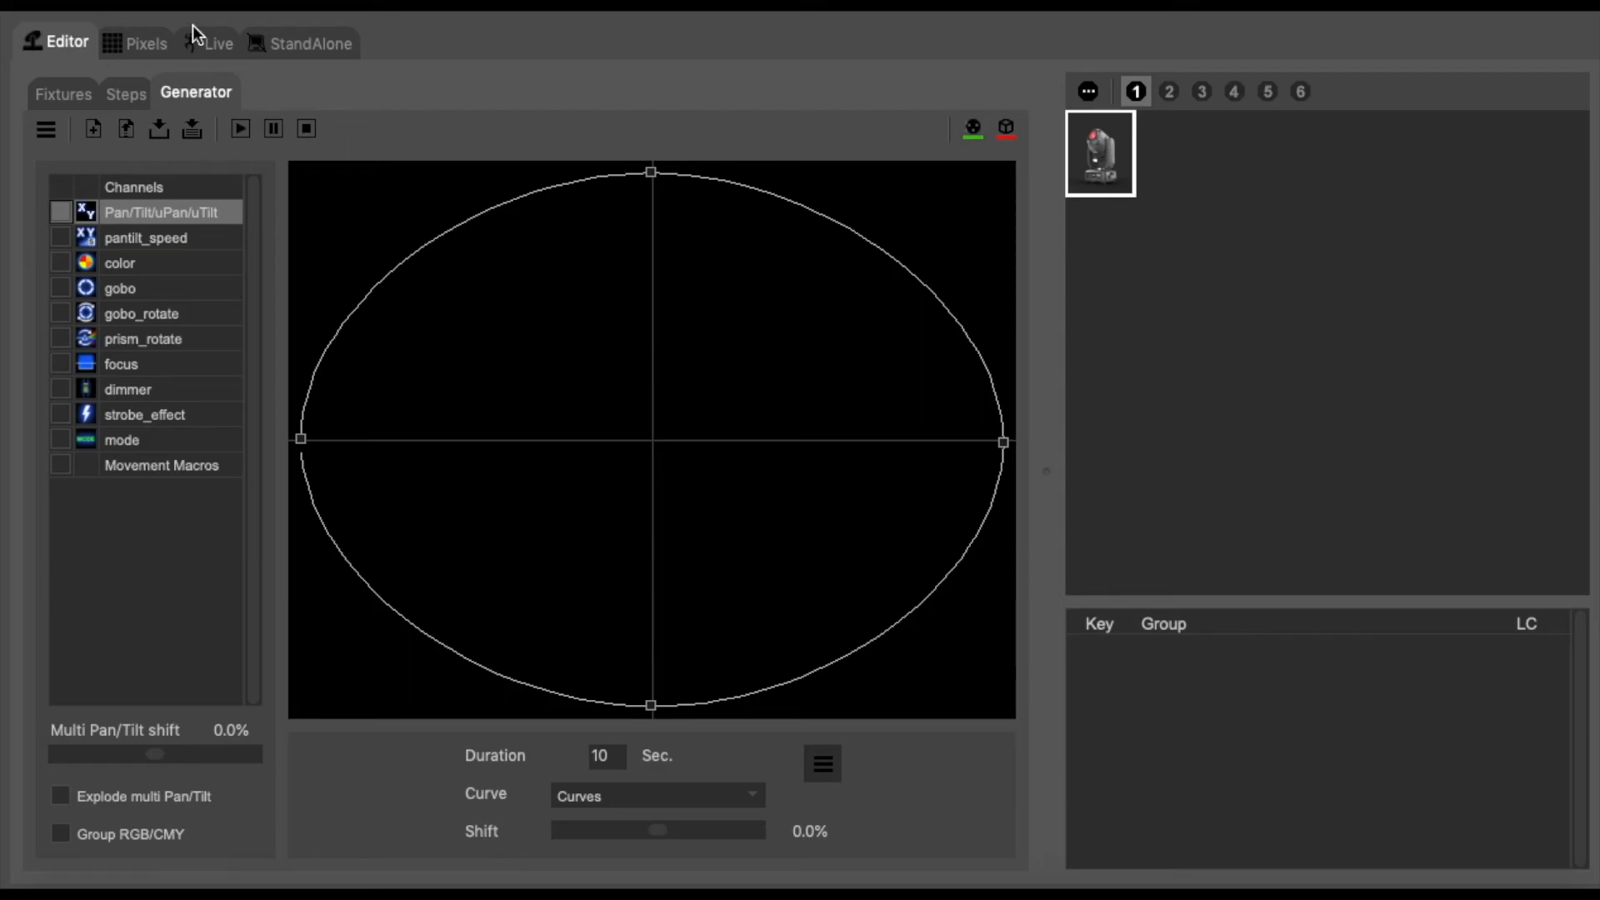
mouse_move(204, 57)
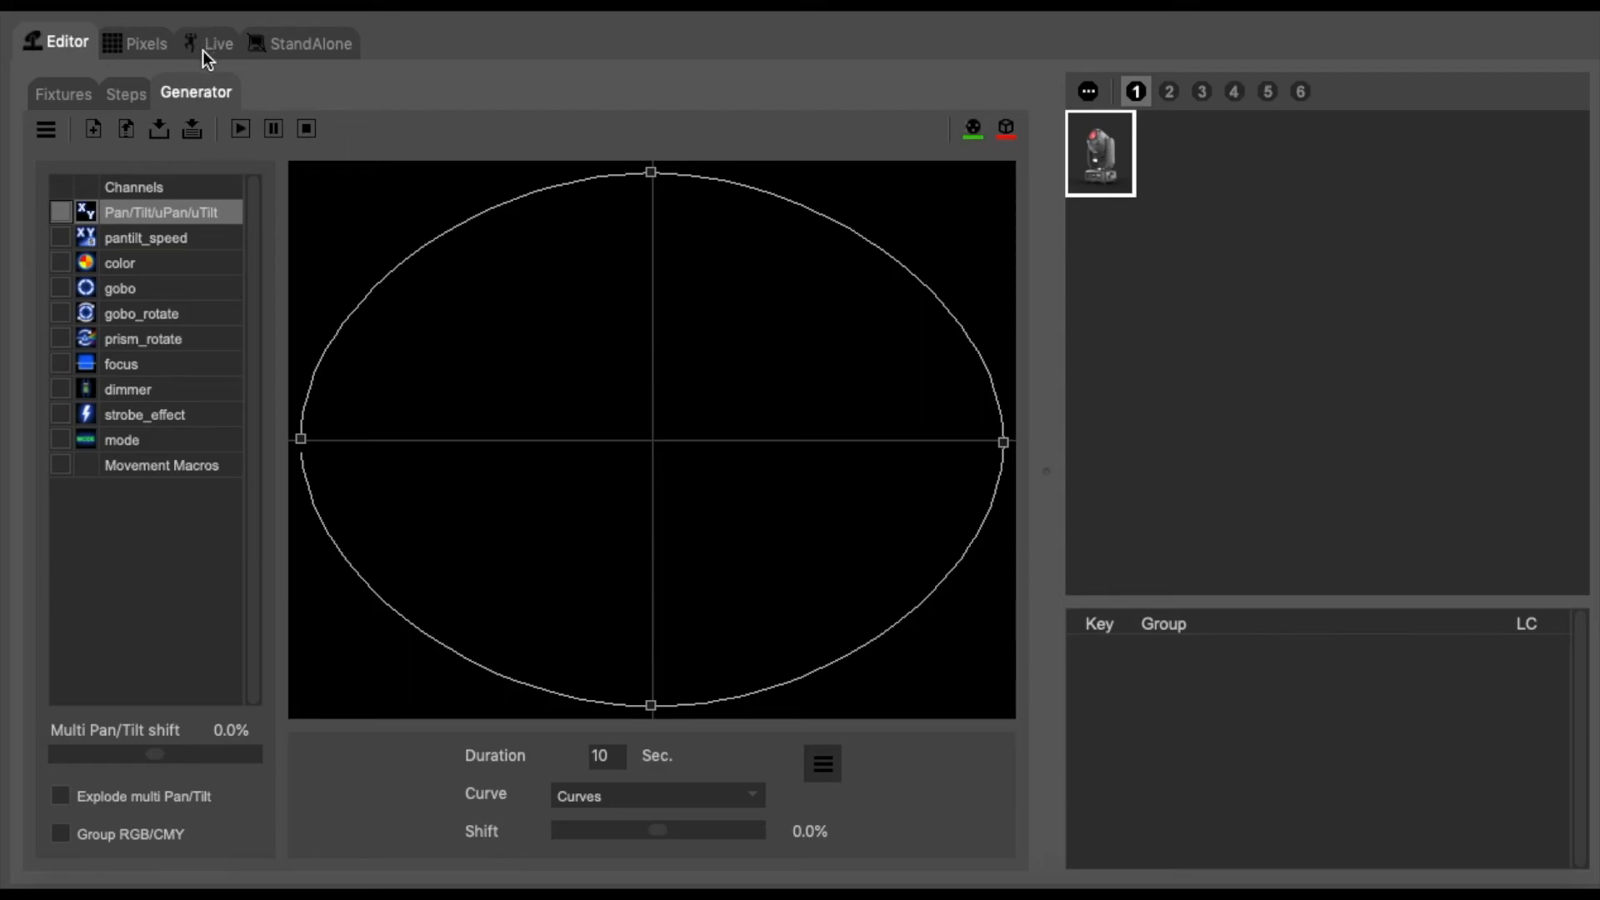
In Live, remove the existing page holding the Figure 8 button.
click(219, 43)
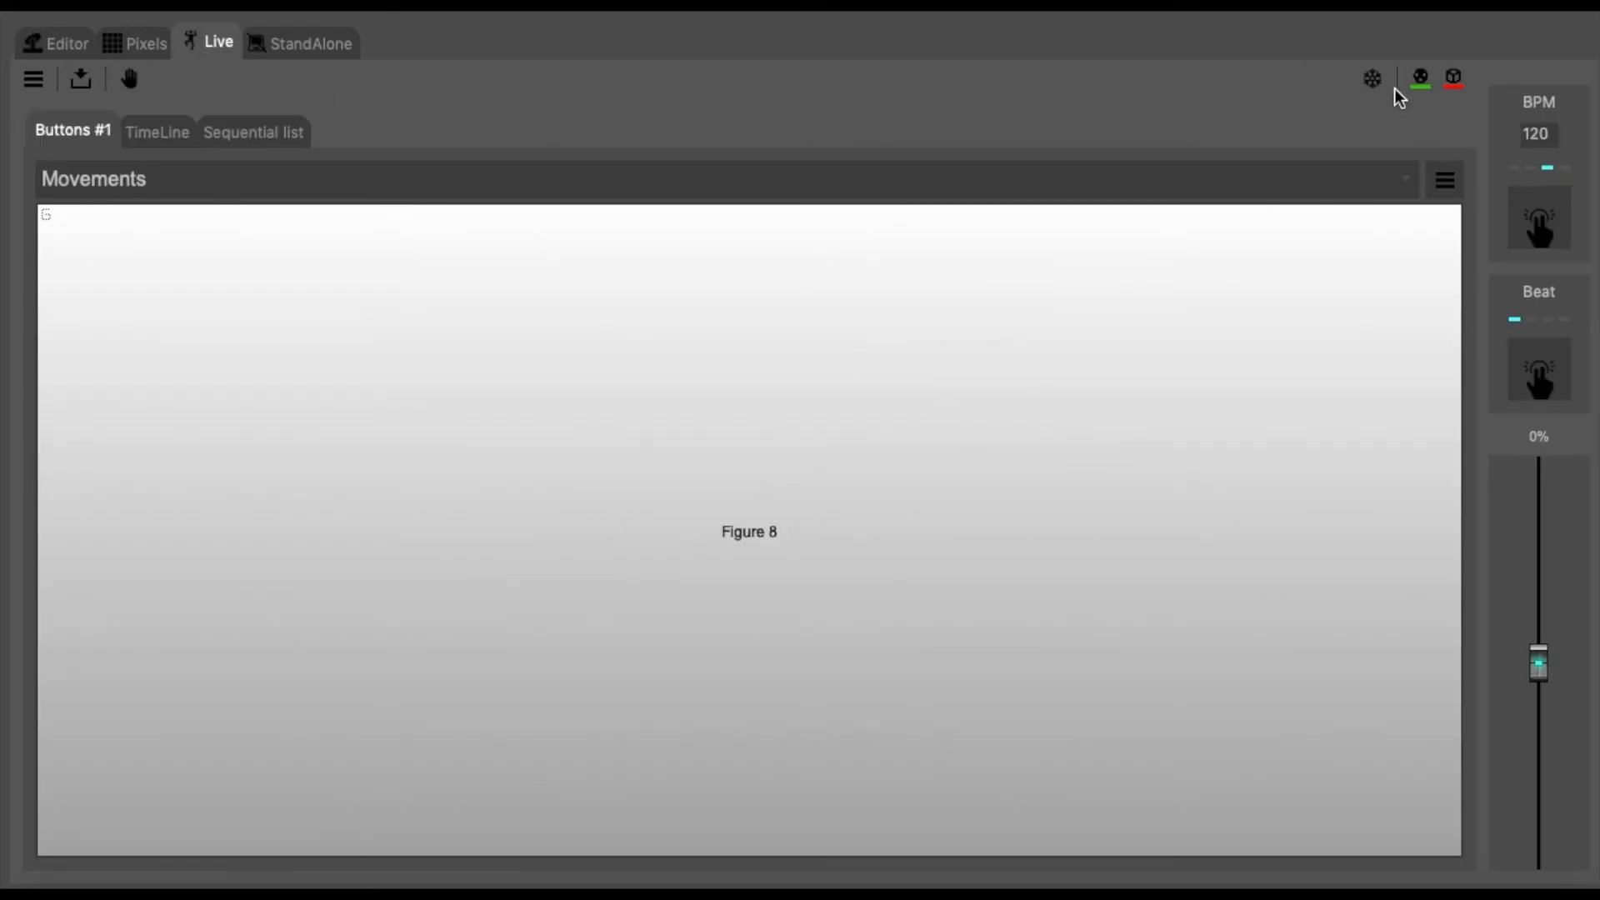
click(1444, 177)
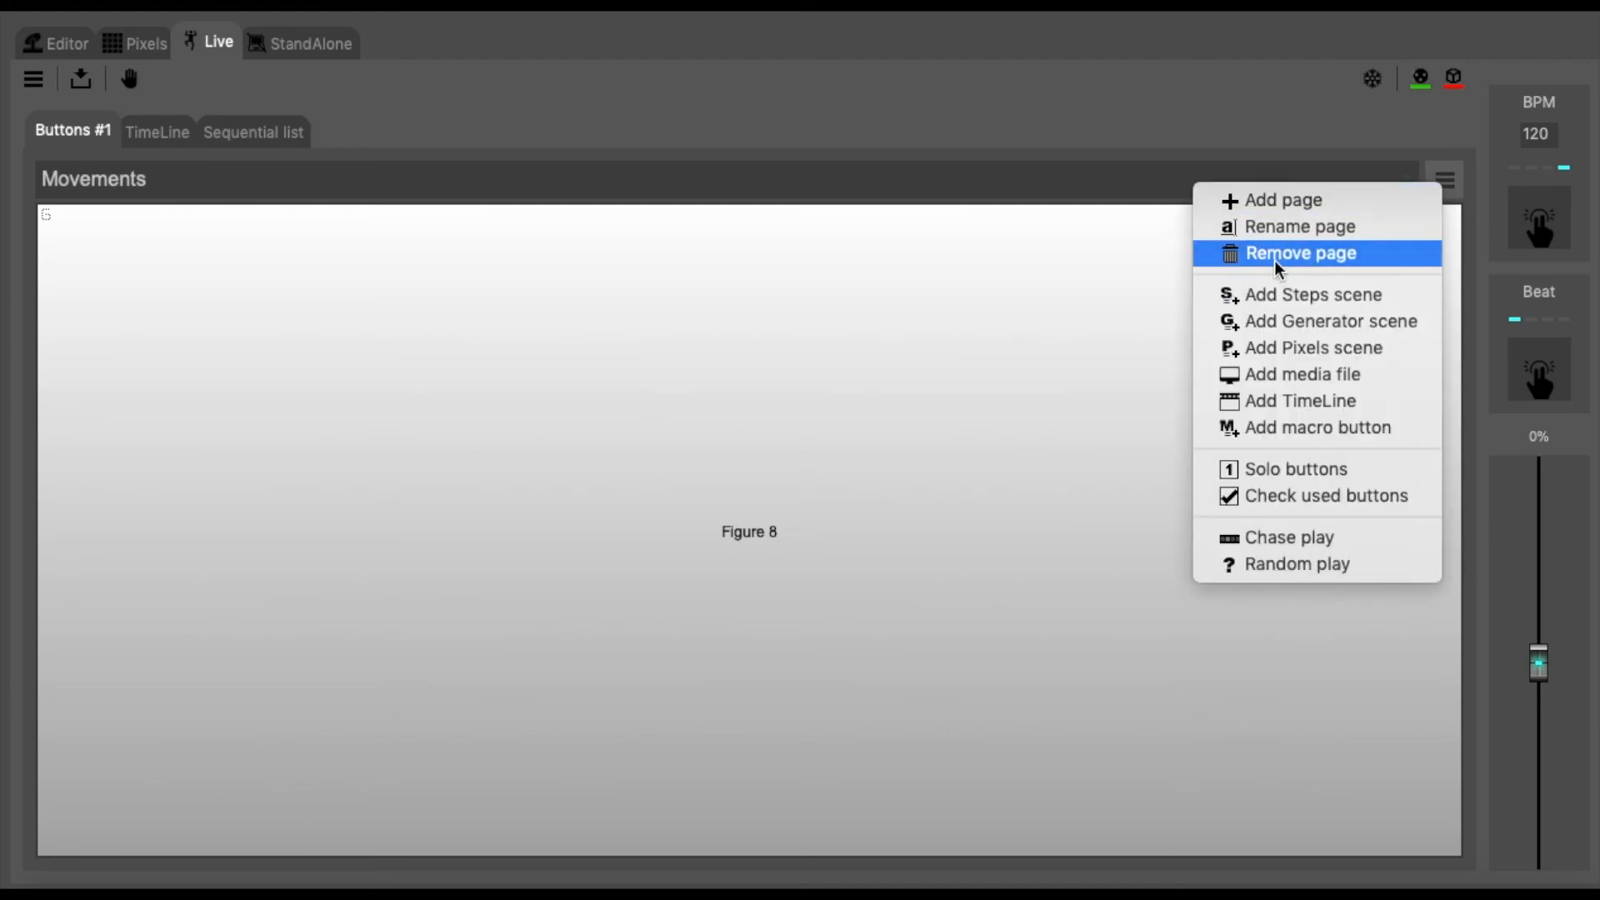
click(1300, 253)
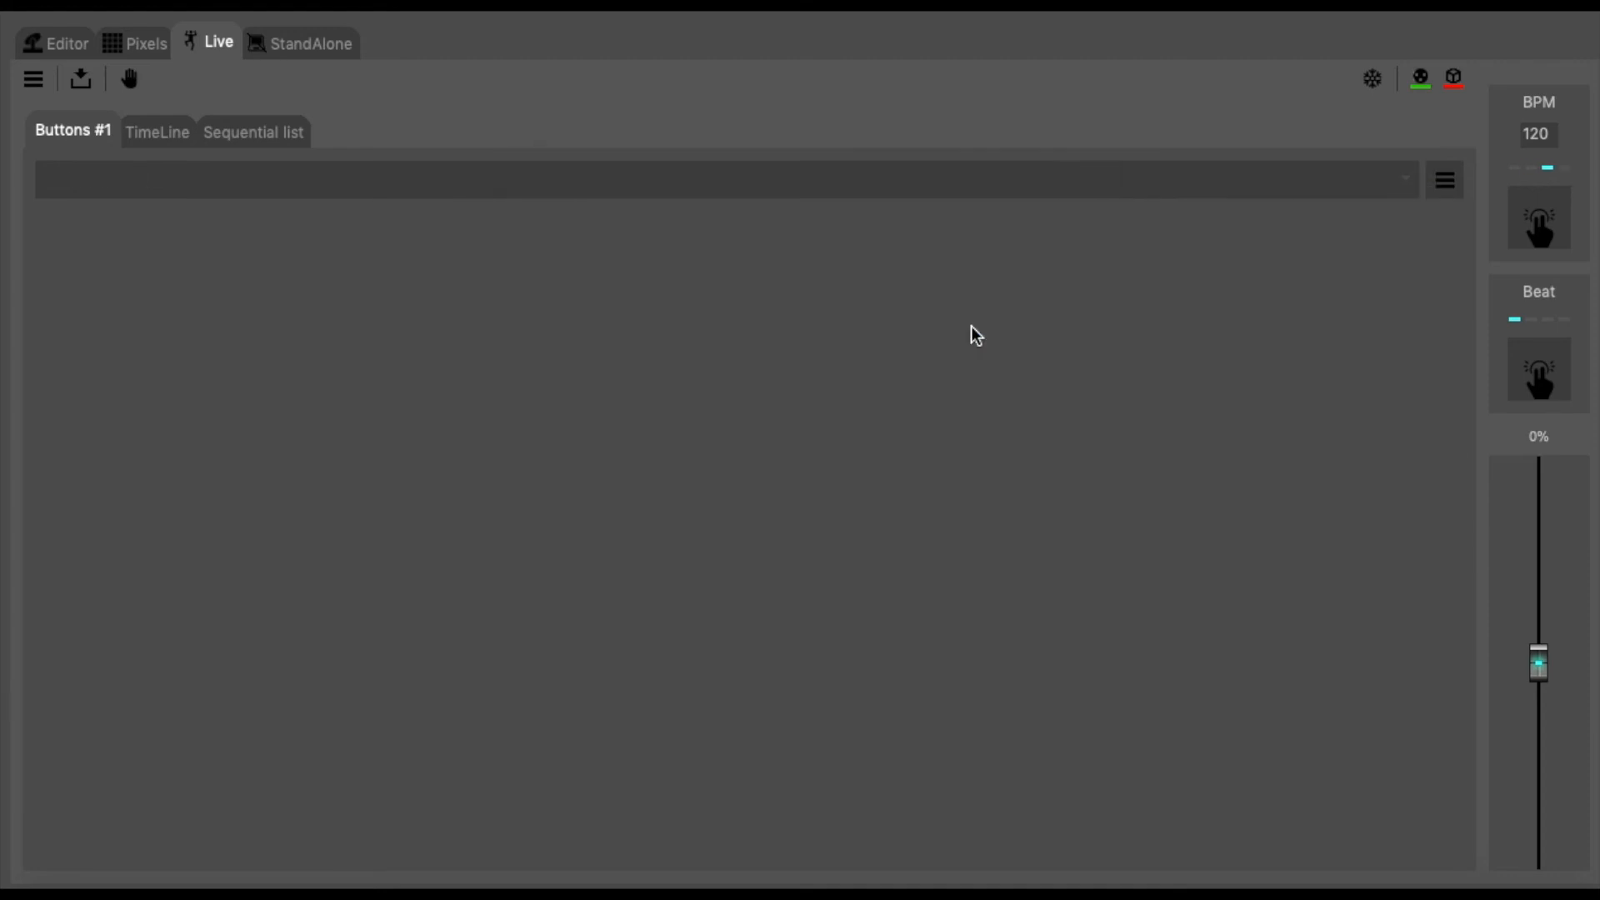
mouse_move(435, 106)
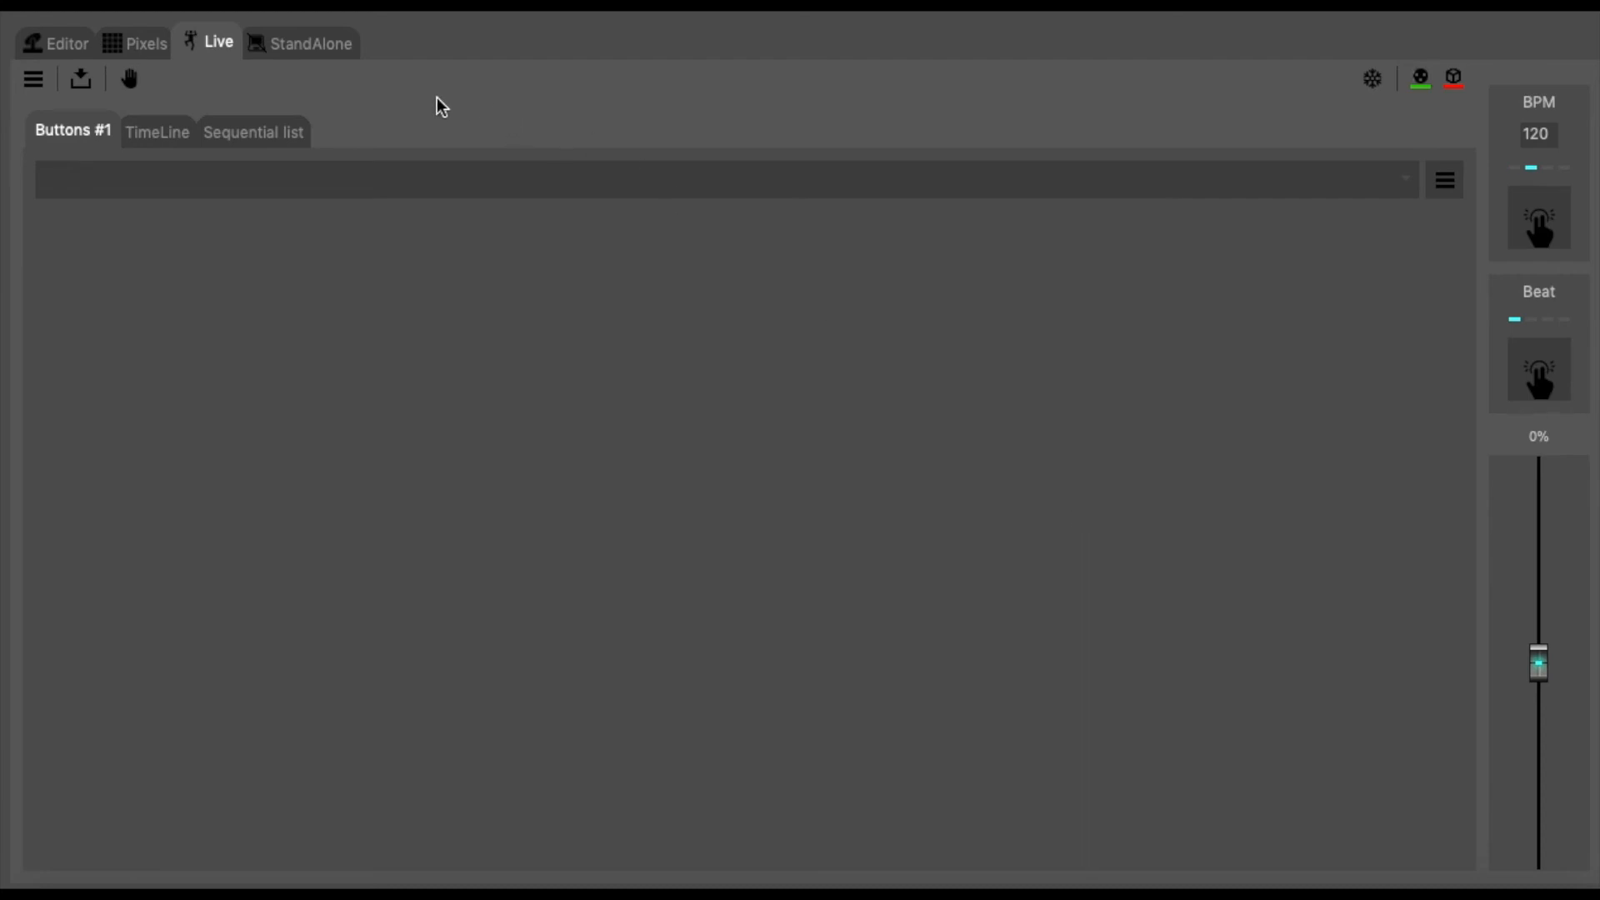
mouse_move(724, 398)
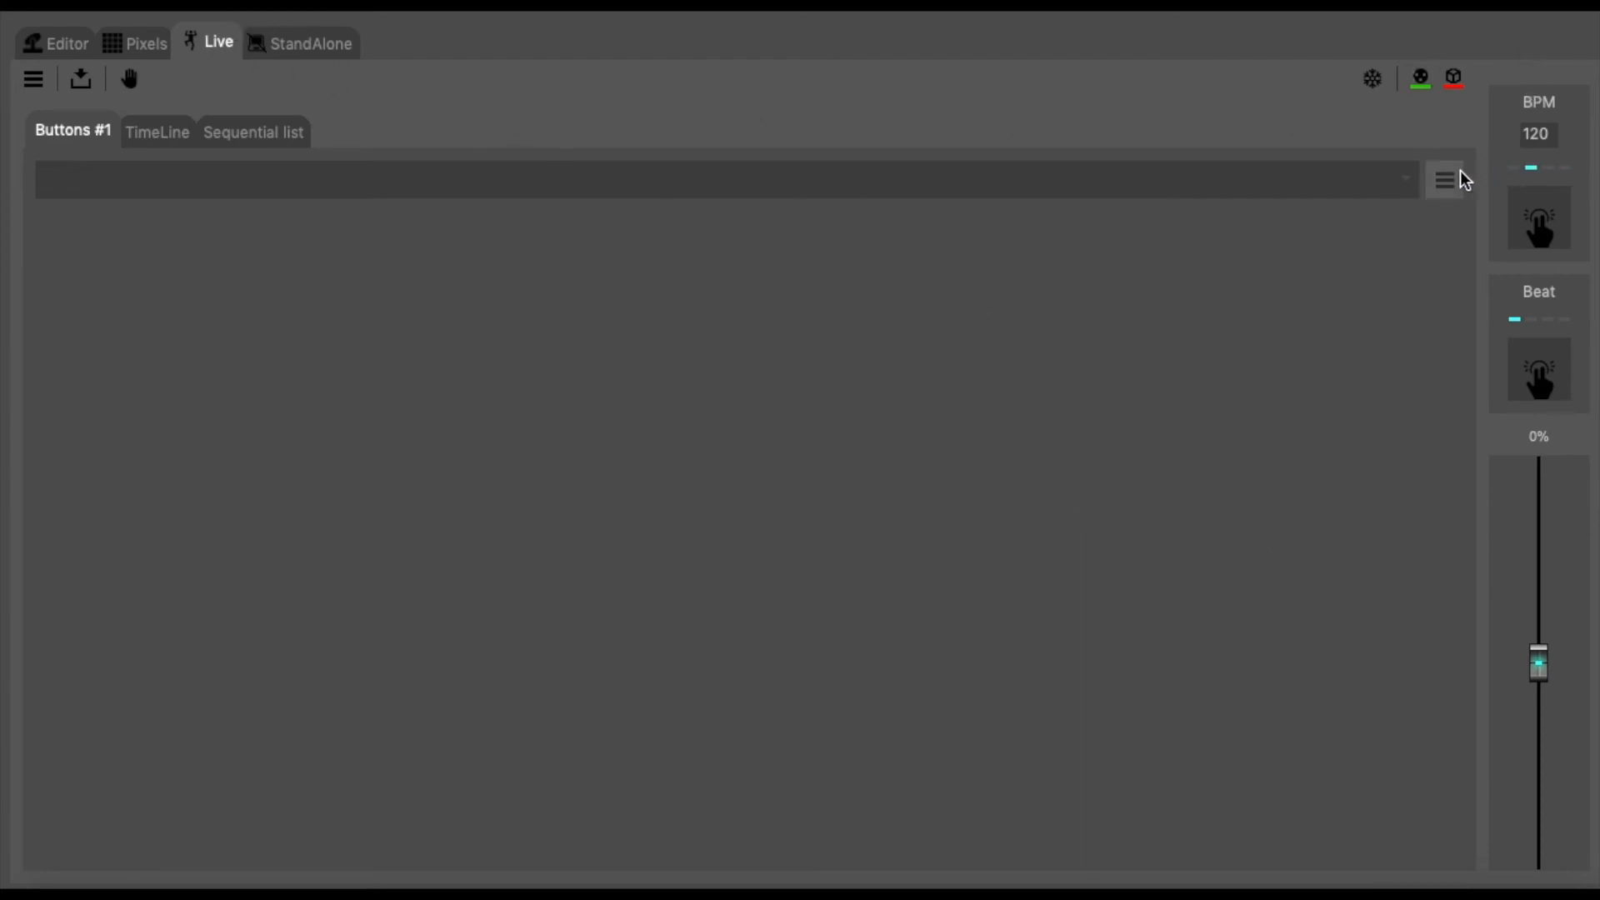
Add a new empty page named 'Movements'.
click(1444, 178)
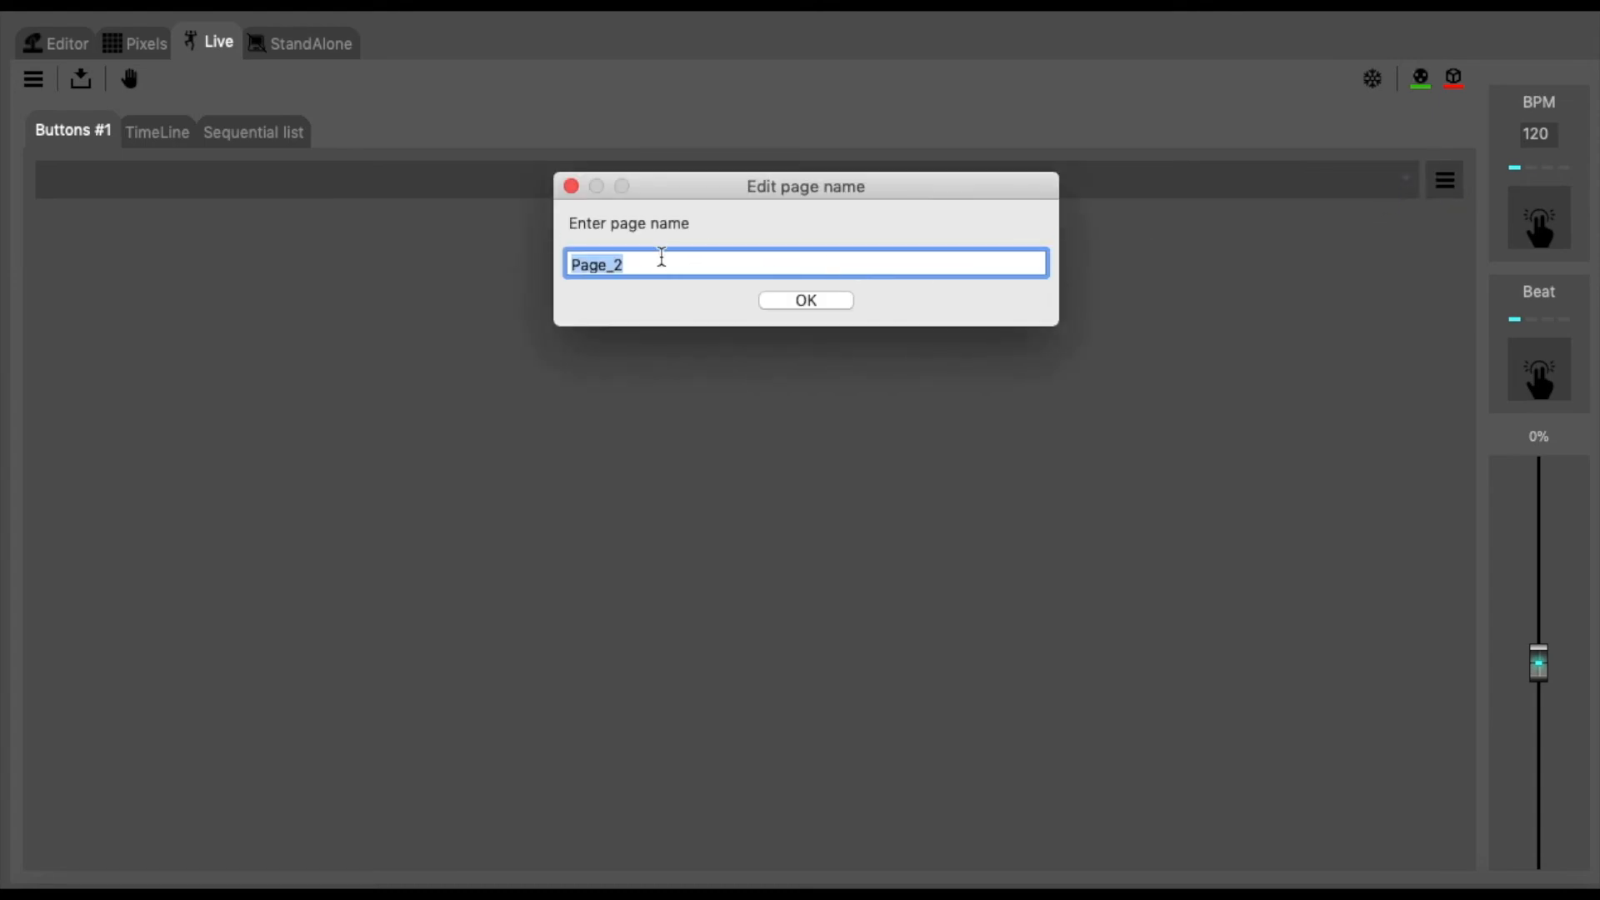
key(Delete)
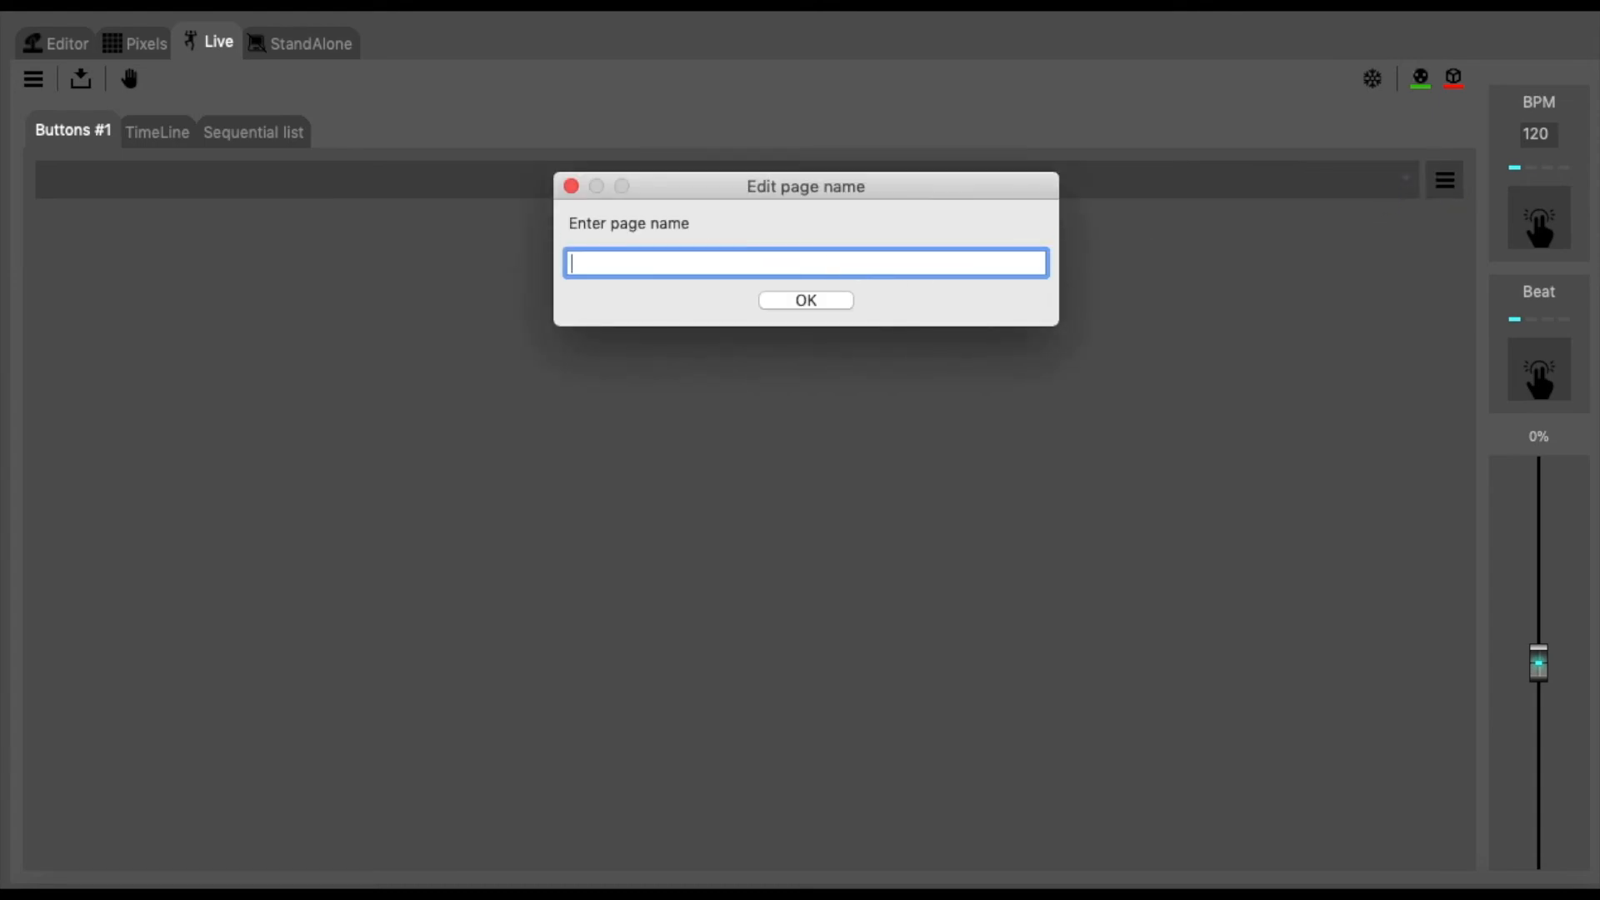
text(Movem)
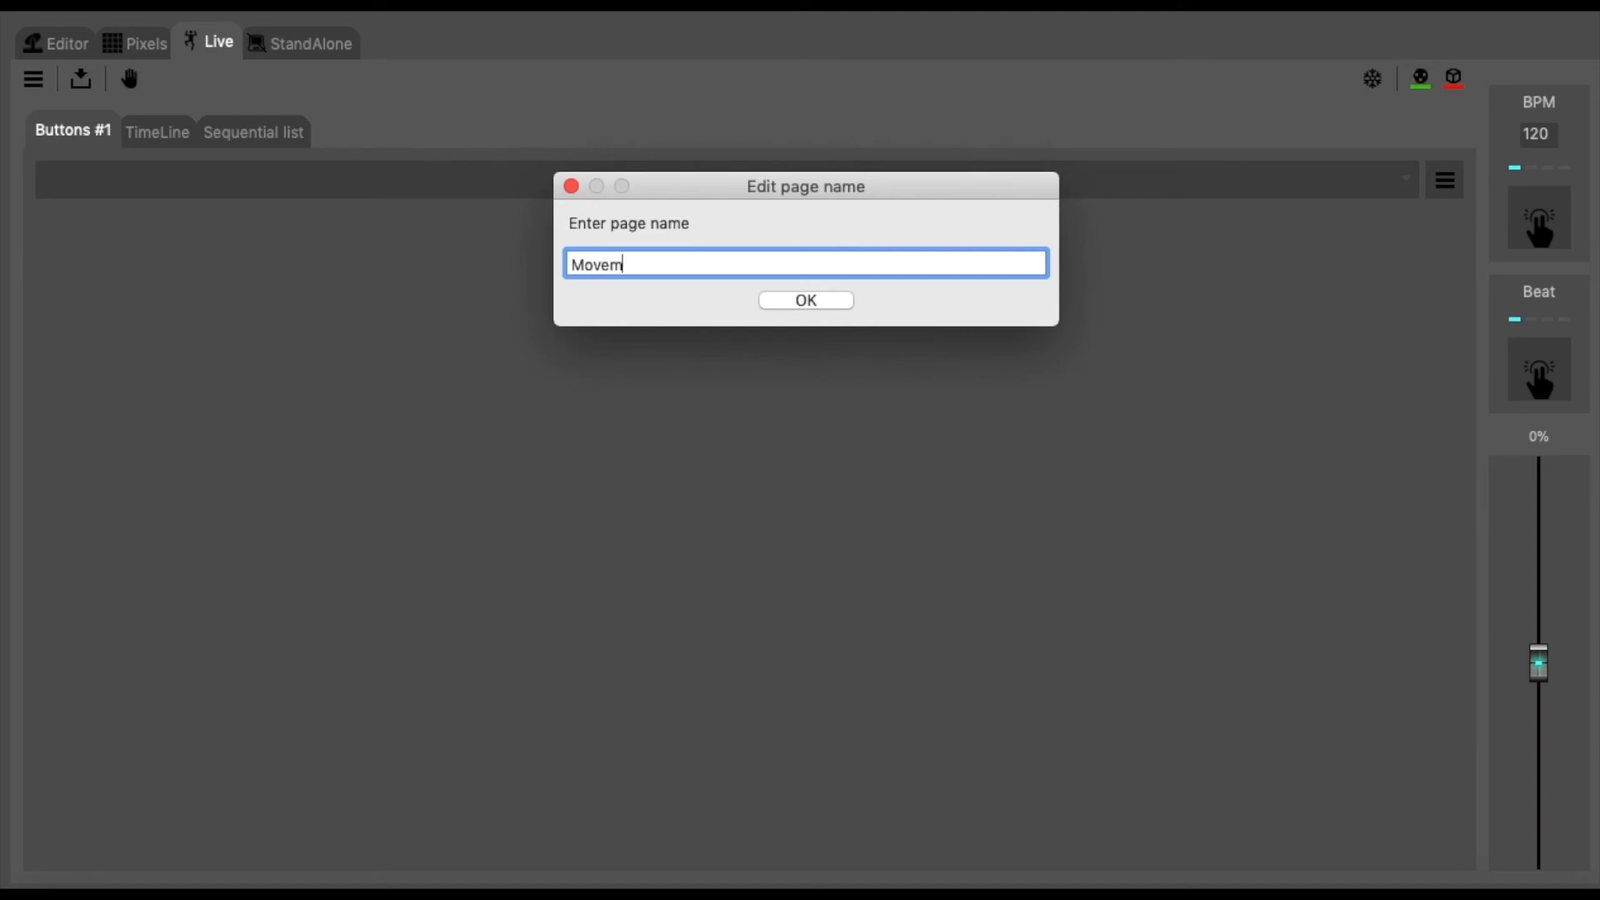
click(806, 300)
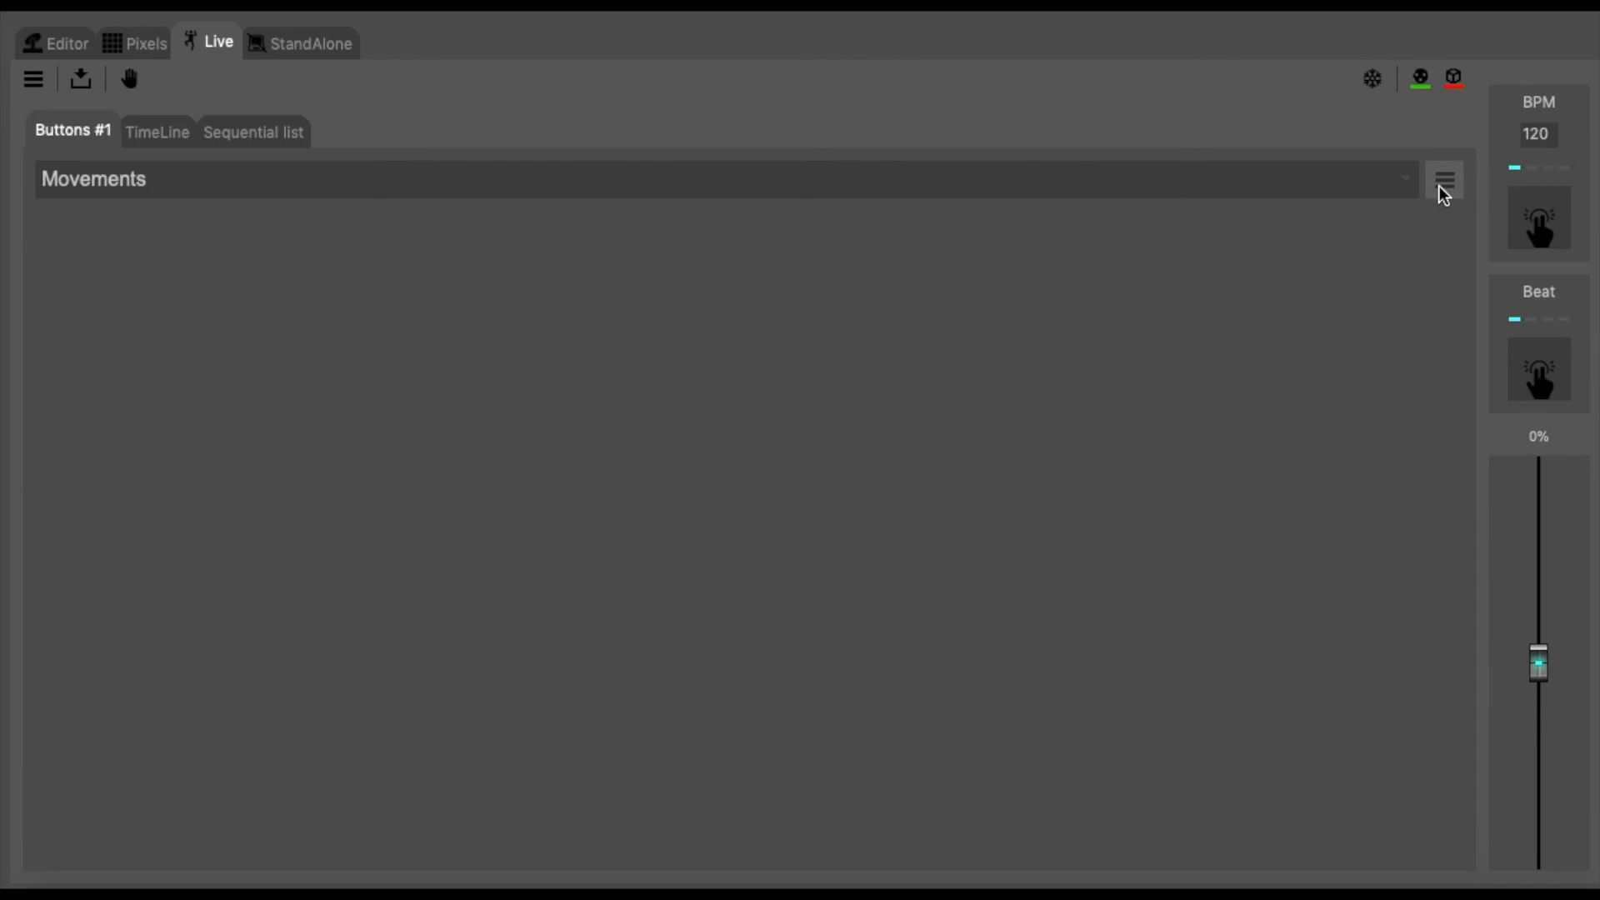
Add a generator scene button loaded from Fig 8.gpj to the Movements page.
click(1447, 176)
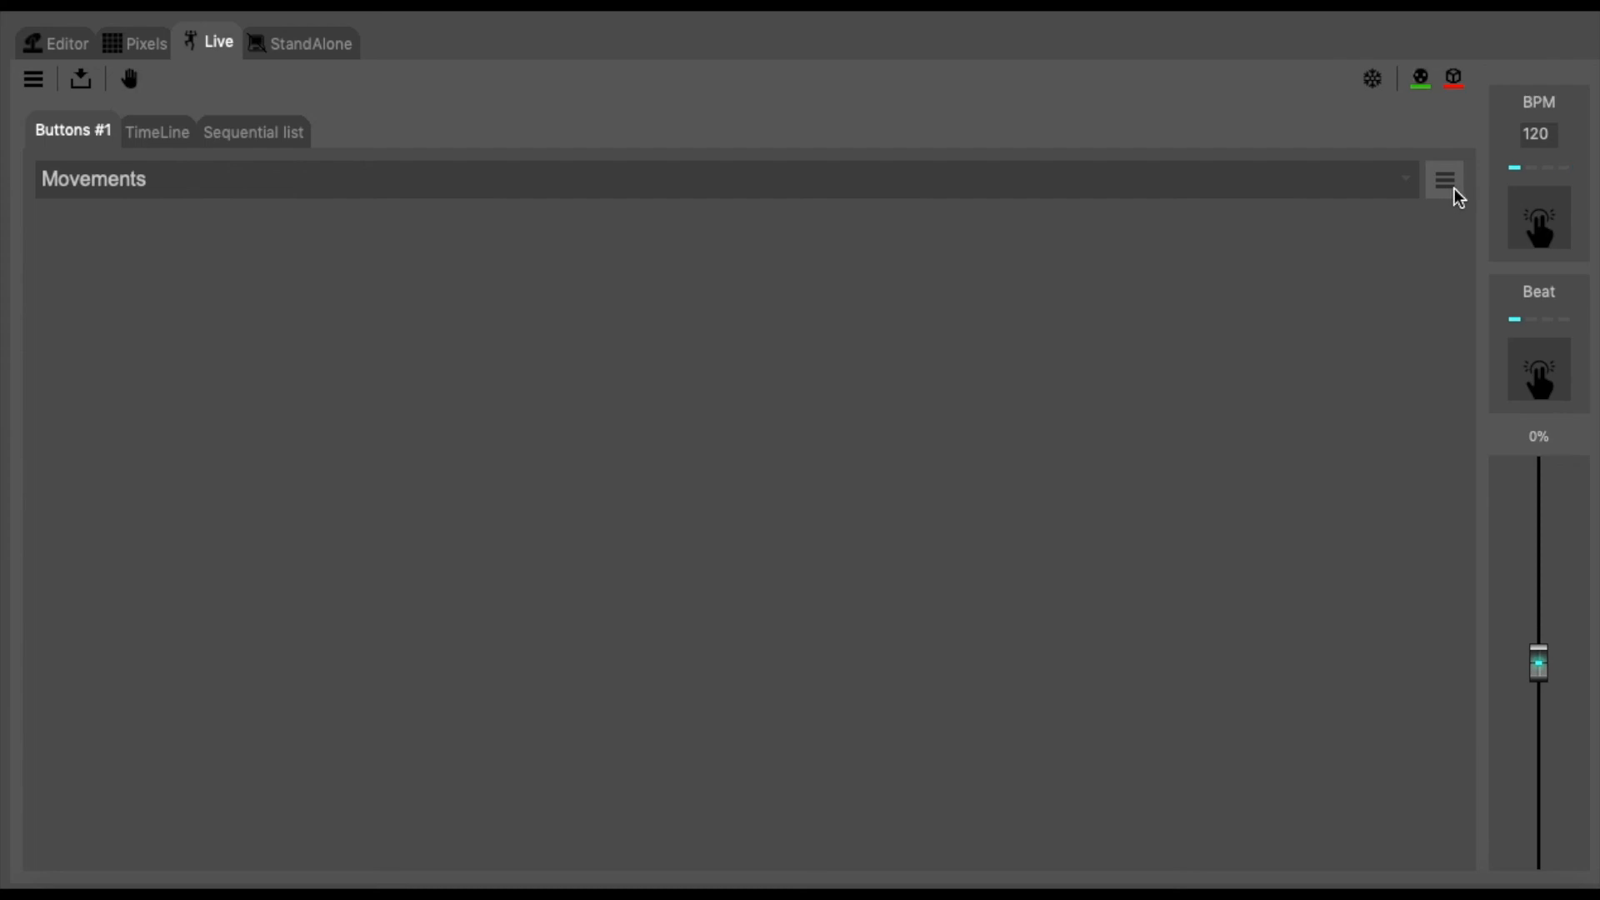
click(1446, 175)
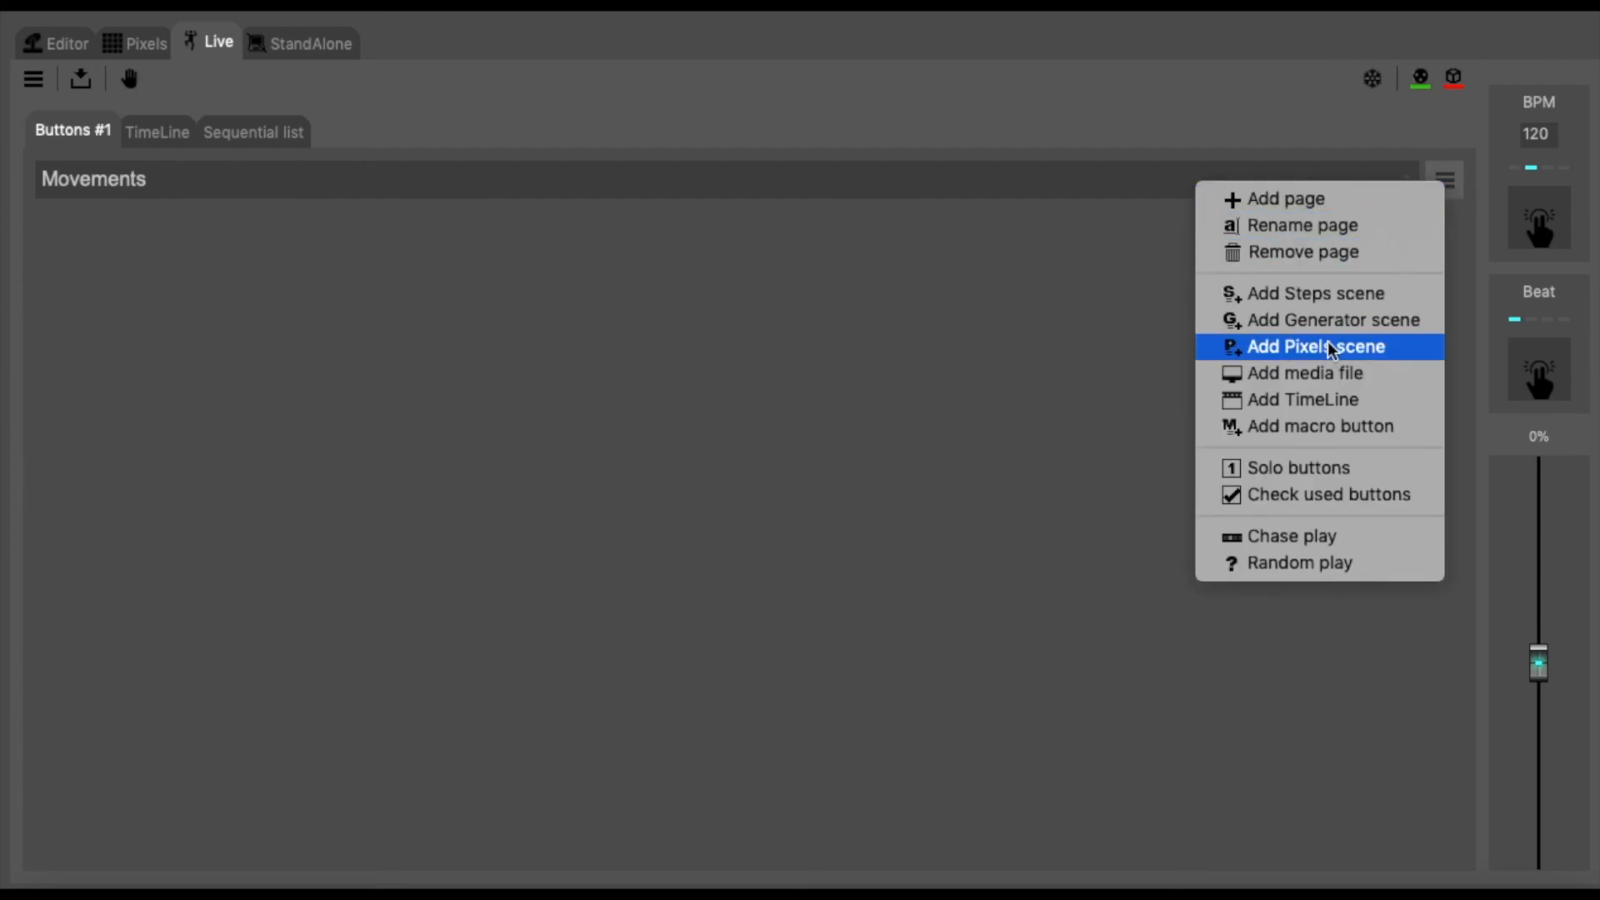
click(1317, 346)
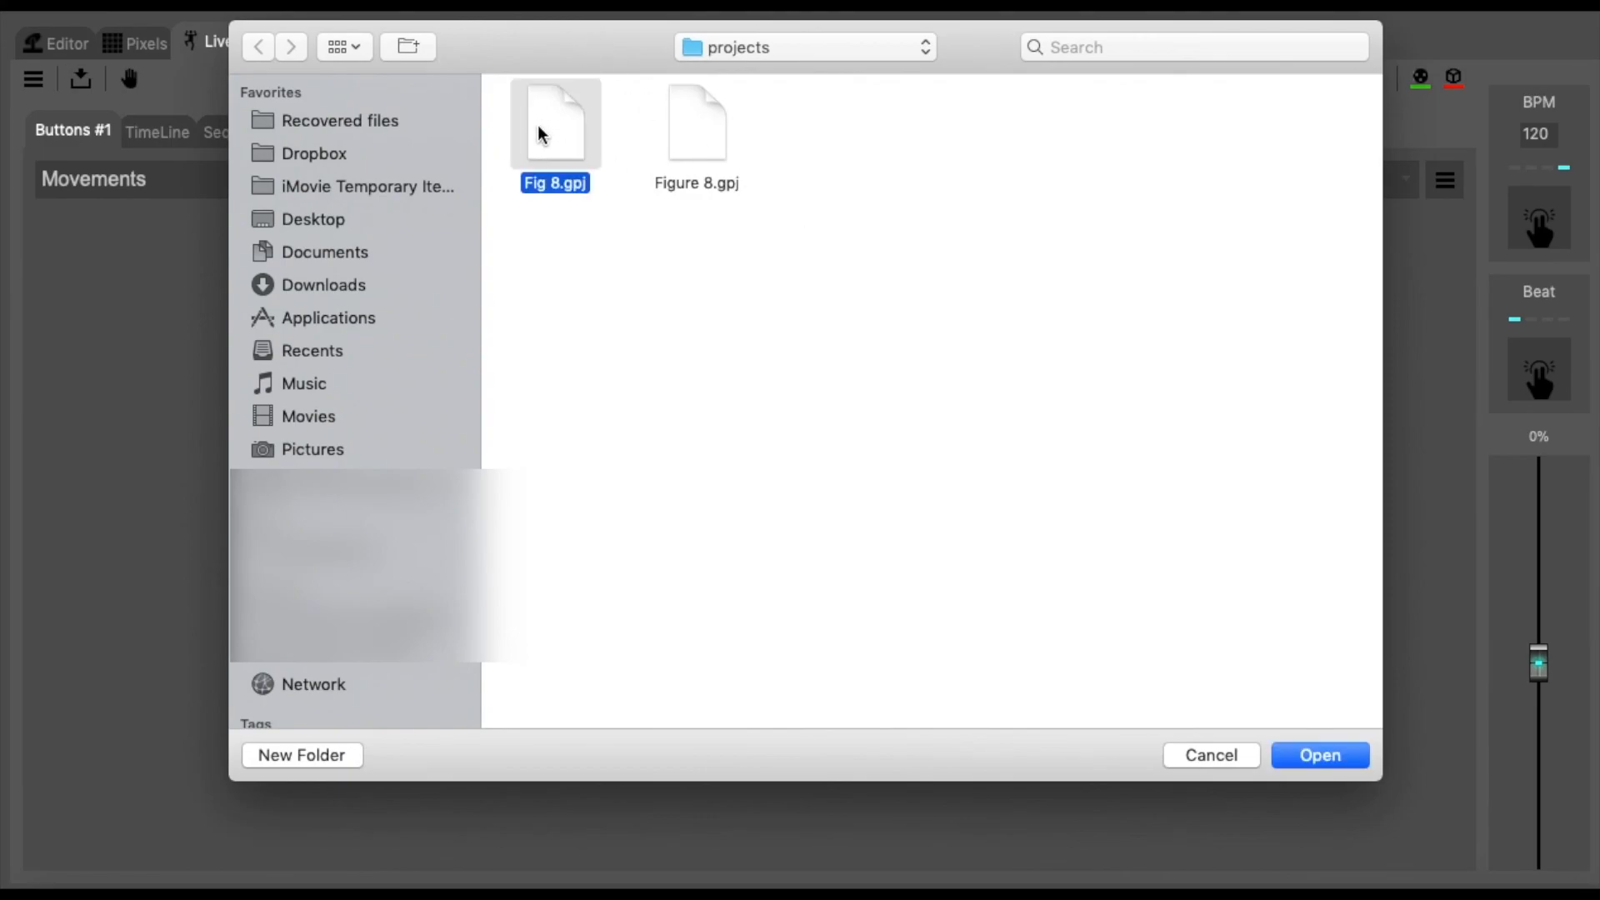
click(1320, 755)
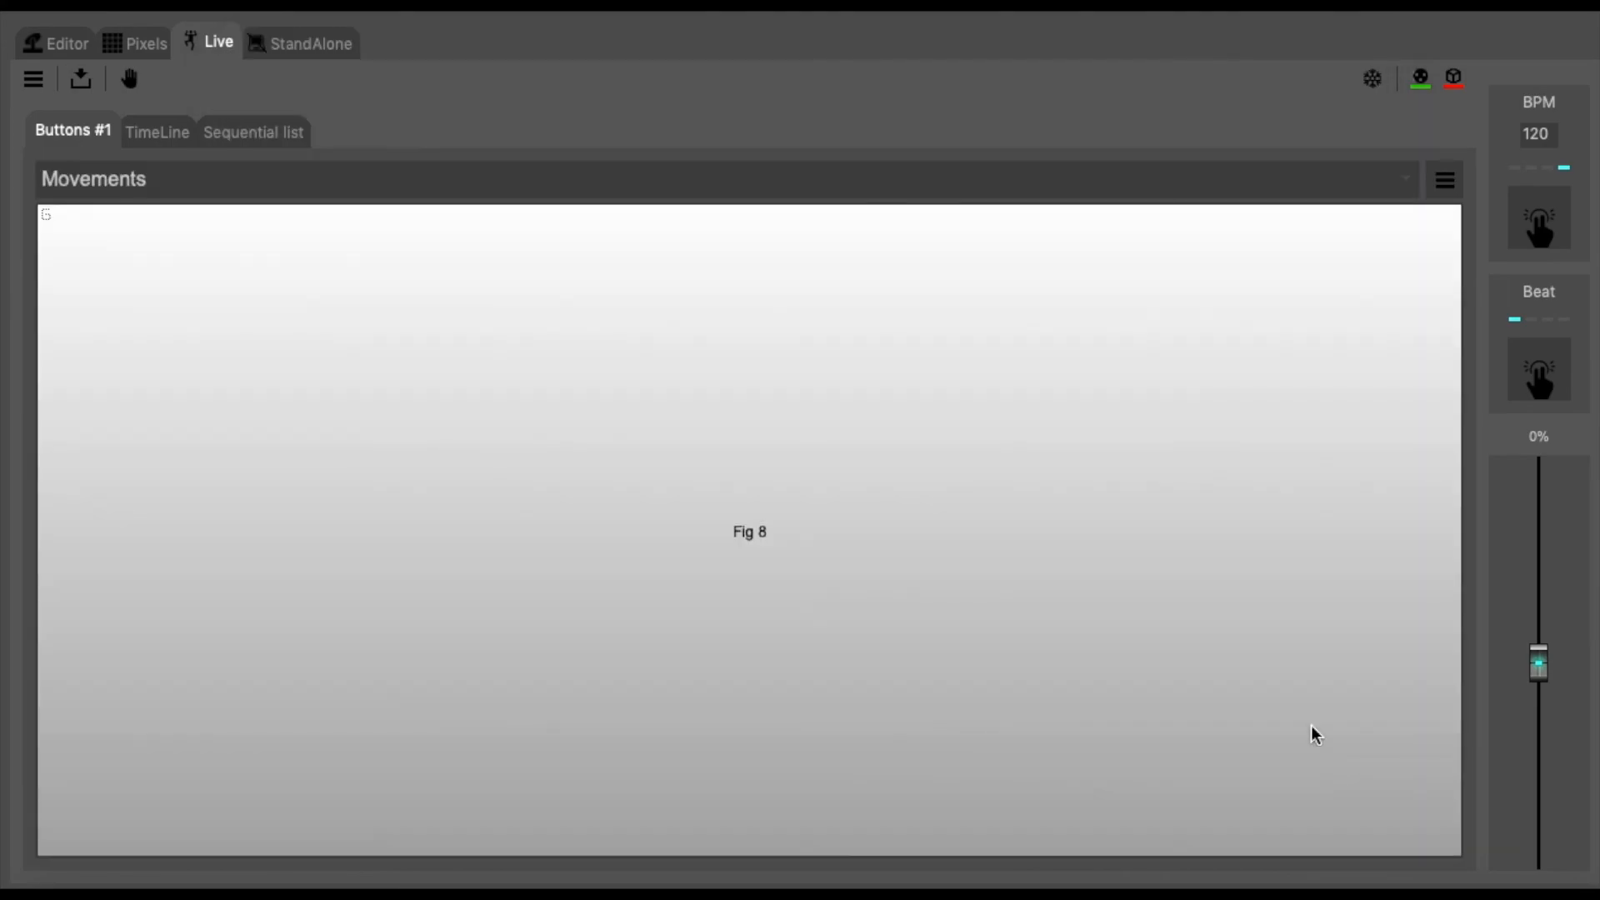
mouse_move(1212, 593)
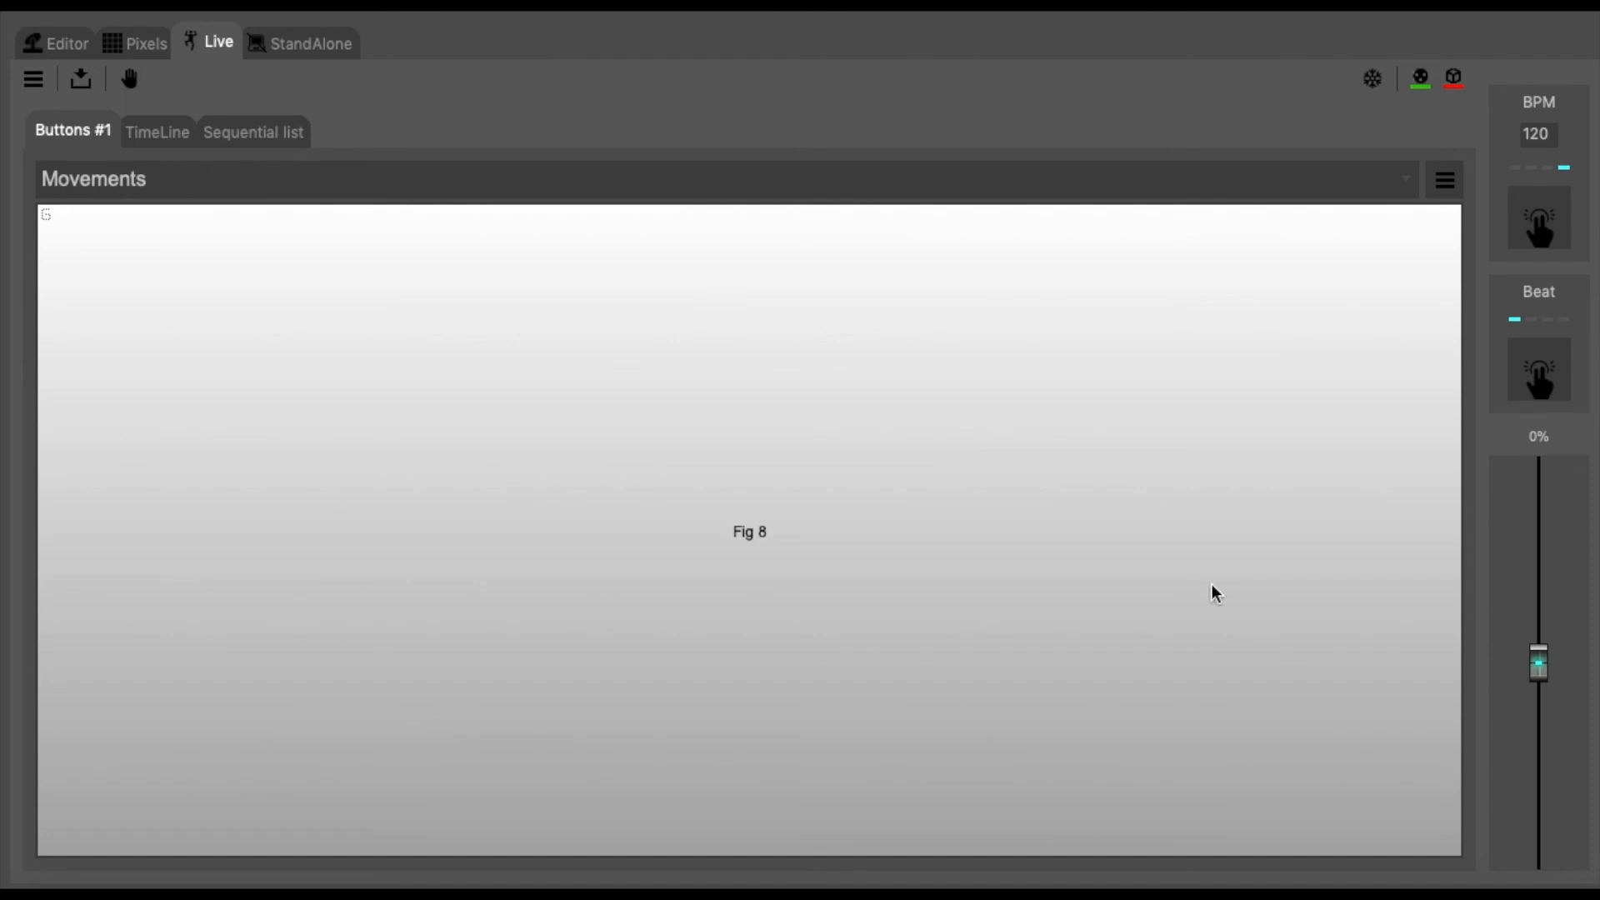
mouse_move(611, 503)
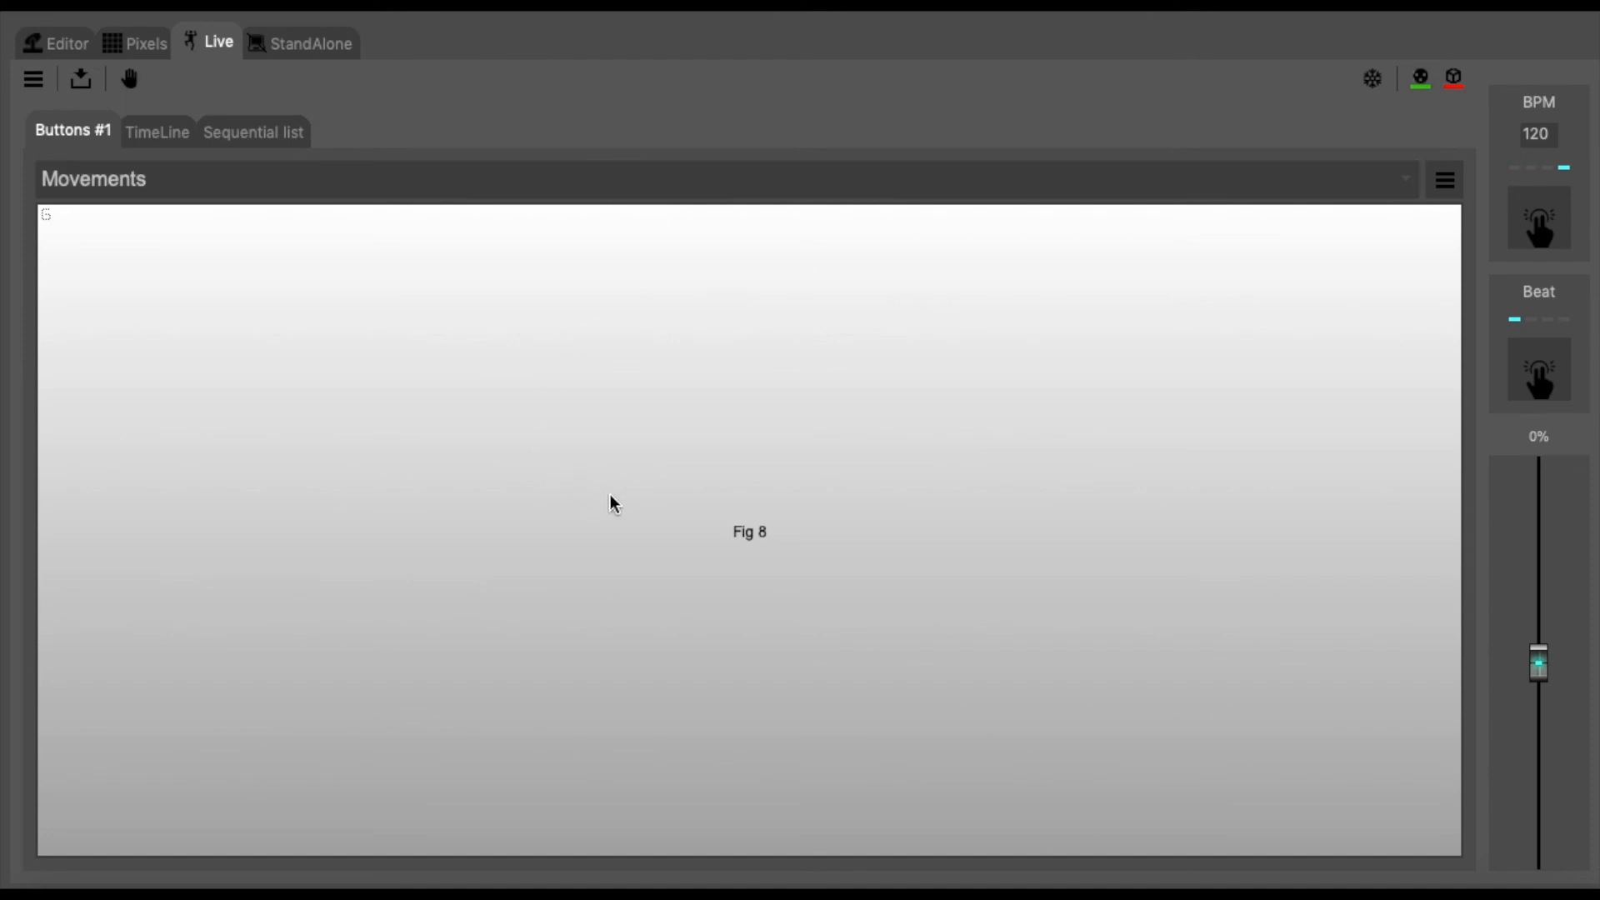
mouse_move(649, 515)
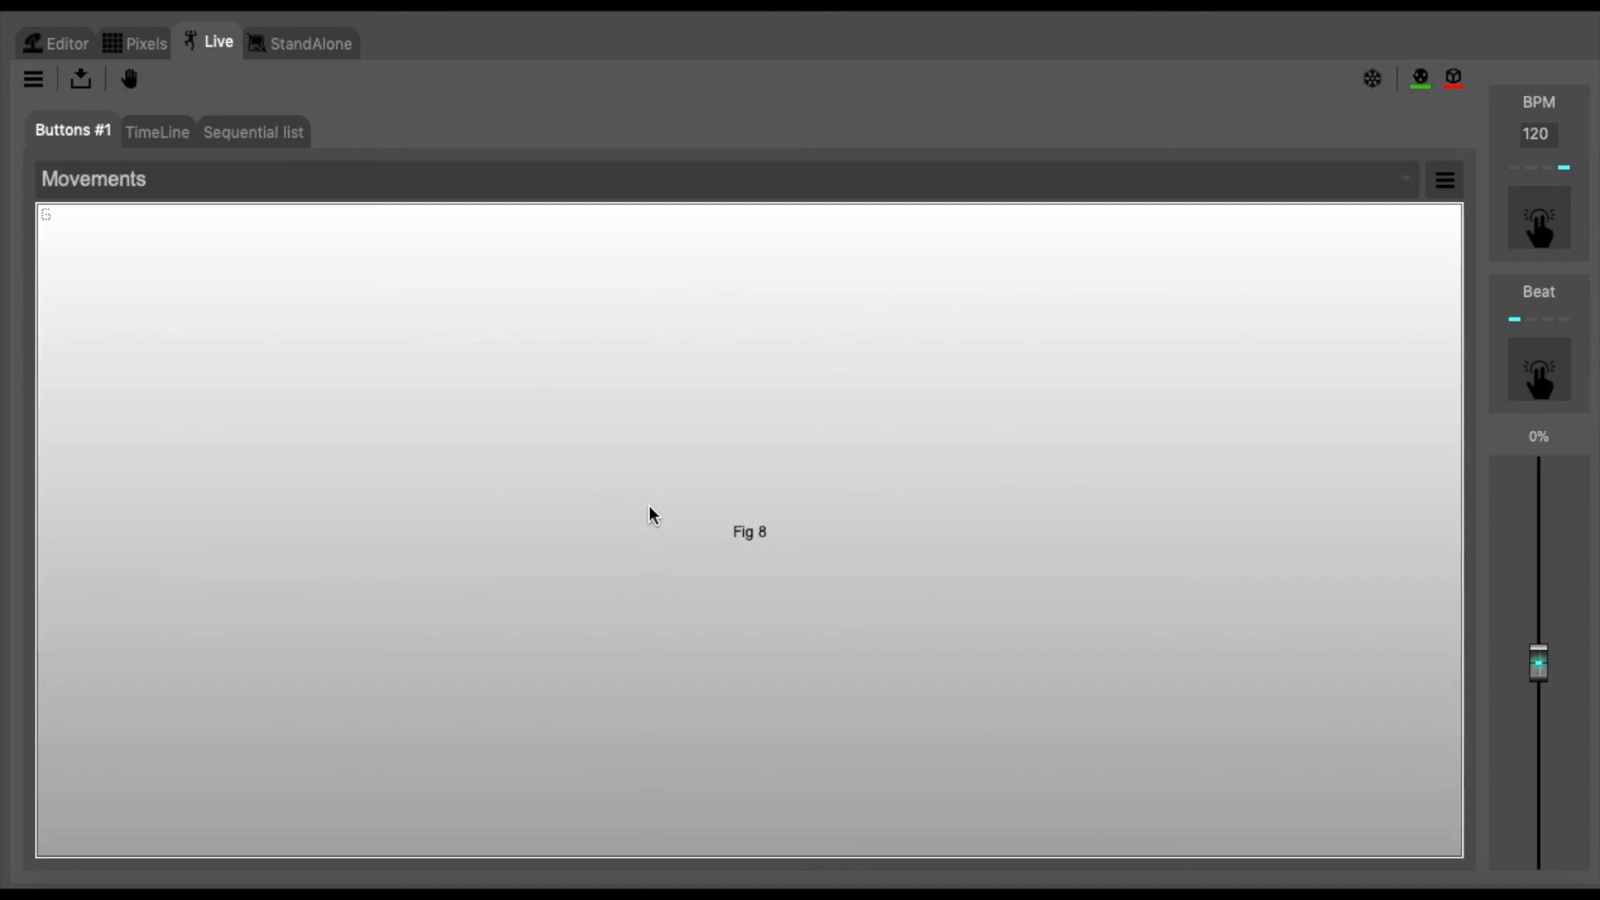